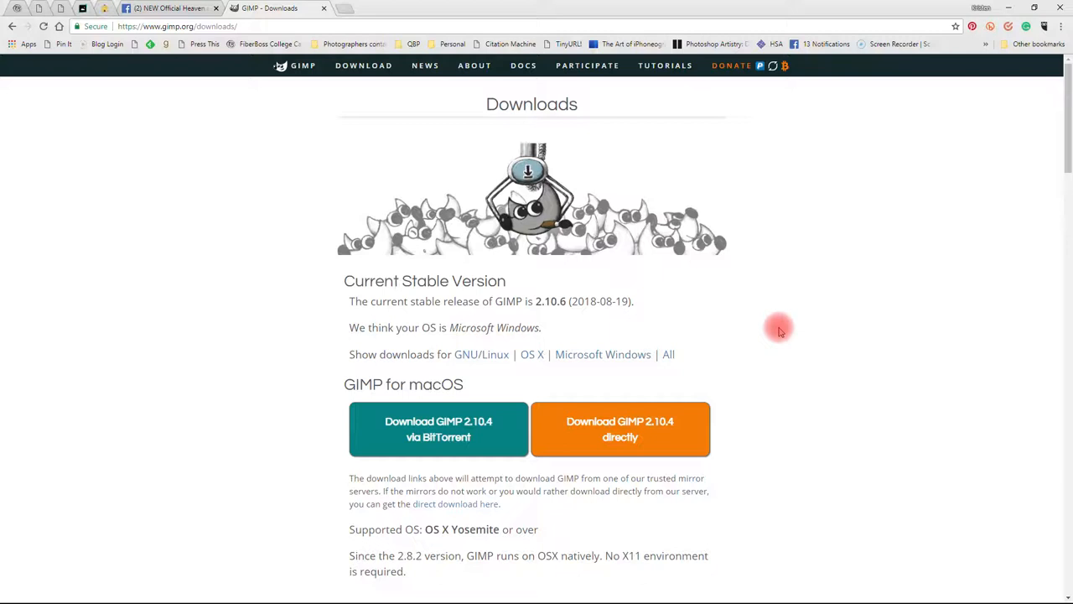
pyautogui.moveTo(624, 366)
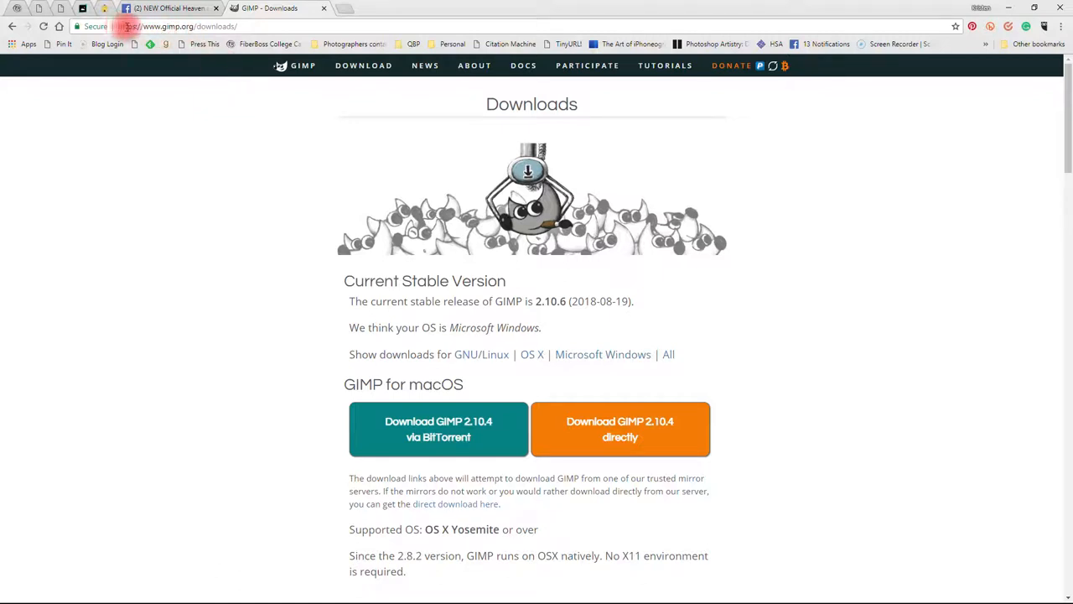
# Step: Show the Microsoft Windows downloads for GIMP 2.10.6 on gimp.org
pyautogui.click(201, 27)
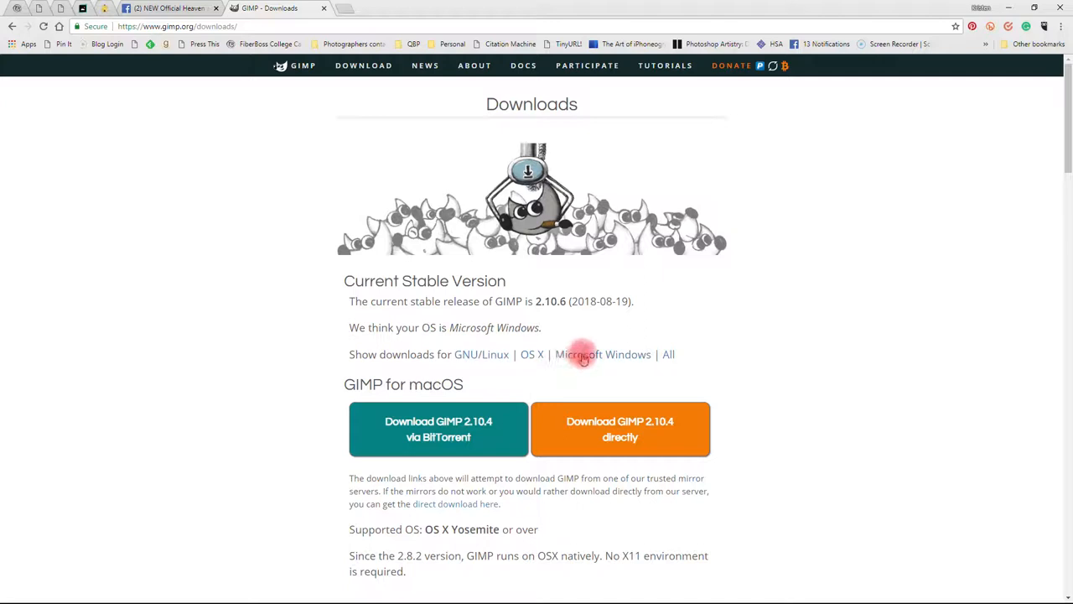
pyautogui.click(604, 354)
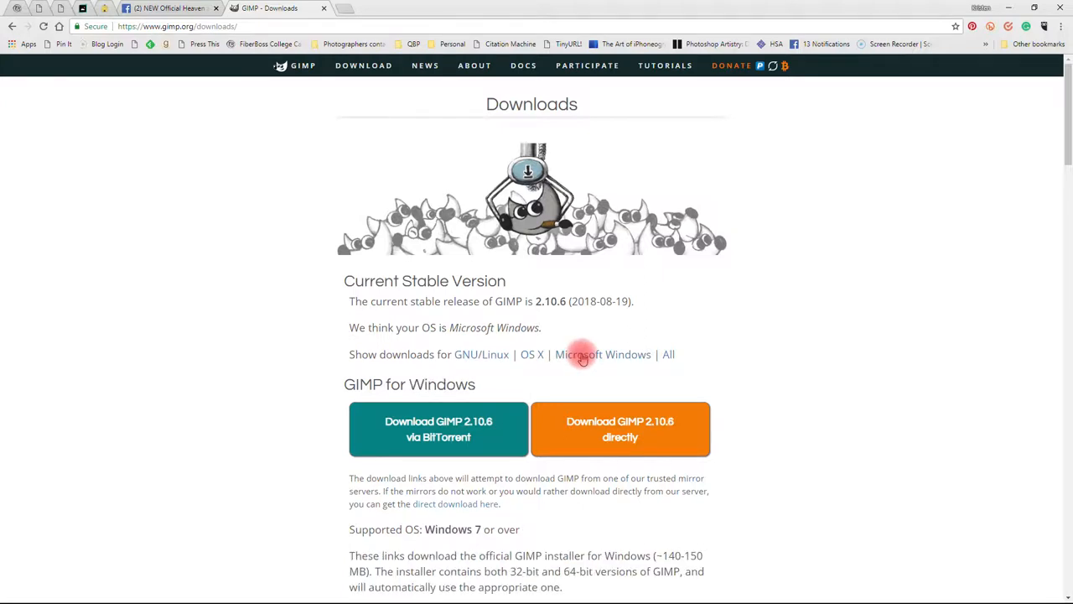
pyautogui.moveTo(554, 369)
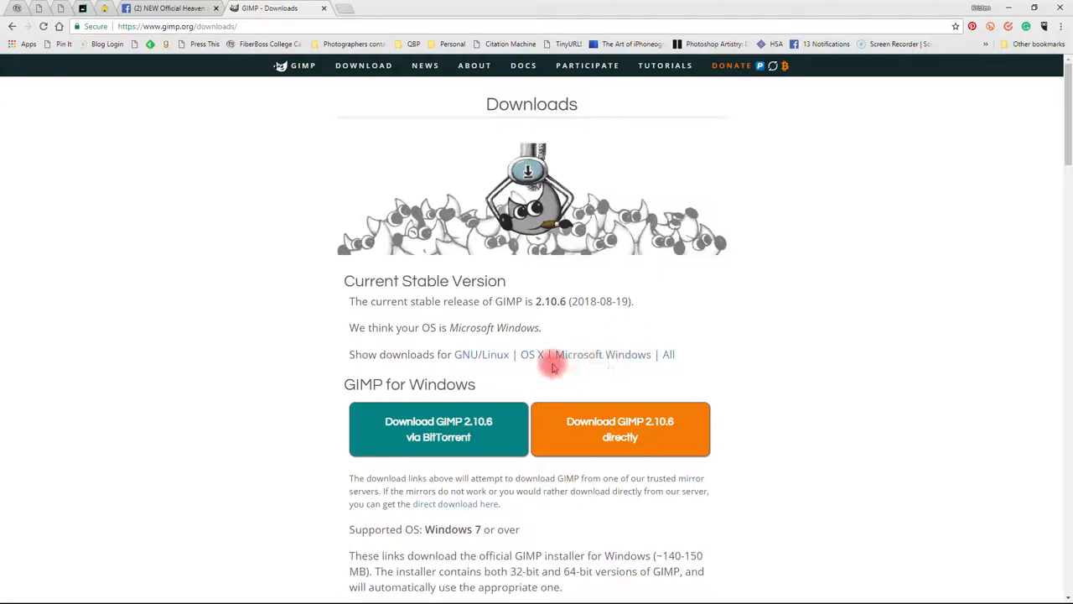
pyautogui.click(531, 354)
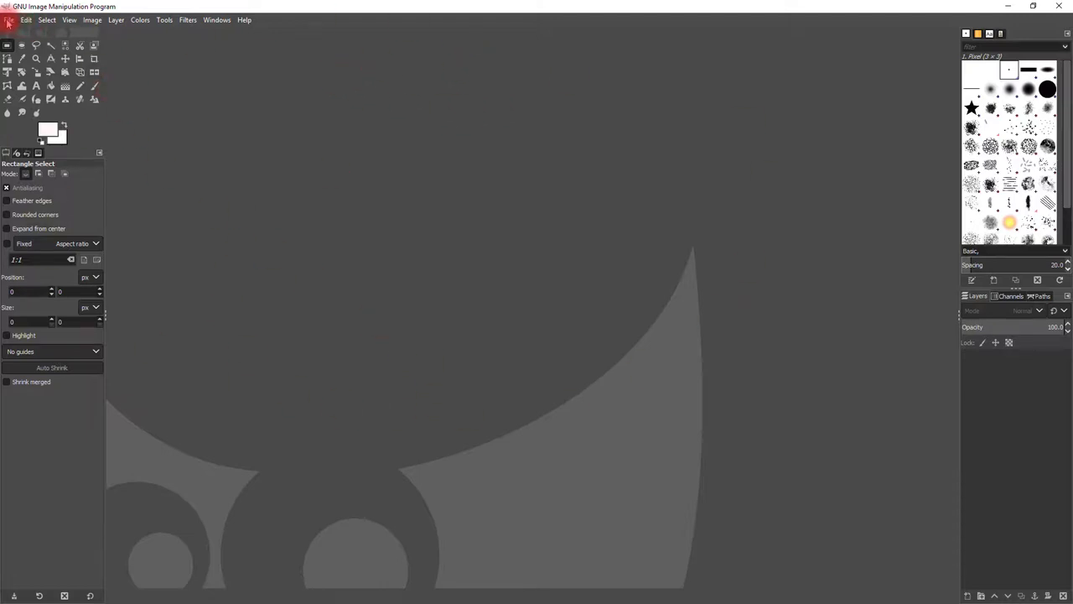
# Step: Open the recently used sea unicorn painting JPEG via File > Open
pyautogui.click(8, 20)
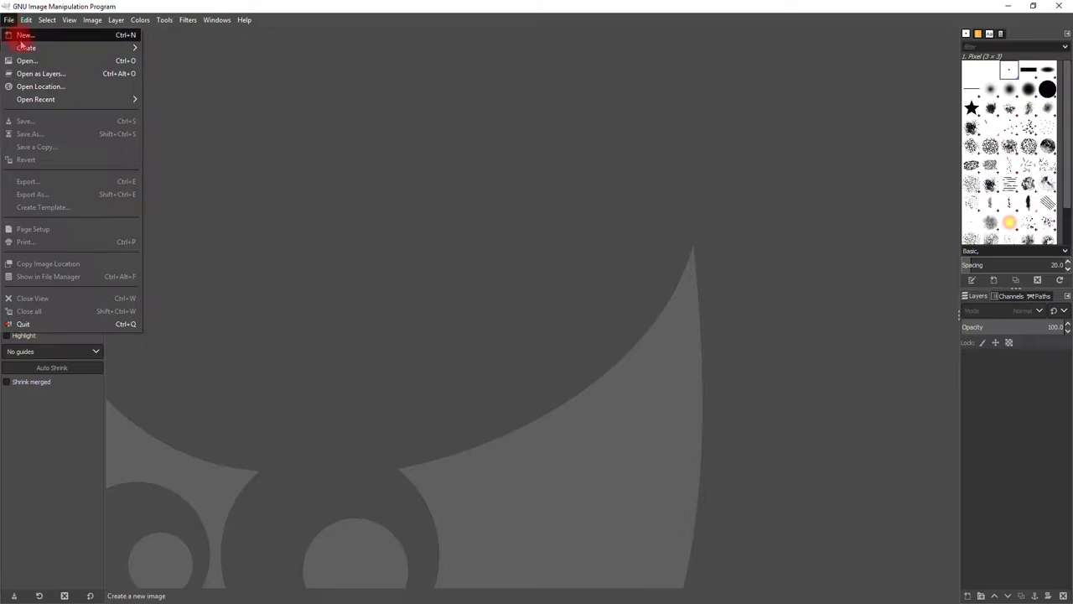
pyautogui.moveTo(25, 60)
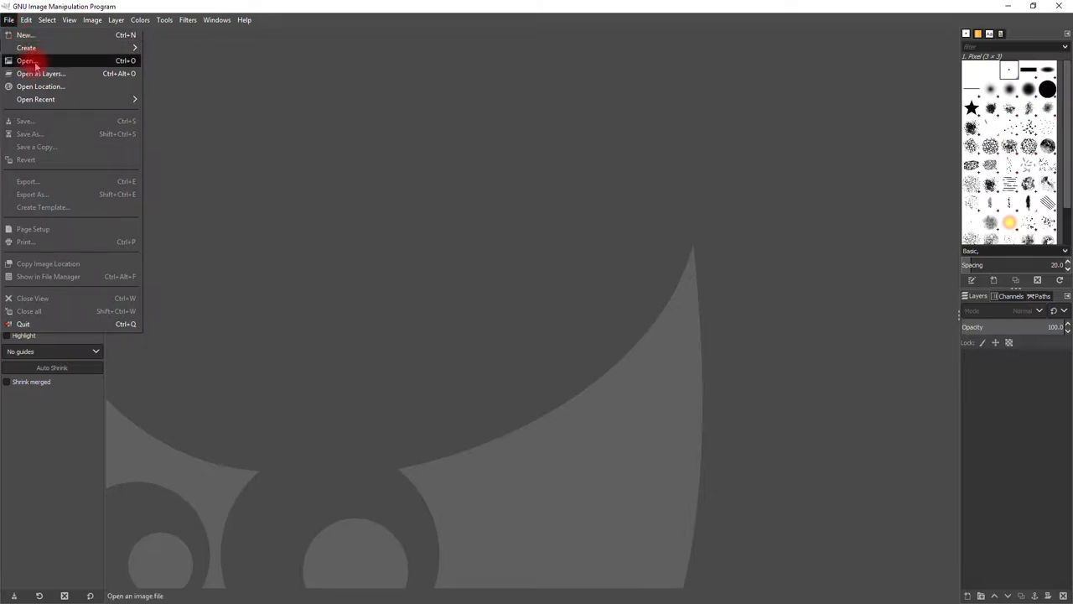
pyautogui.click(27, 61)
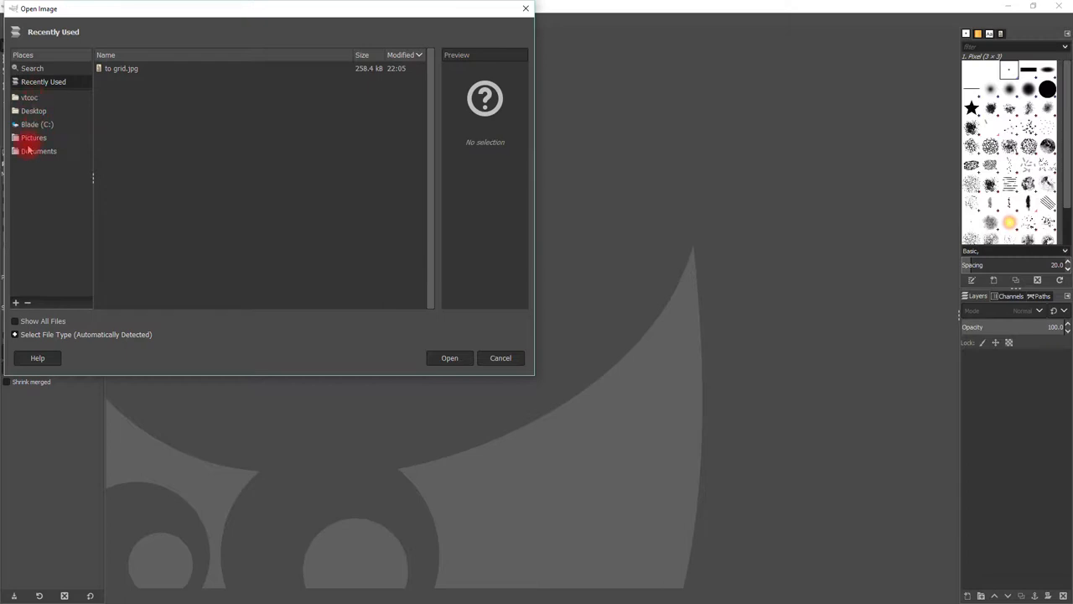
pyautogui.click(121, 67)
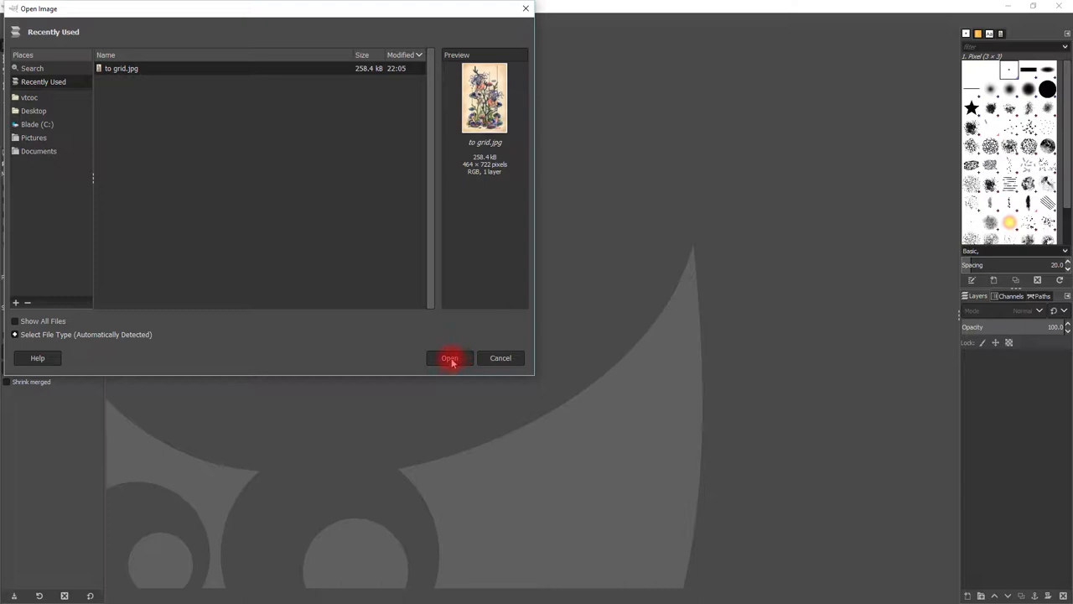
pyautogui.moveTo(171, 322)
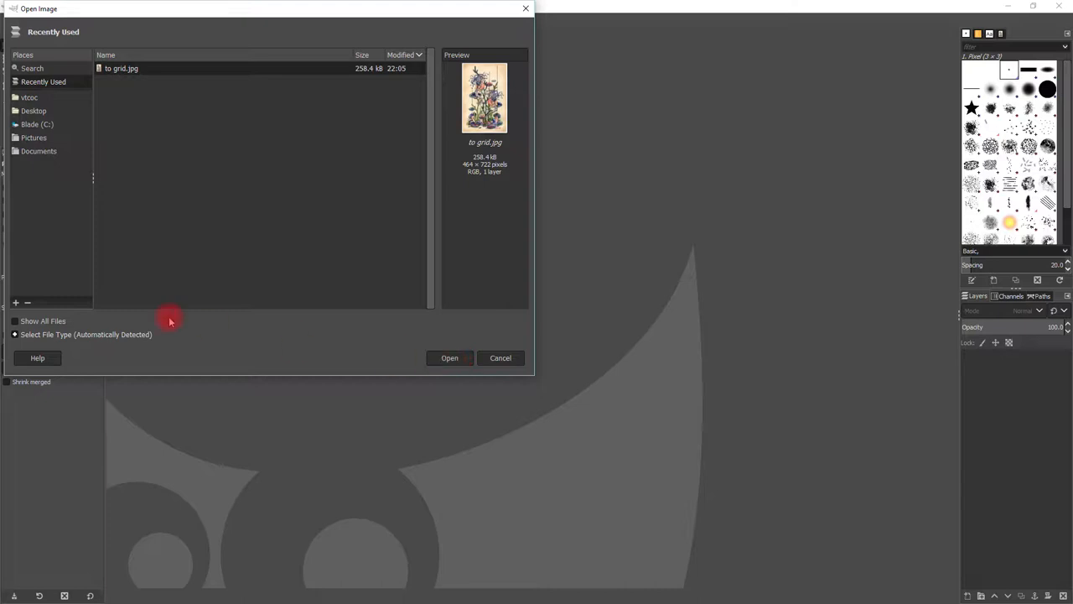
pyautogui.click(121, 67)
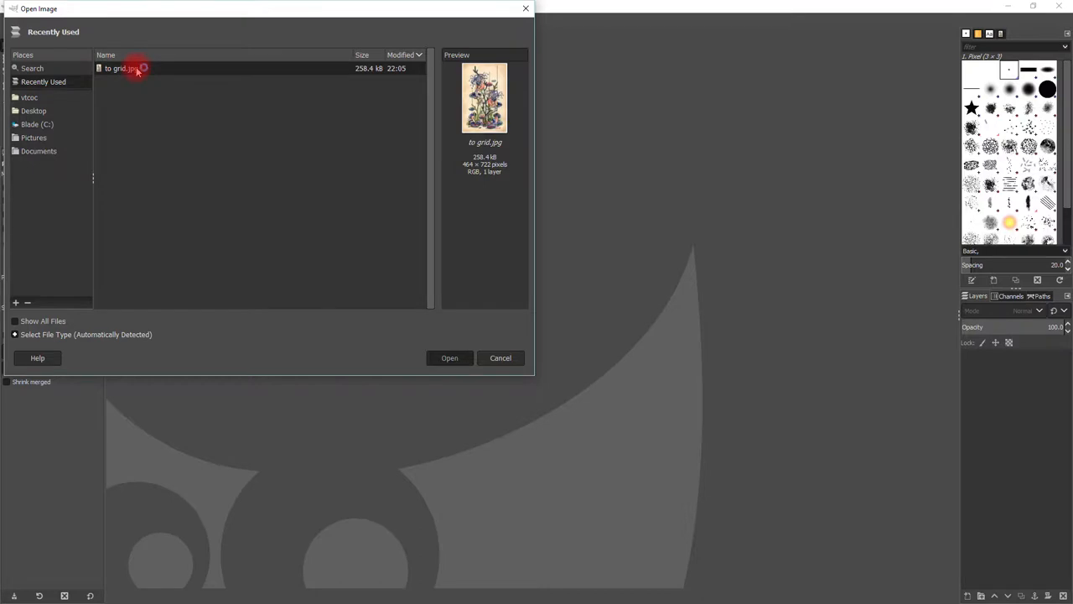
pyautogui.click(450, 359)
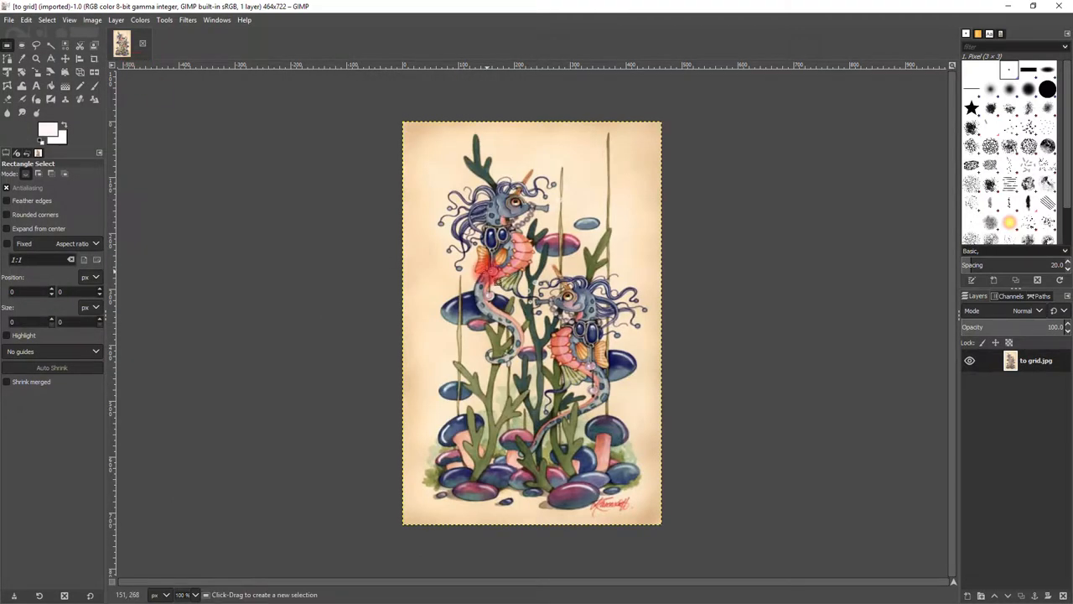
pyautogui.moveTo(638, 416)
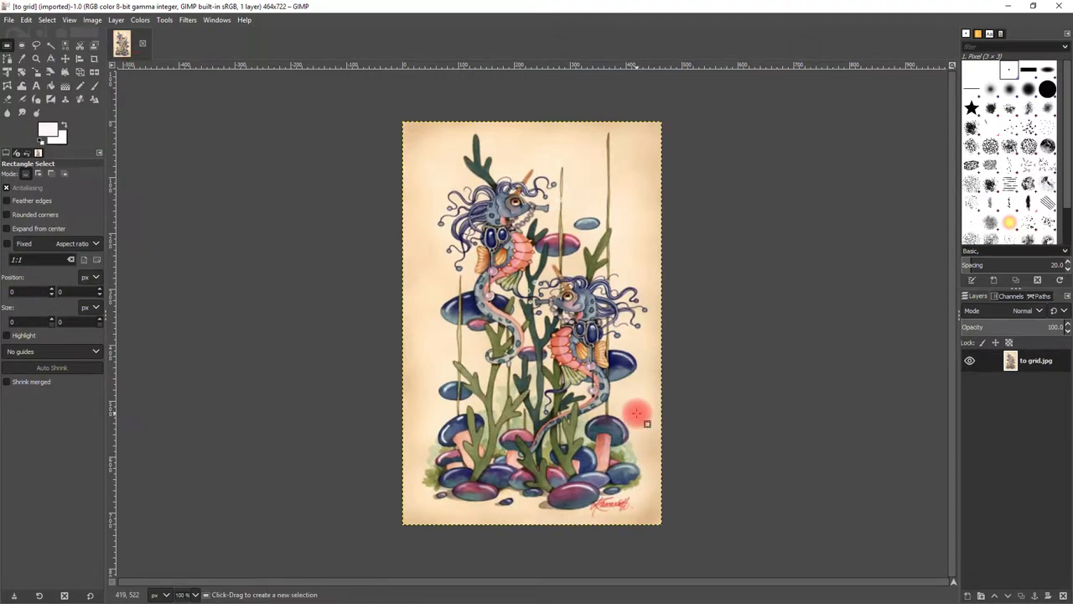
pyautogui.moveTo(328, 235)
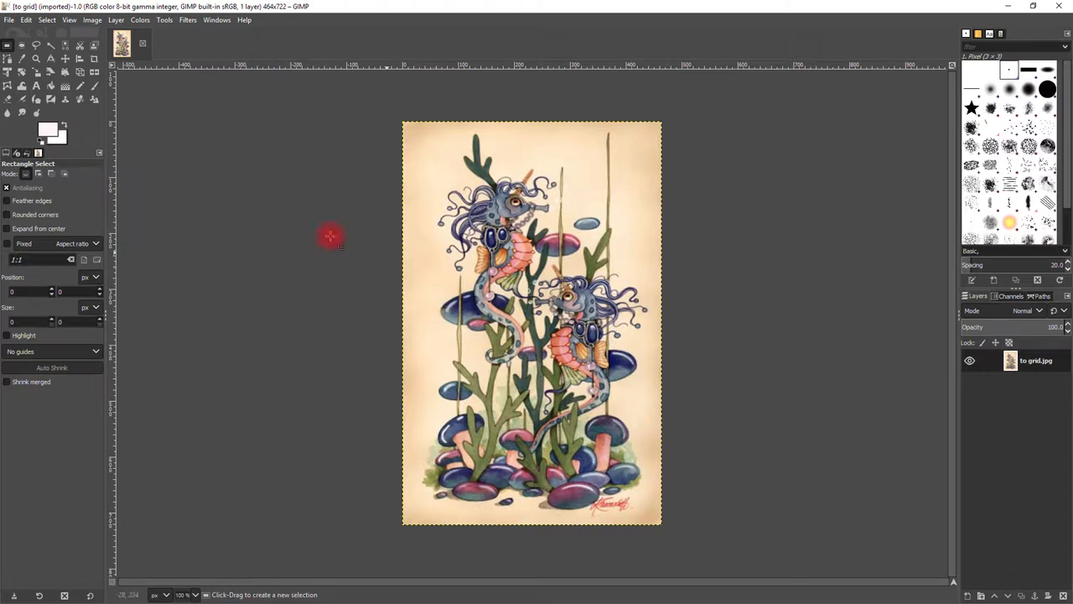
pyautogui.moveTo(268, 214)
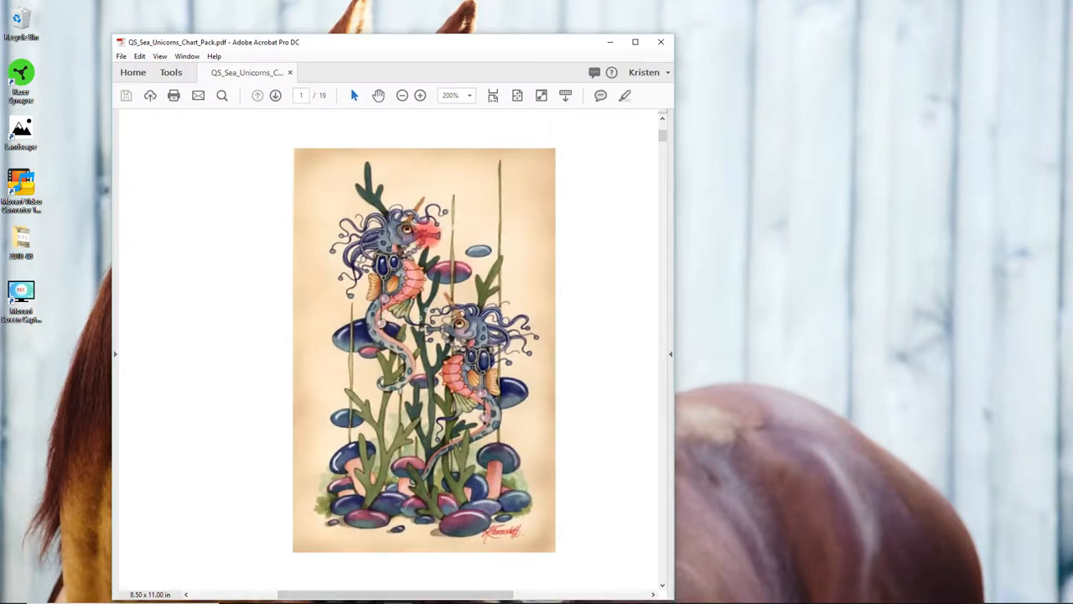
# Step: Scroll the chart PDF to read the design size, then minimize Acrobat
pyautogui.scroll(-3)
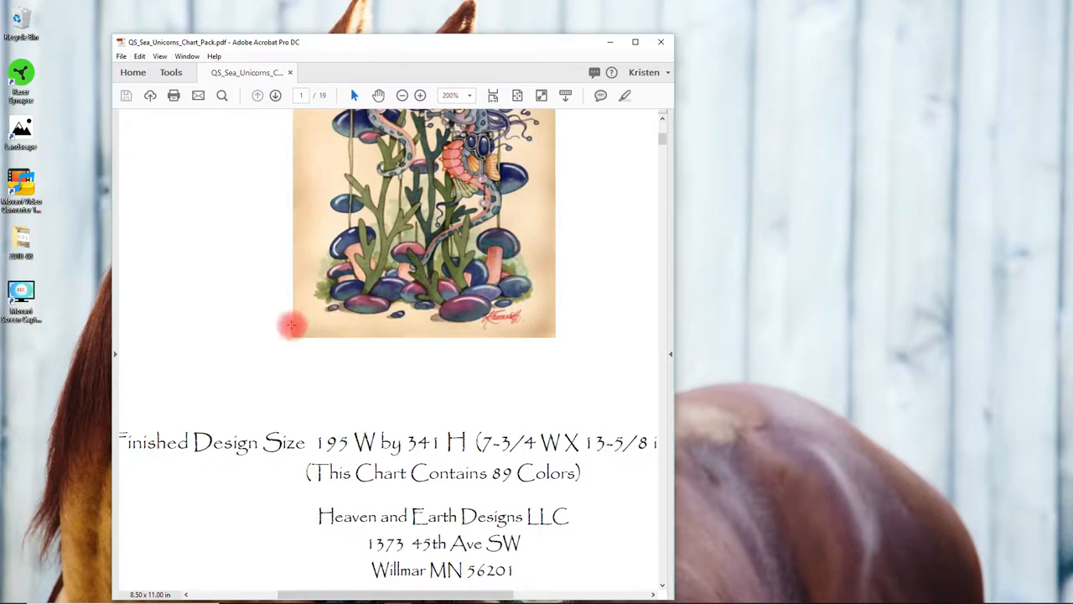
pyautogui.moveTo(317, 443); pyautogui.dragTo(440, 443)
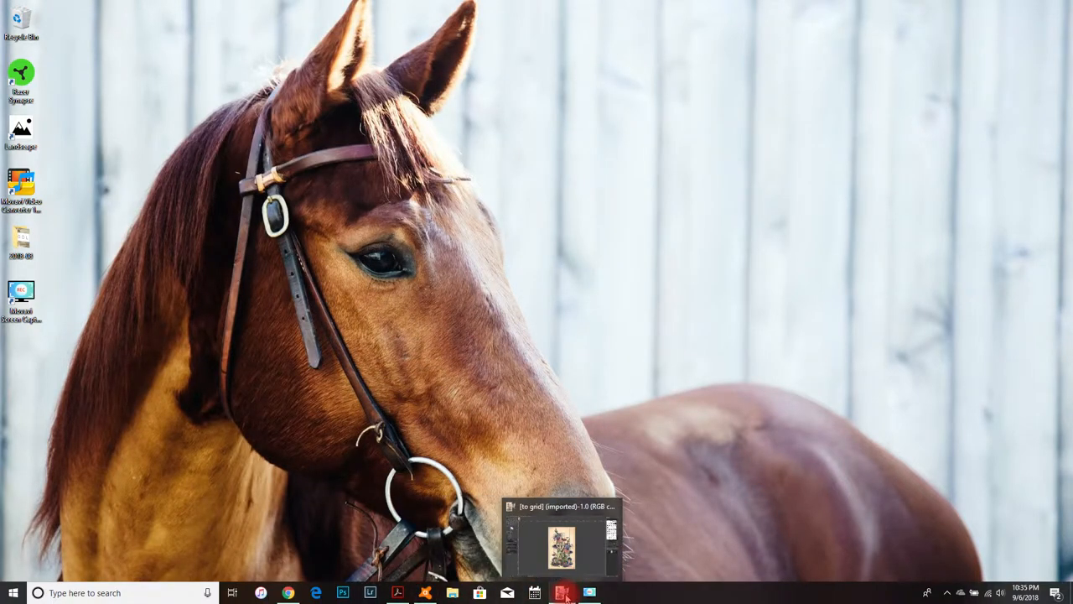
# Step: Restore GIMP and enter a new image width in Scale Image
pyautogui.click(563, 594)
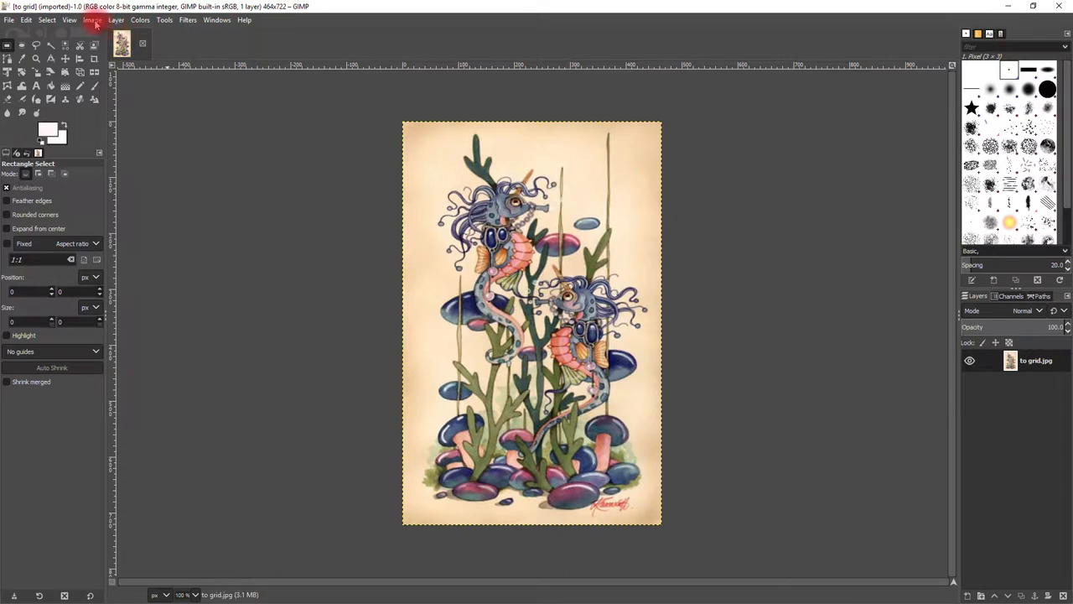
pyautogui.click(92, 20)
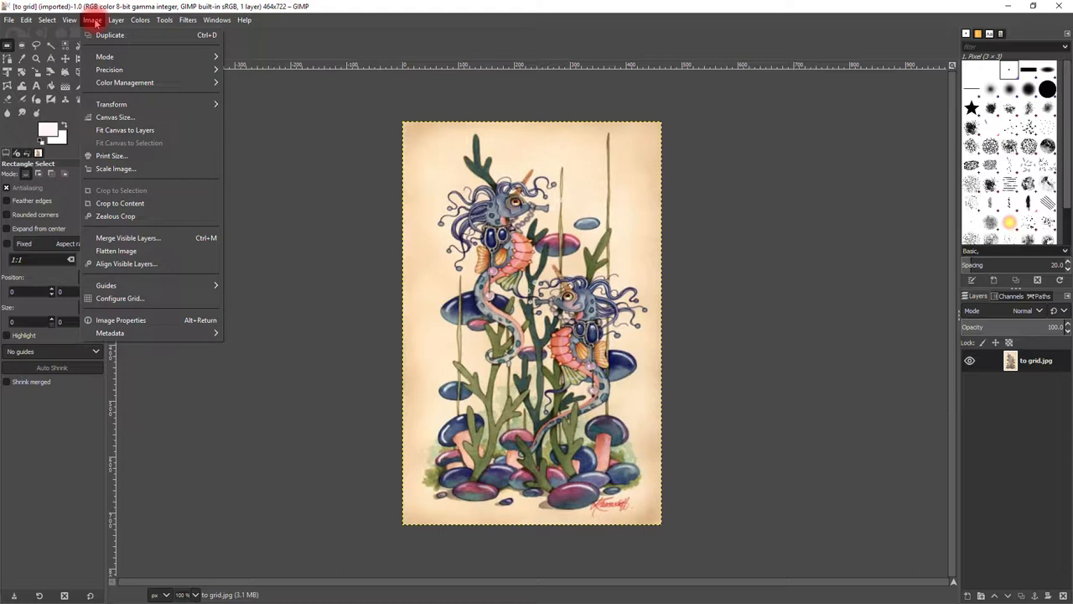
pyautogui.moveTo(109, 70)
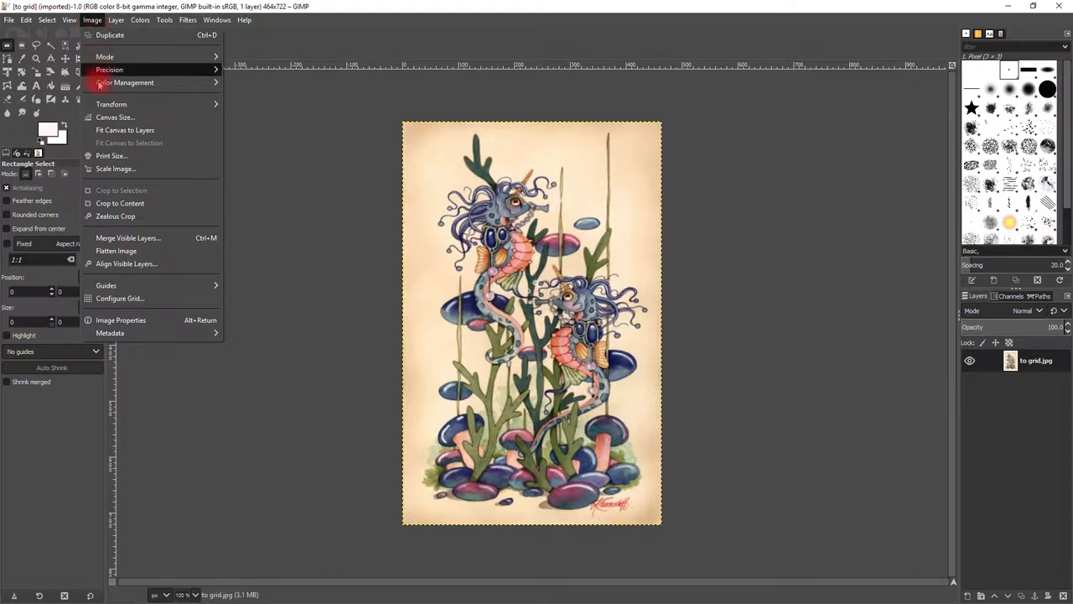
pyautogui.moveTo(116, 168)
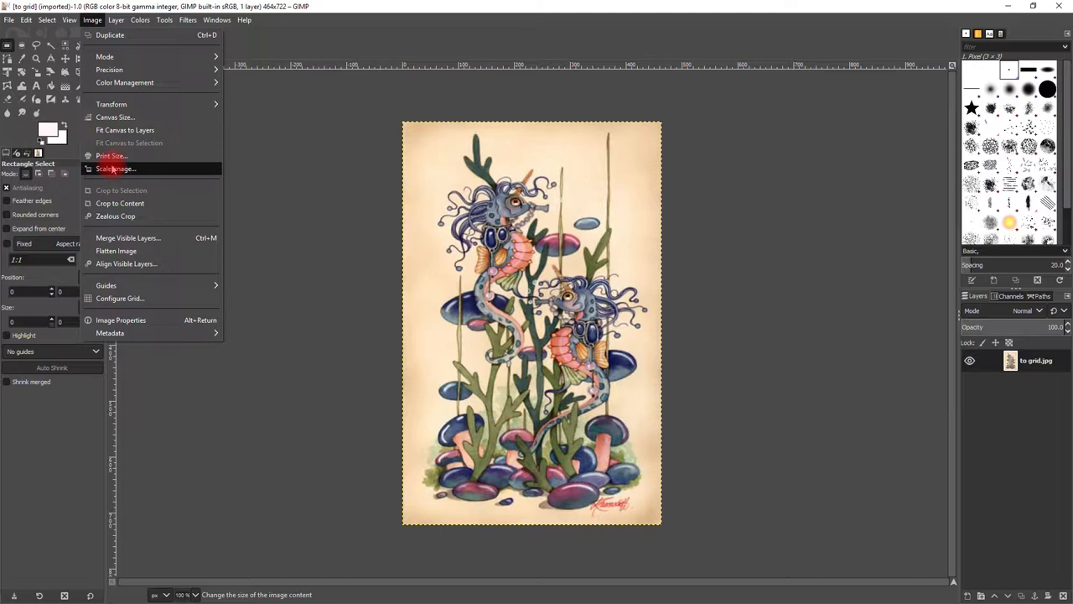
pyautogui.click(115, 168)
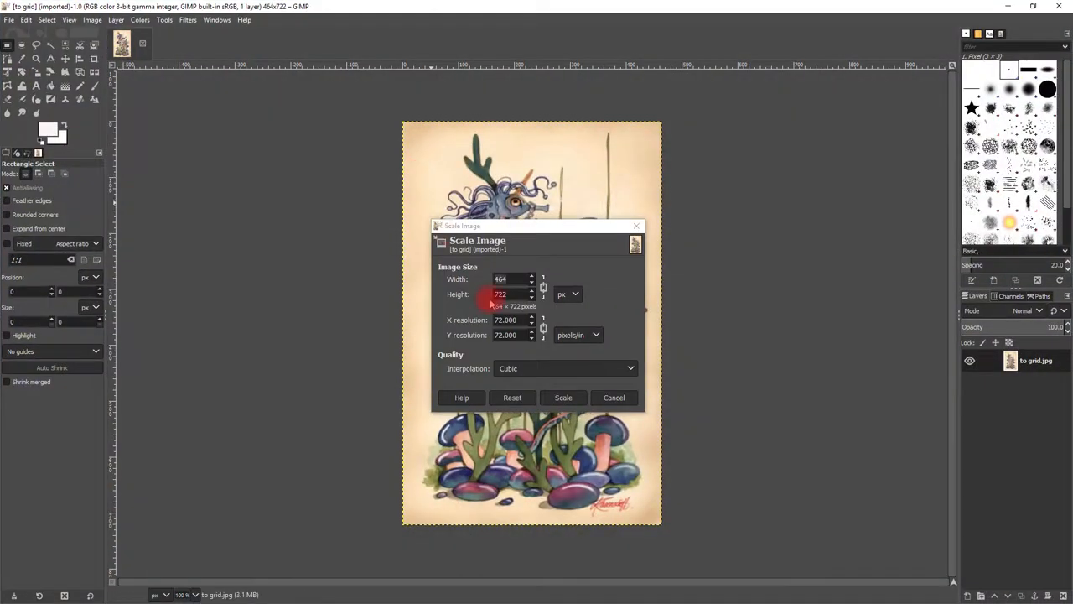
pyautogui.click(507, 278)
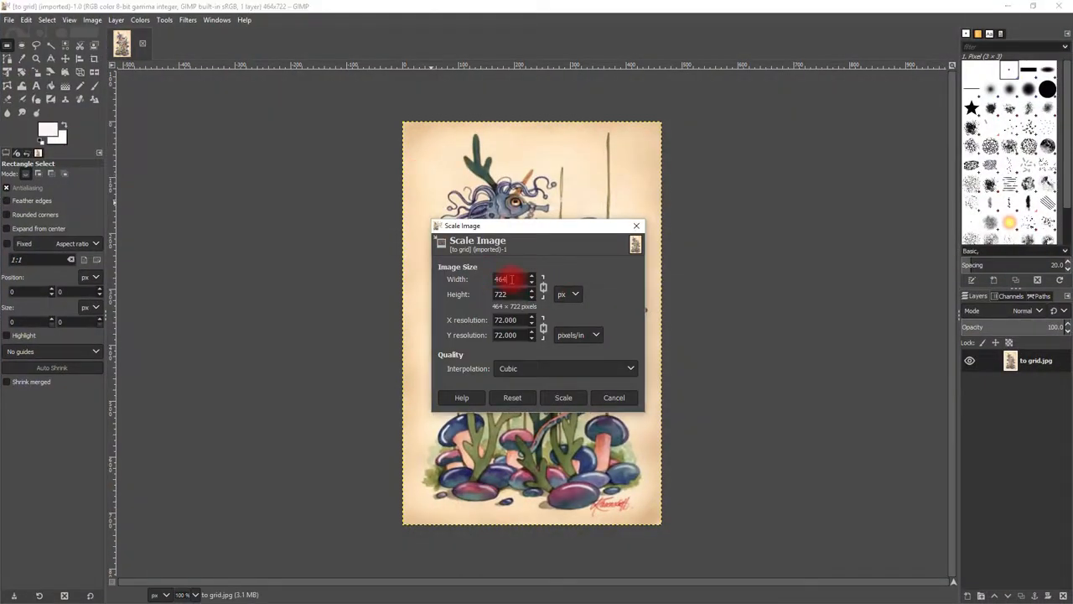
pyautogui.write('195')
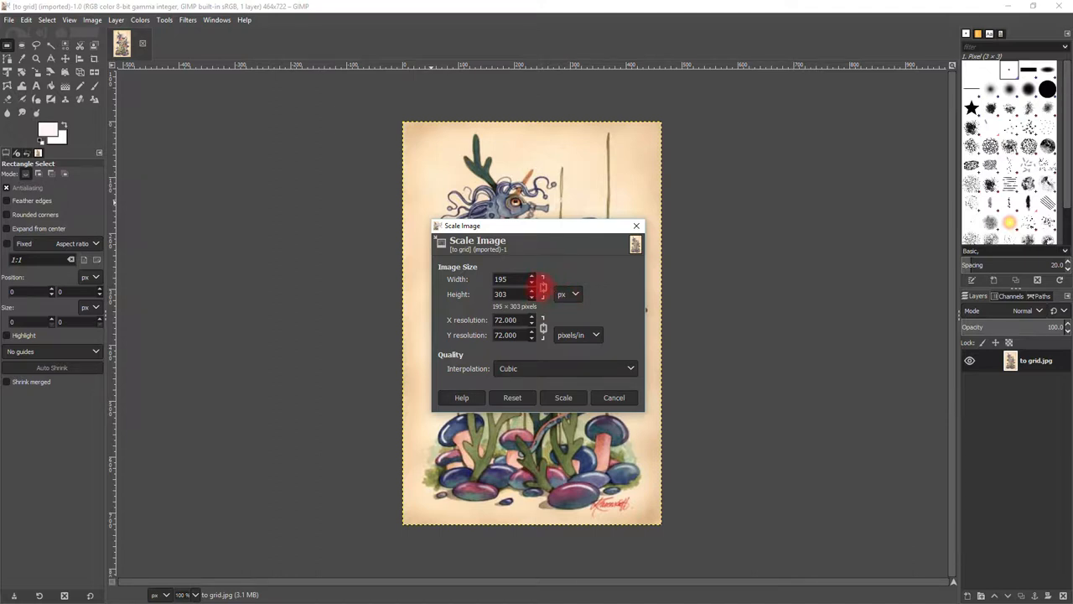
# Step: Keep the units in pixels and dismiss the scale settings without applying
pyautogui.click(573, 293)
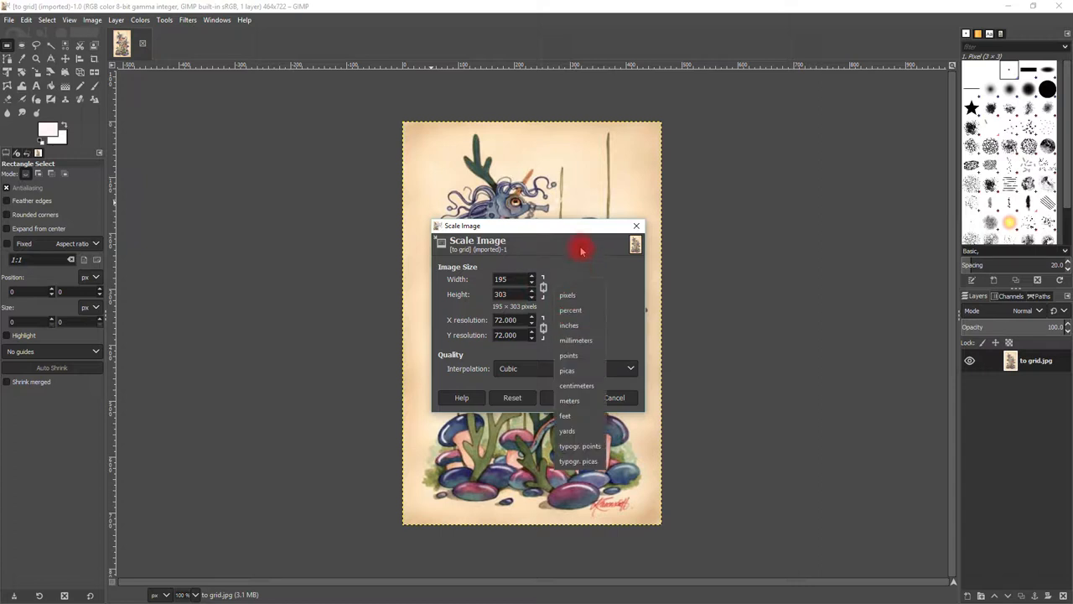
pyautogui.click(567, 295)
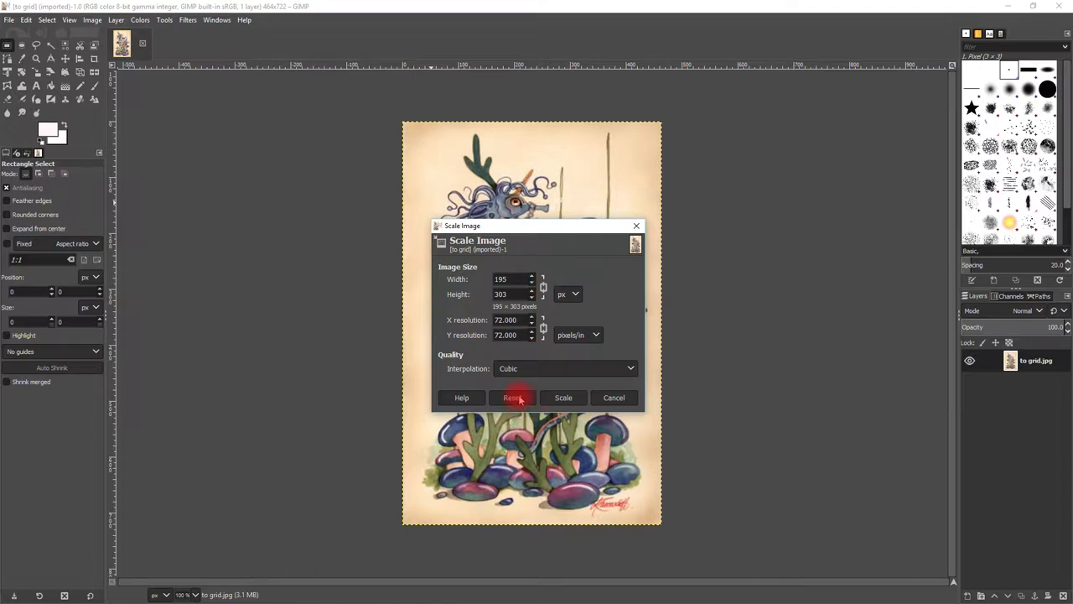
pyautogui.moveTo(463, 398)
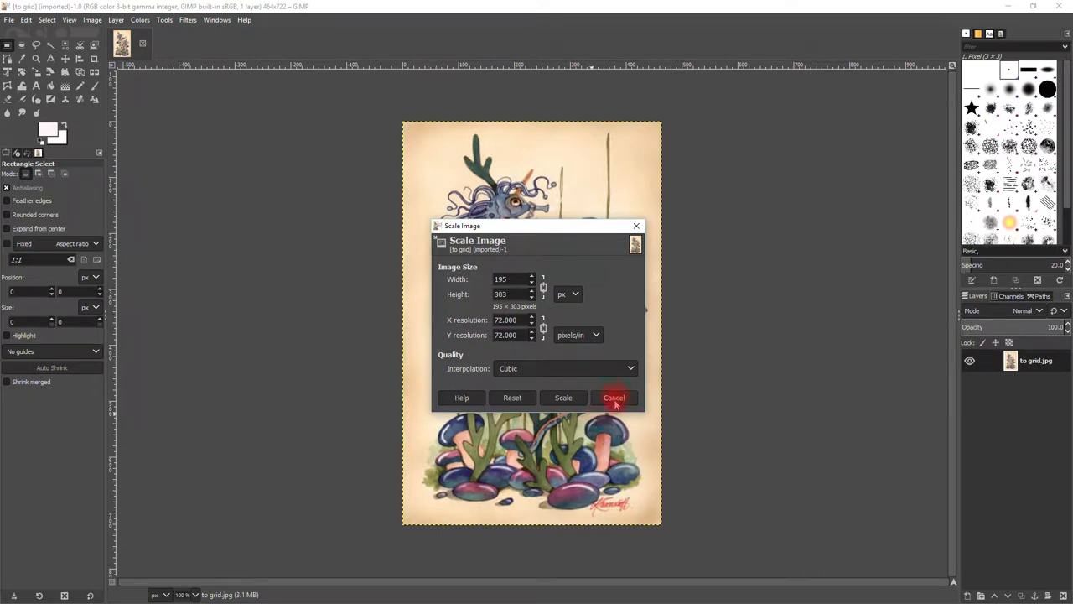
pyautogui.click(613, 398)
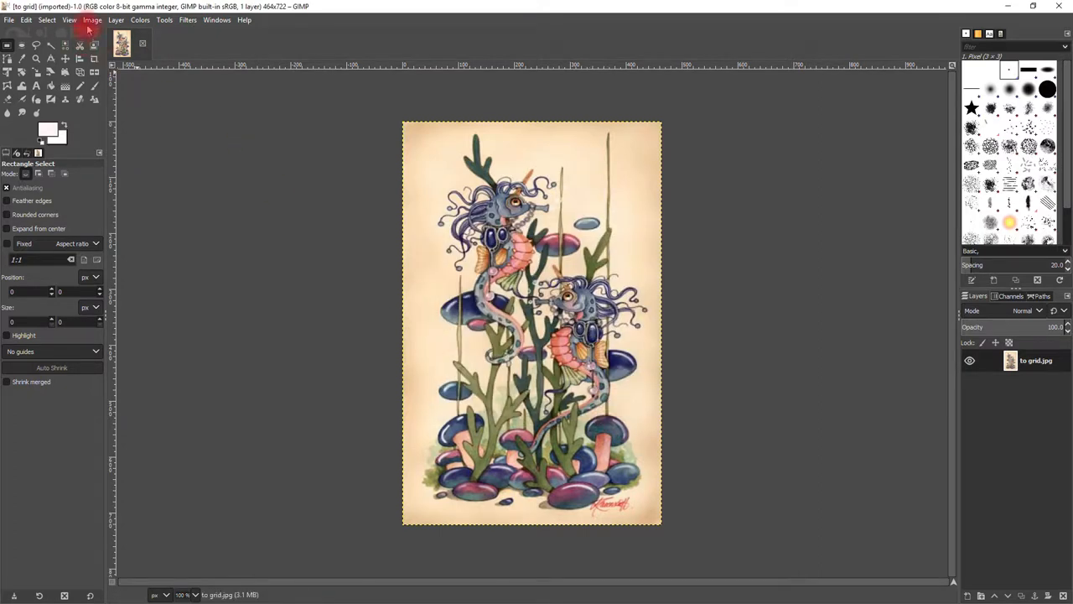
# Step: Reopen Scale Image and select the current width value to replace it
pyautogui.click(92, 20)
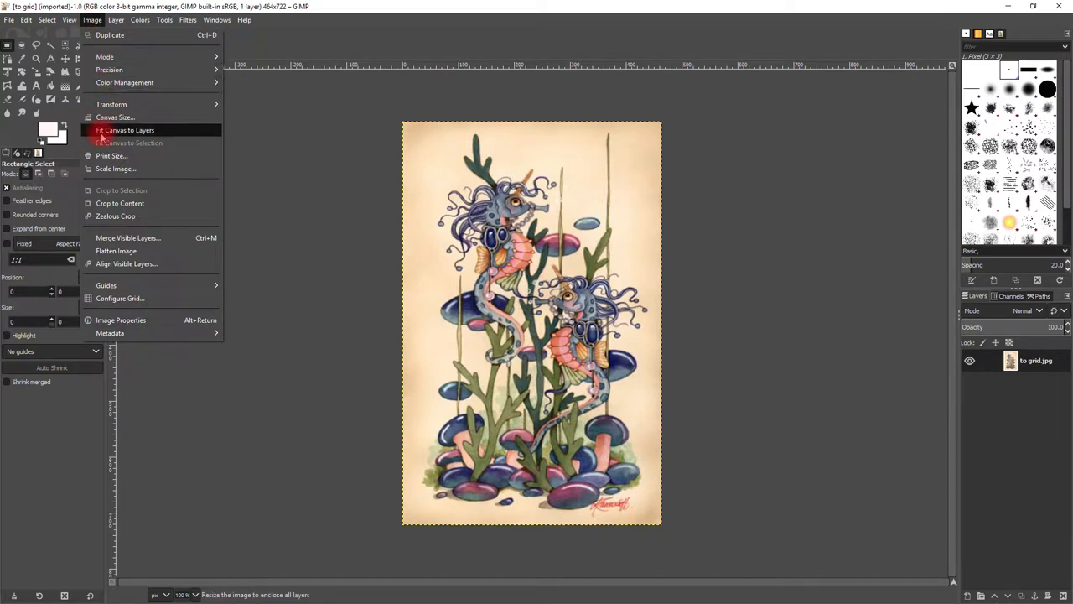
pyautogui.moveTo(115, 168)
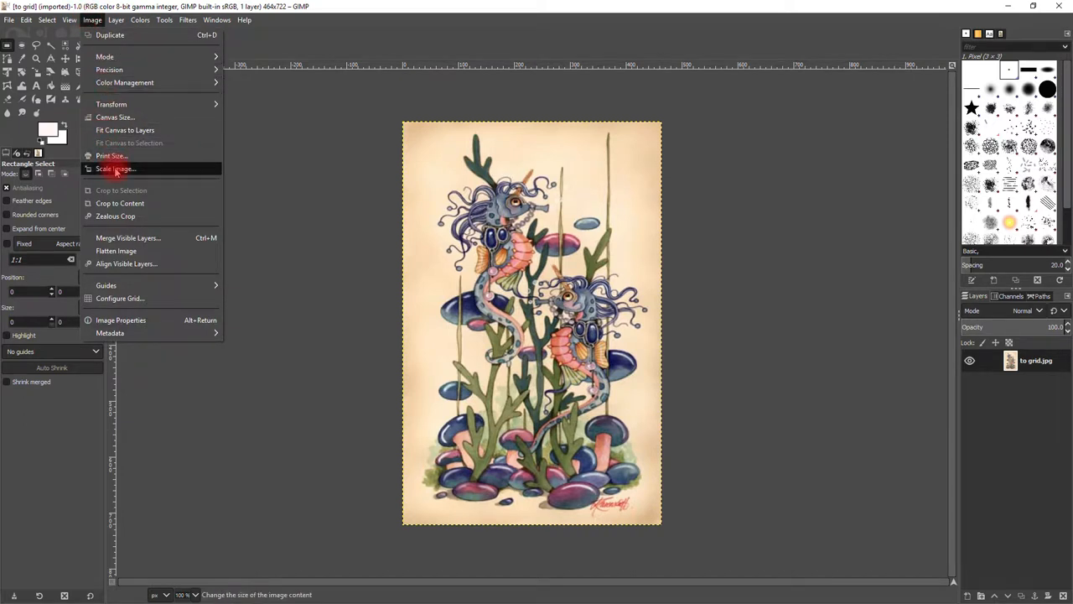
pyautogui.click(114, 168)
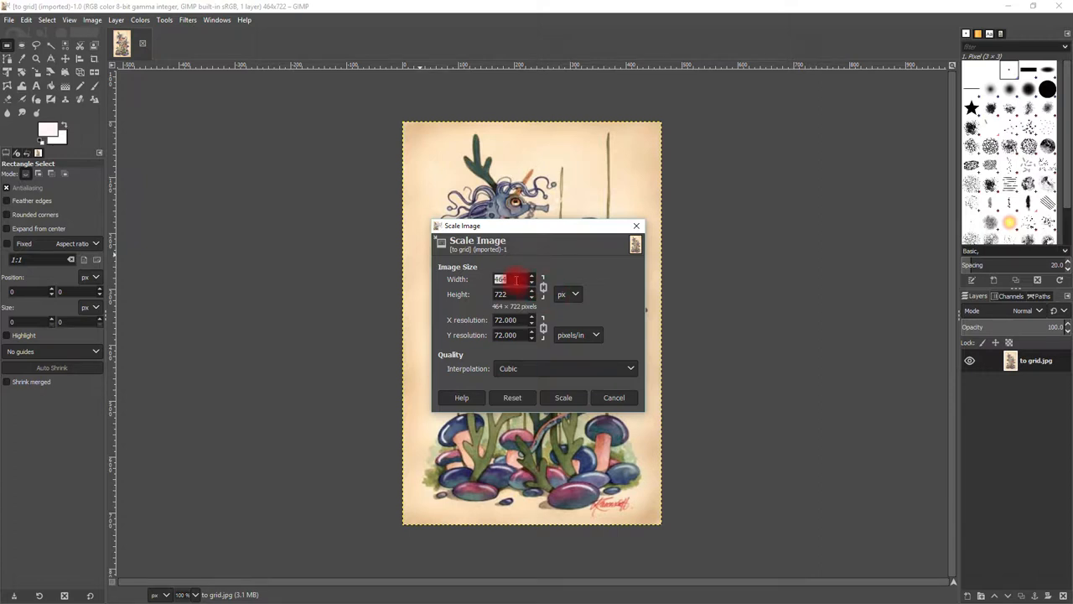
pyautogui.click(510, 294)
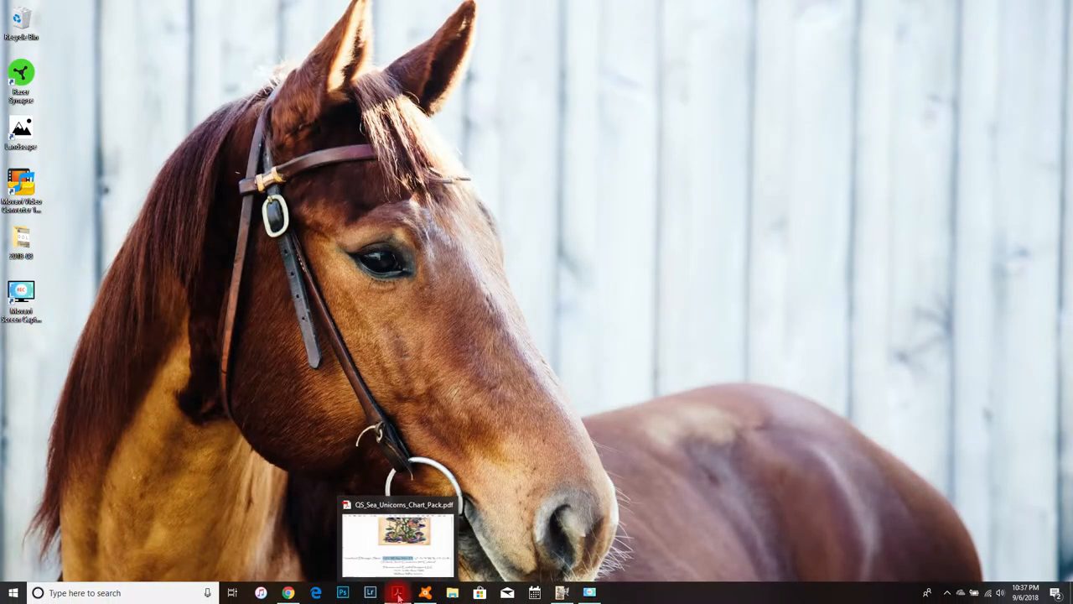
# Step: Read the chart's 195 W by 341 H size and scale the painting to 195 × 341 px
pyautogui.click(400, 540)
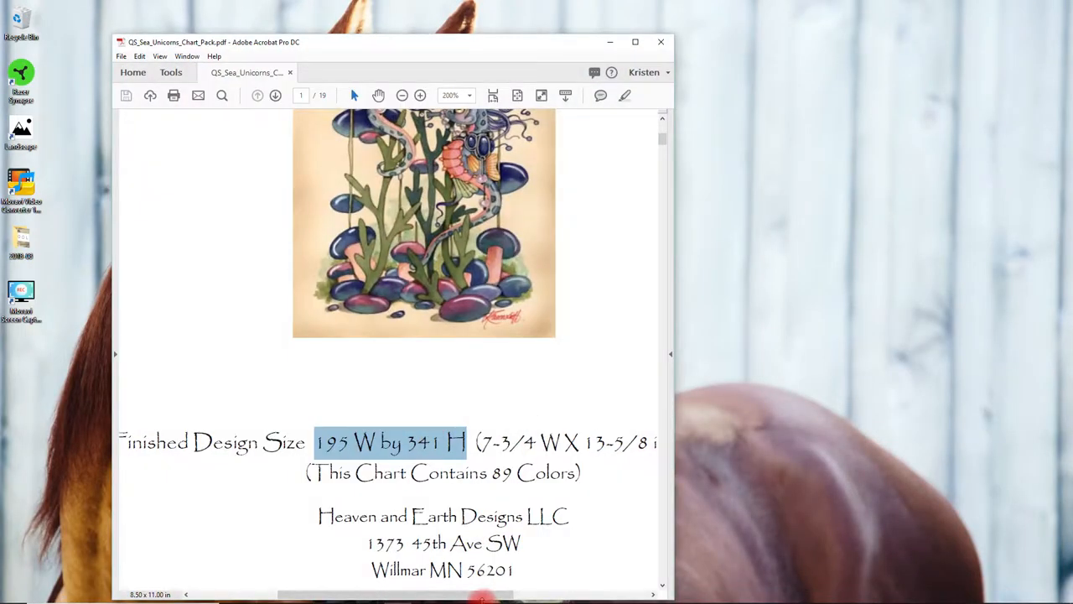
pyautogui.moveTo(610, 44)
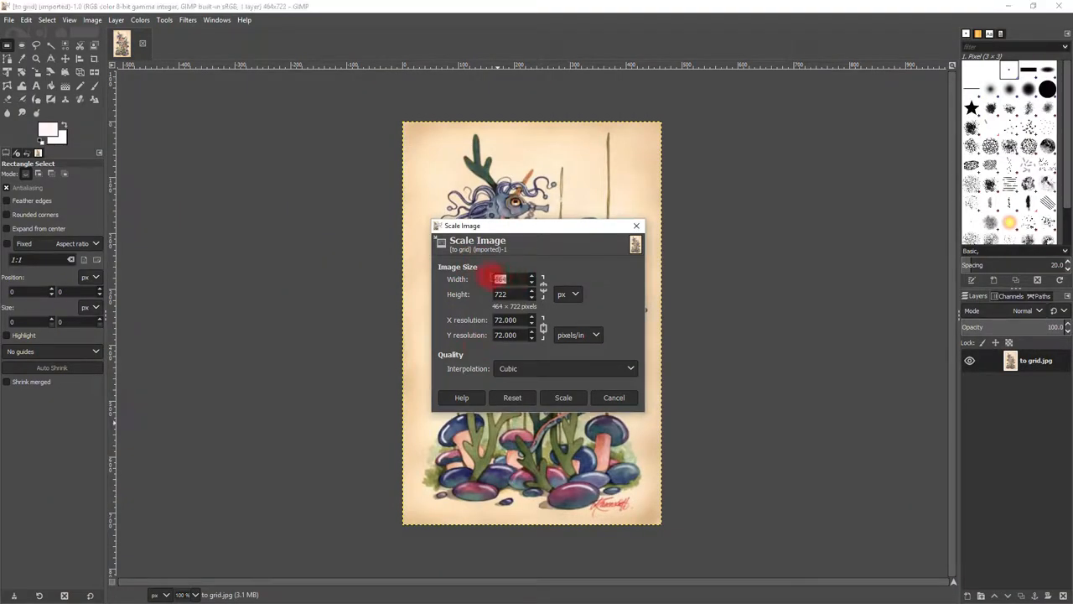
pyautogui.write('194')
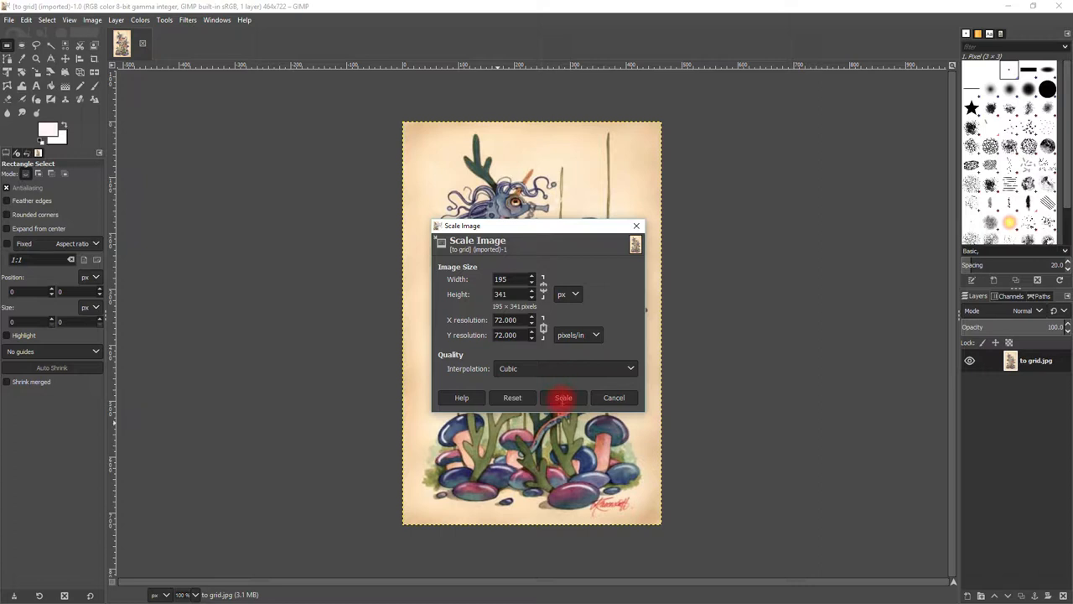
pyautogui.click(510, 294)
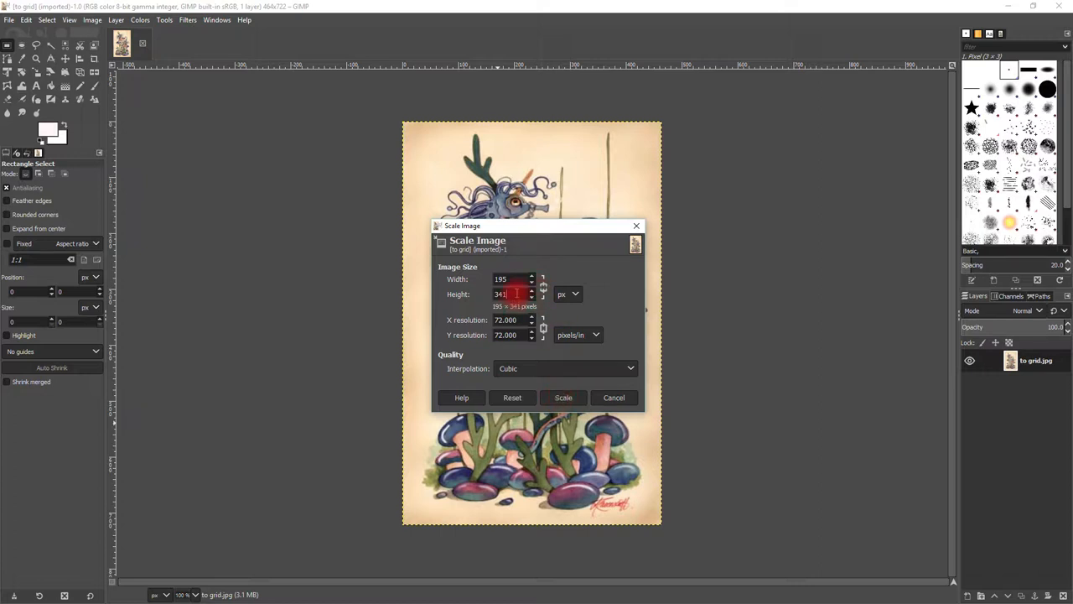
pyautogui.press('Tab')
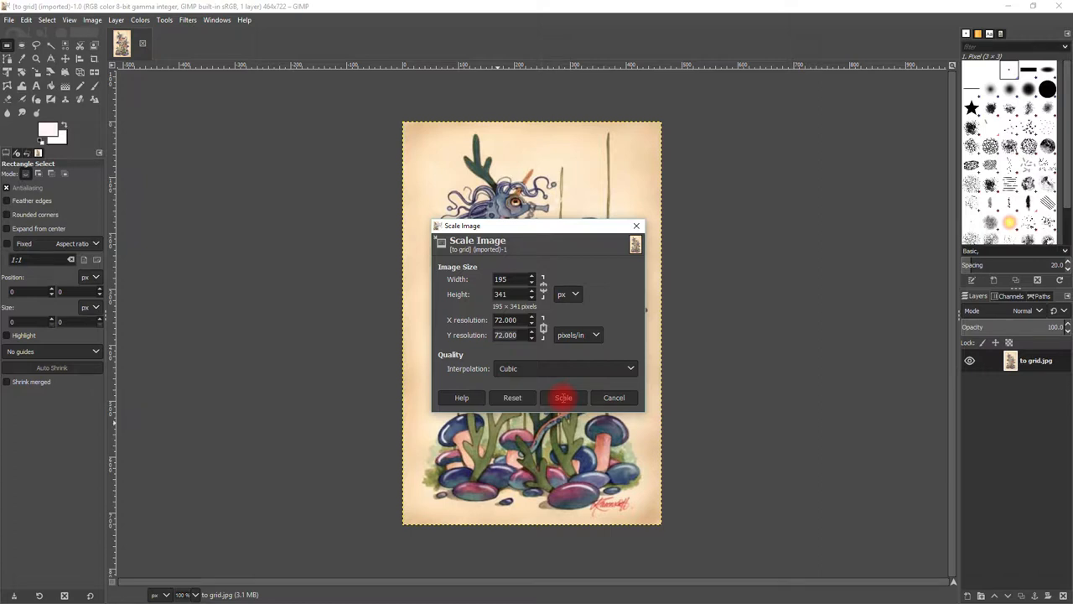
pyautogui.click(563, 398)
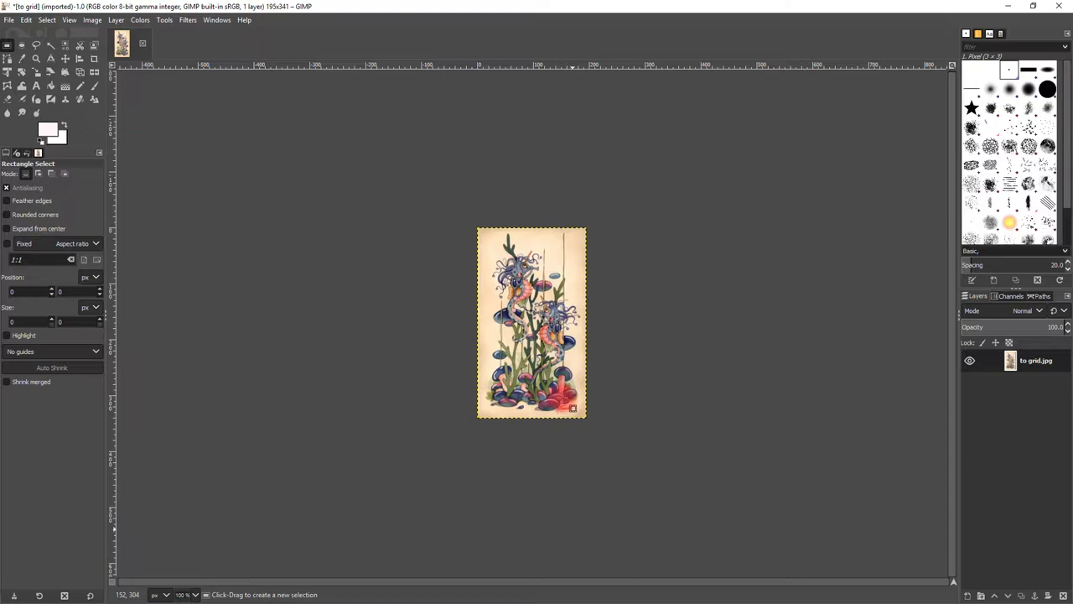
pyautogui.moveTo(644, 329)
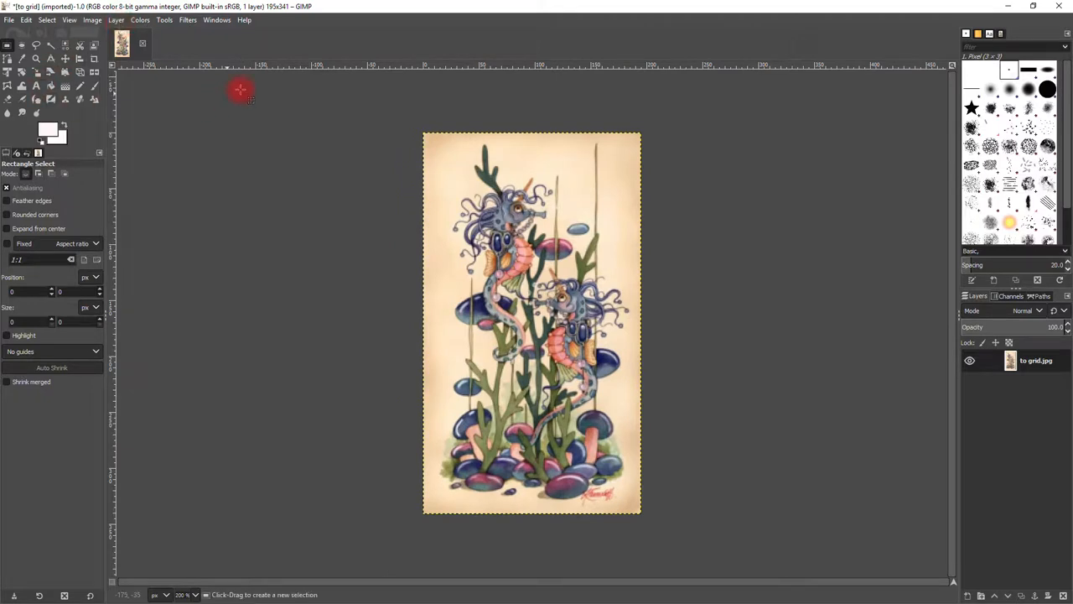
pyautogui.moveTo(121, 208)
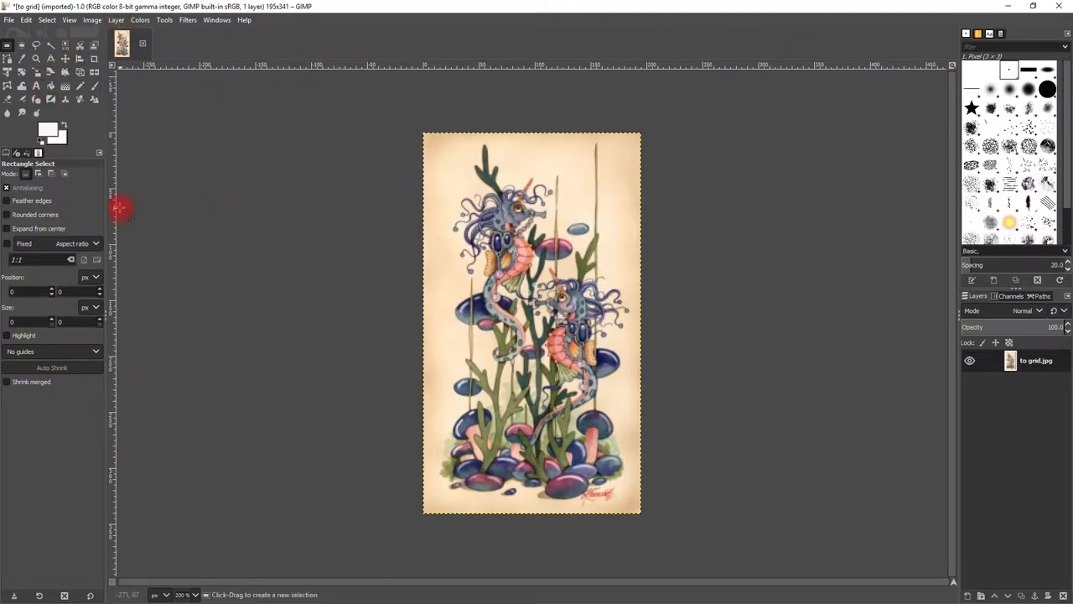
pyautogui.moveTo(121, 199)
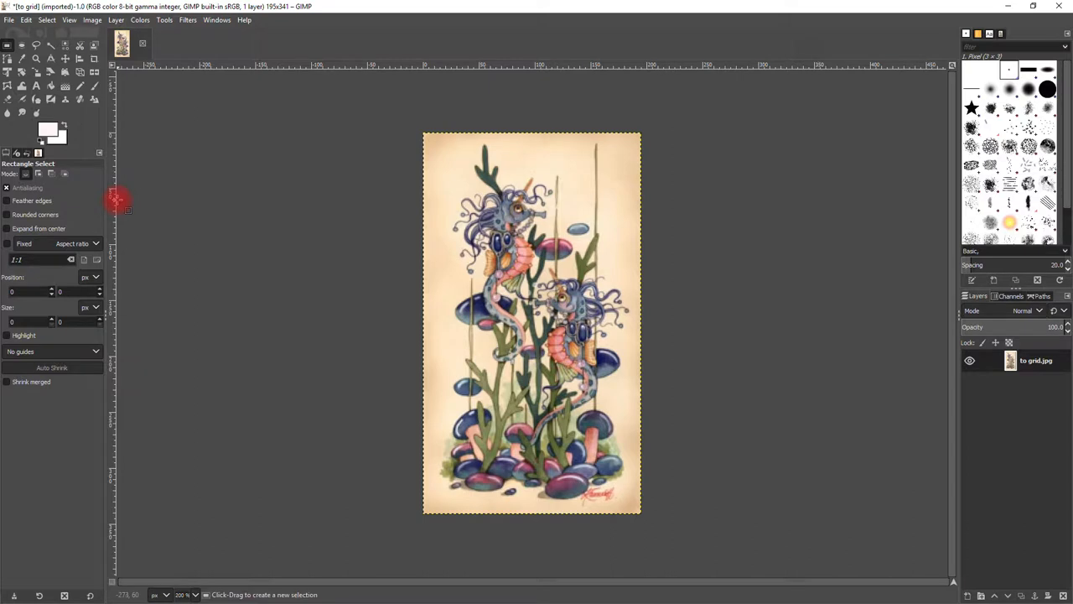
pyautogui.moveTo(473, 360)
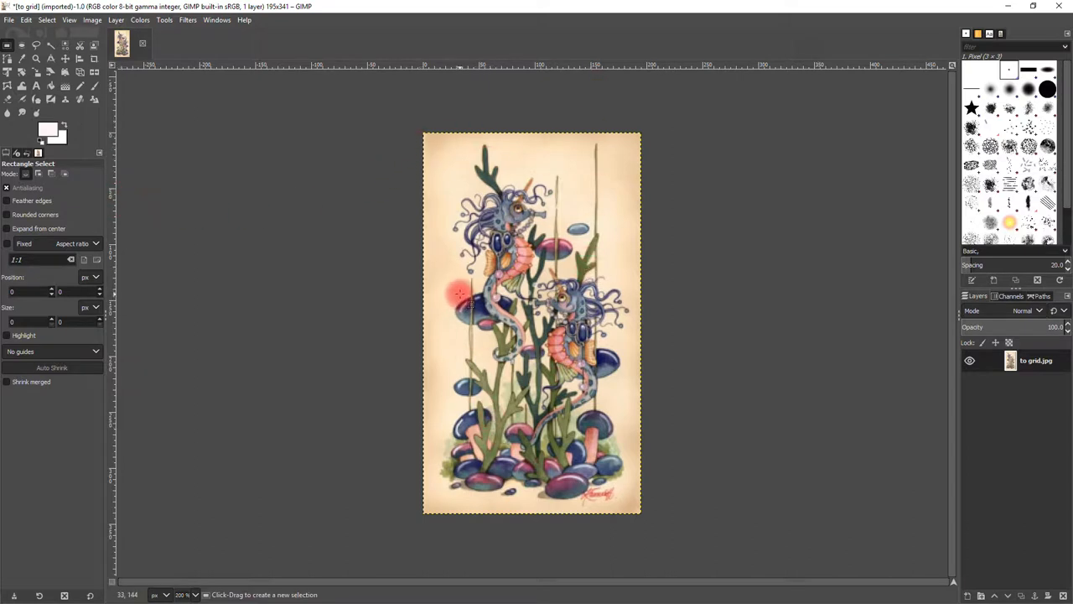
pyautogui.moveTo(461, 285)
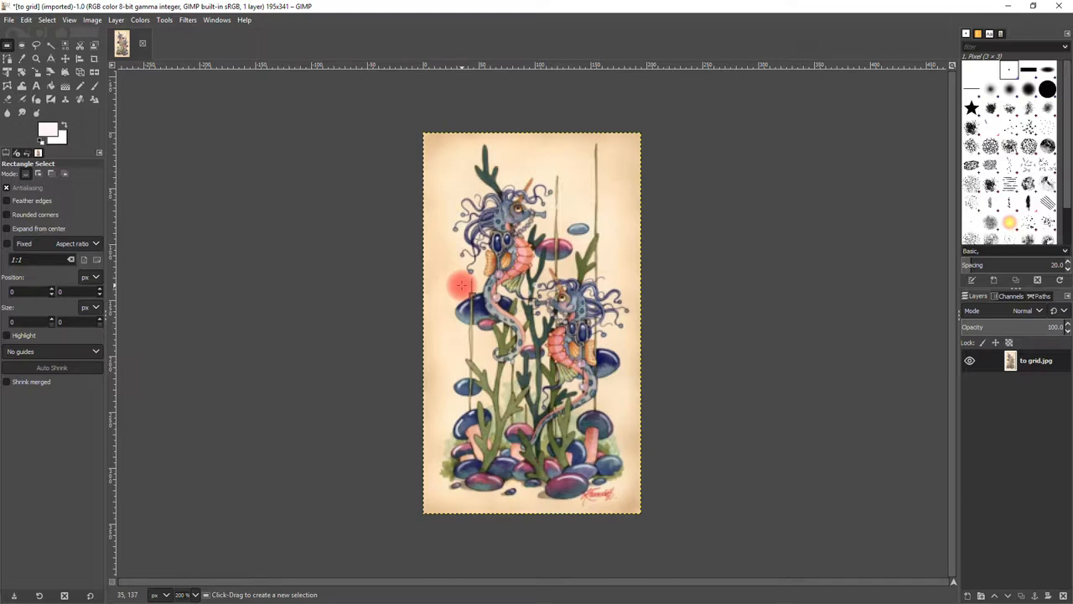
pyautogui.moveTo(282, 245)
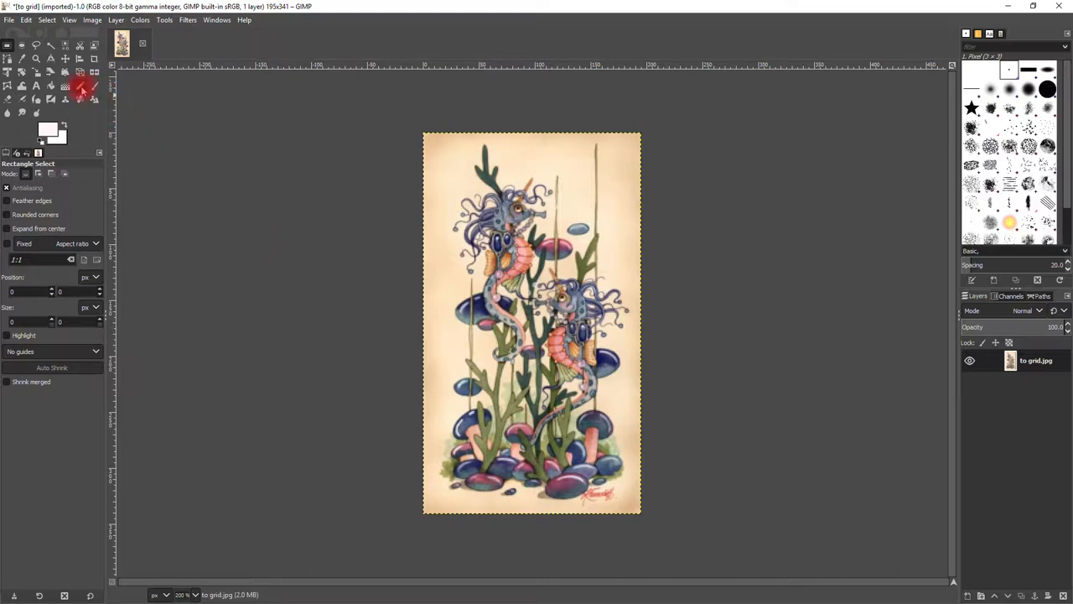
# Step: Select the Pencil tool for hard-edged pixel lines
pyautogui.click(83, 86)
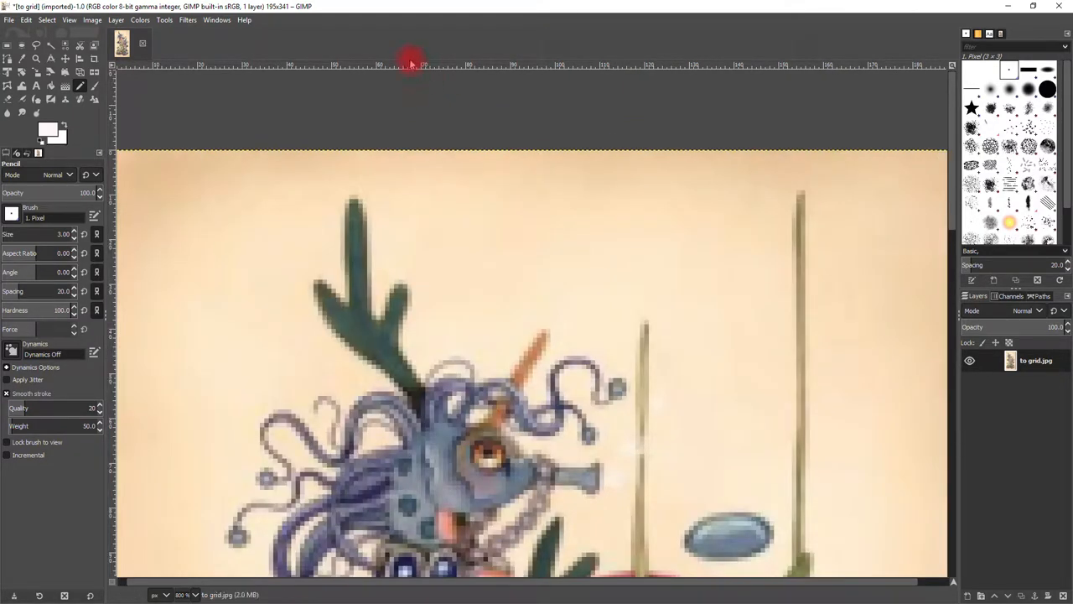
pyautogui.moveTo(439, 68)
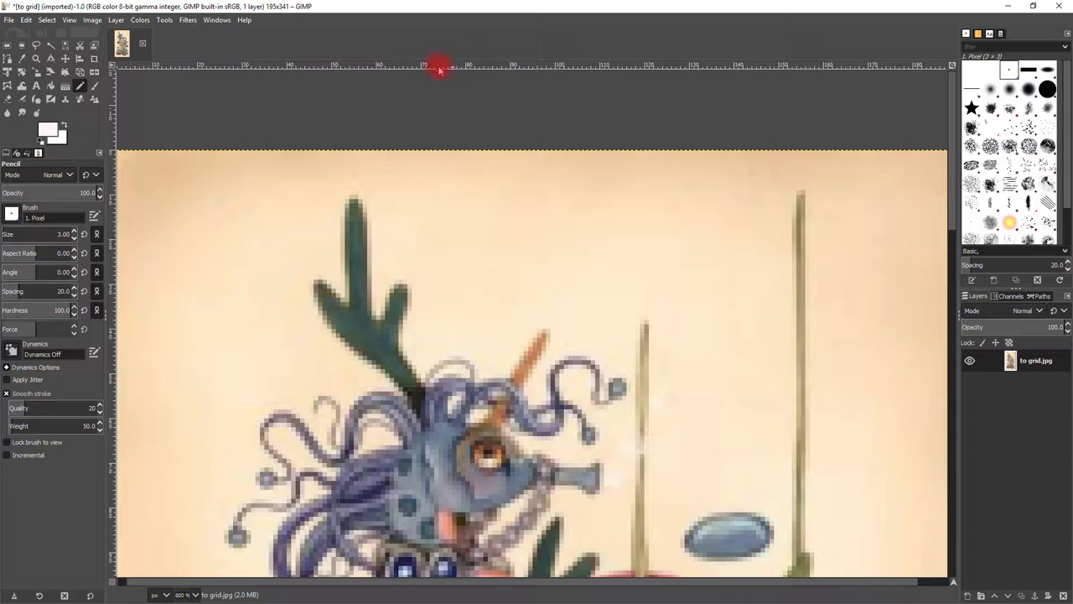
pyautogui.moveTo(468, 66)
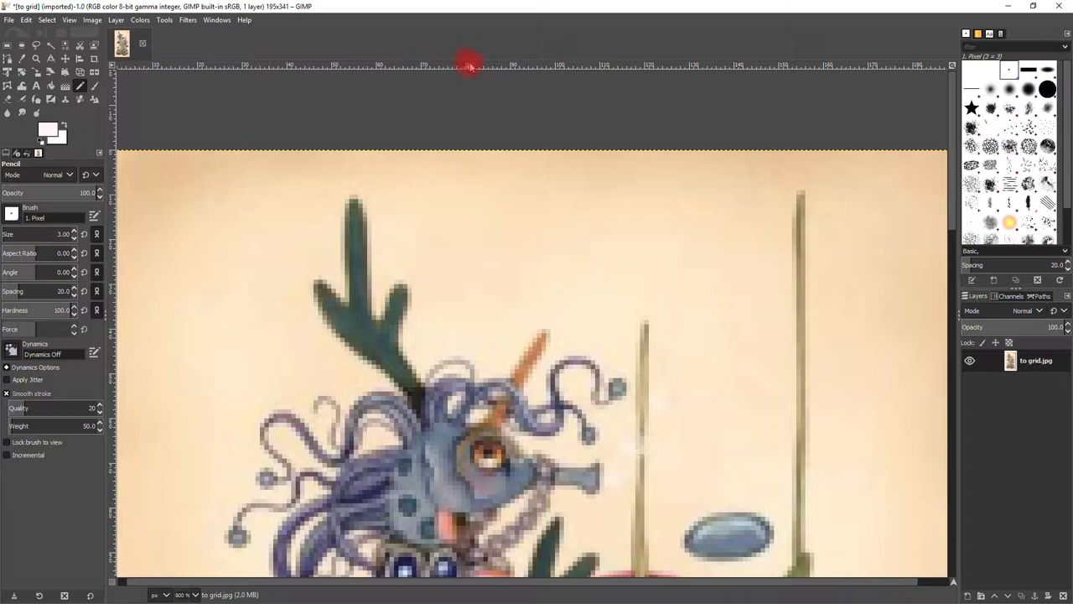
pyautogui.moveTo(444, 74)
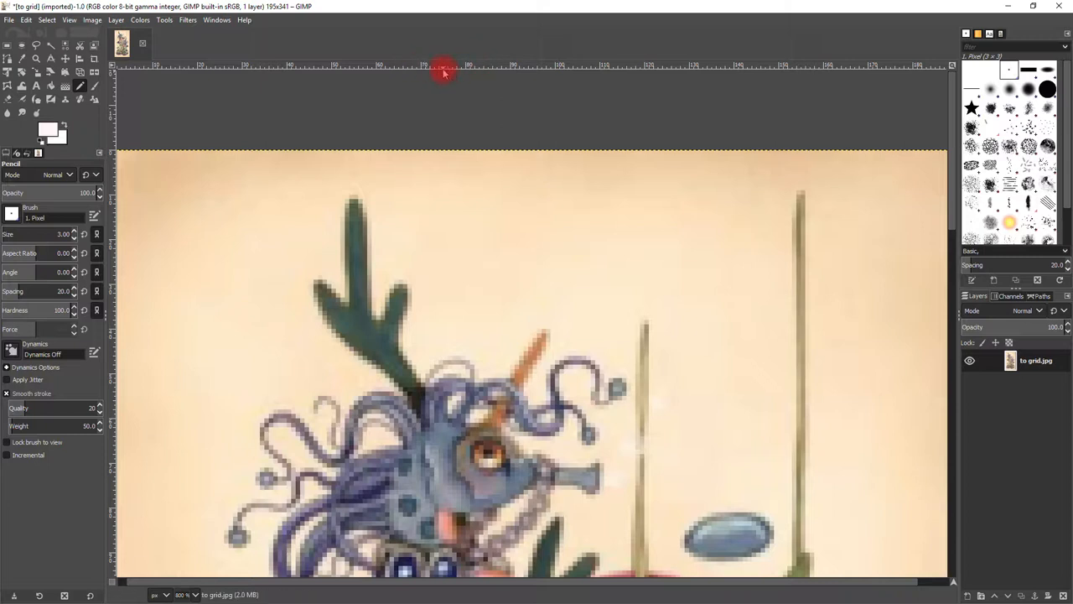
pyautogui.moveTo(436, 71)
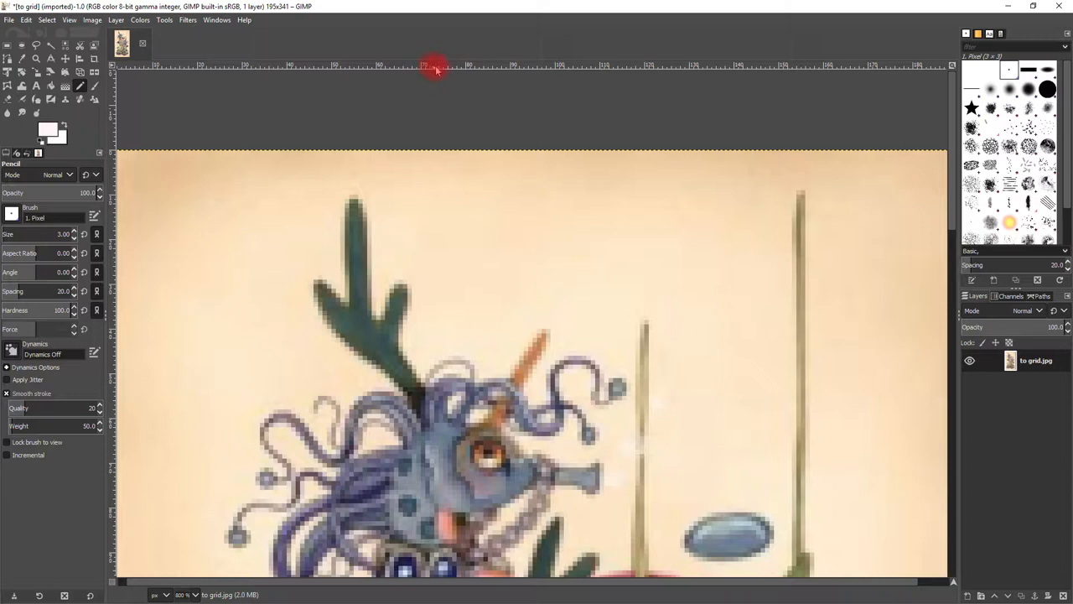
pyautogui.moveTo(450, 69)
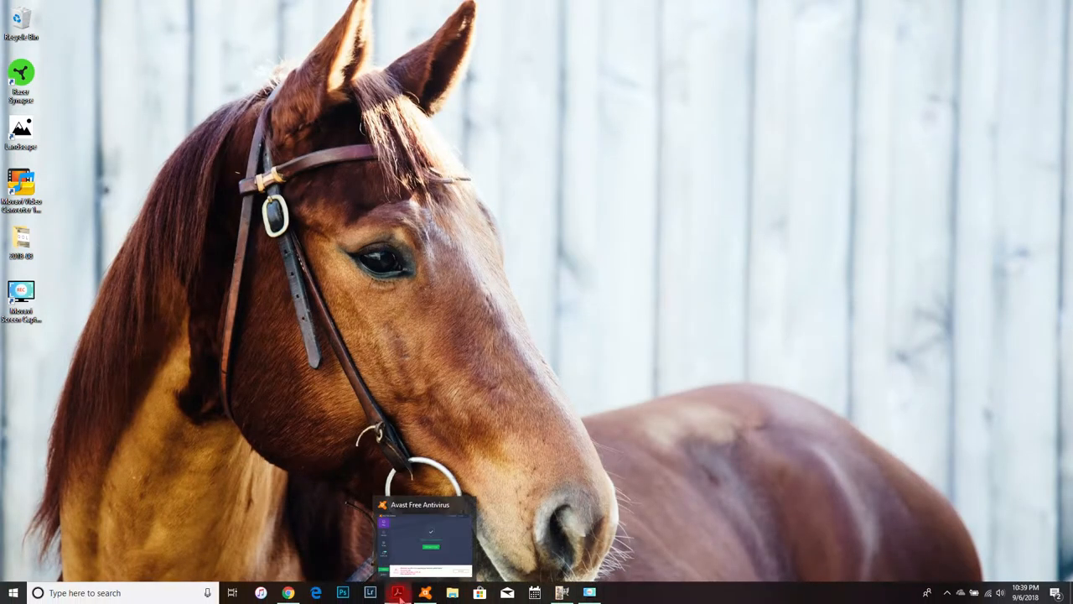
pyautogui.click(399, 594)
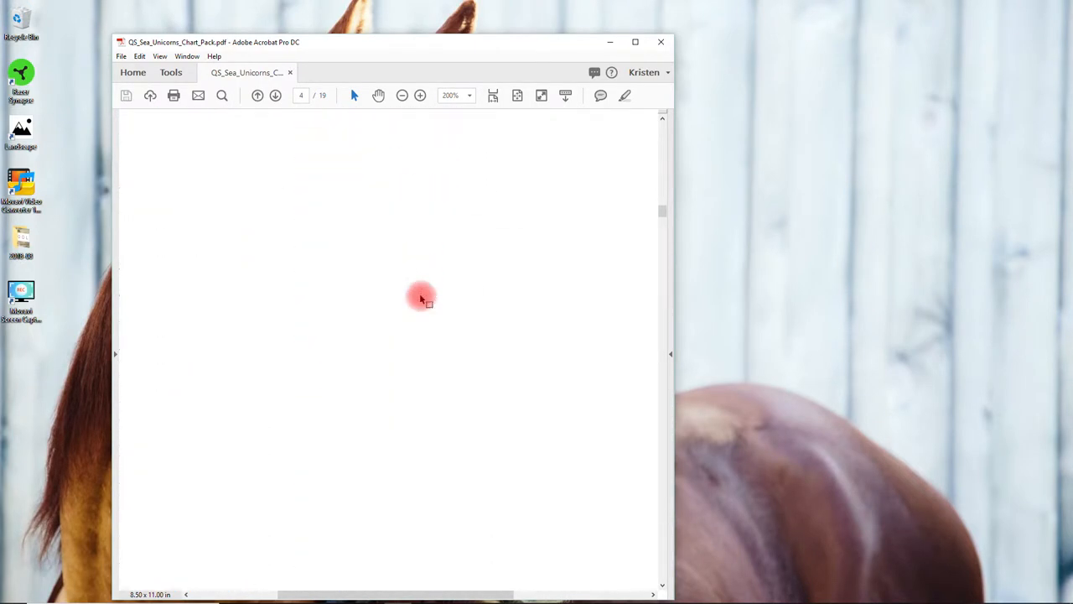
pyautogui.scroll(-3)
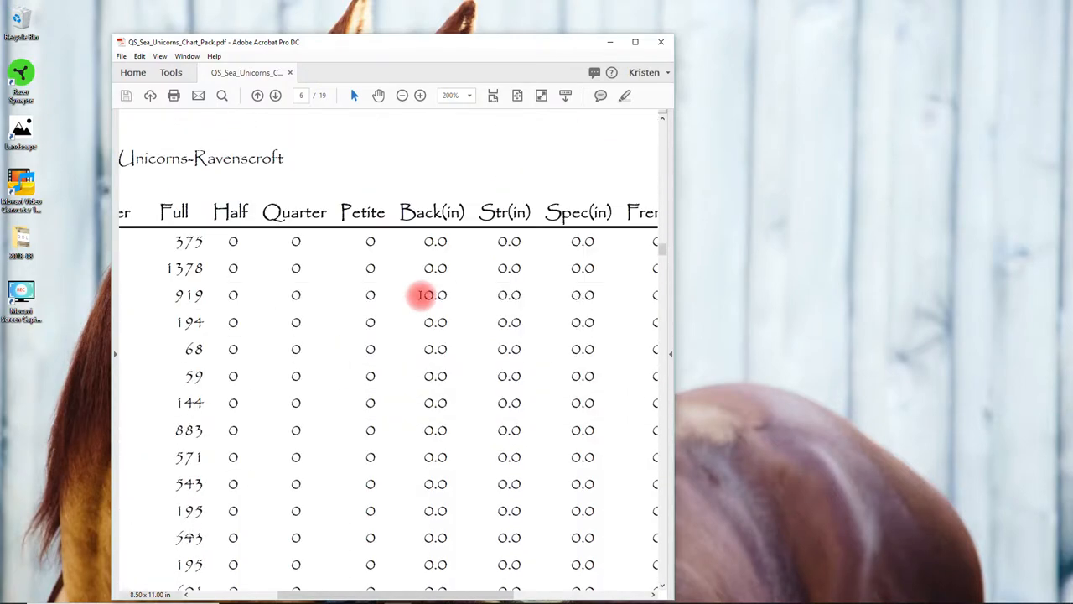
pyautogui.scroll(-3)
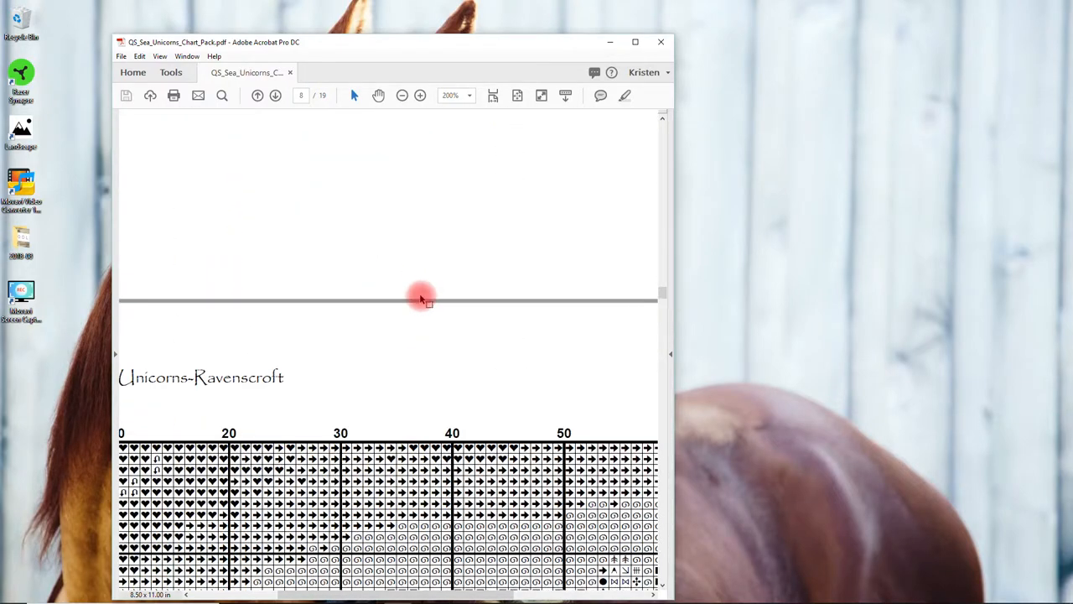
pyautogui.press('ctrl+=')
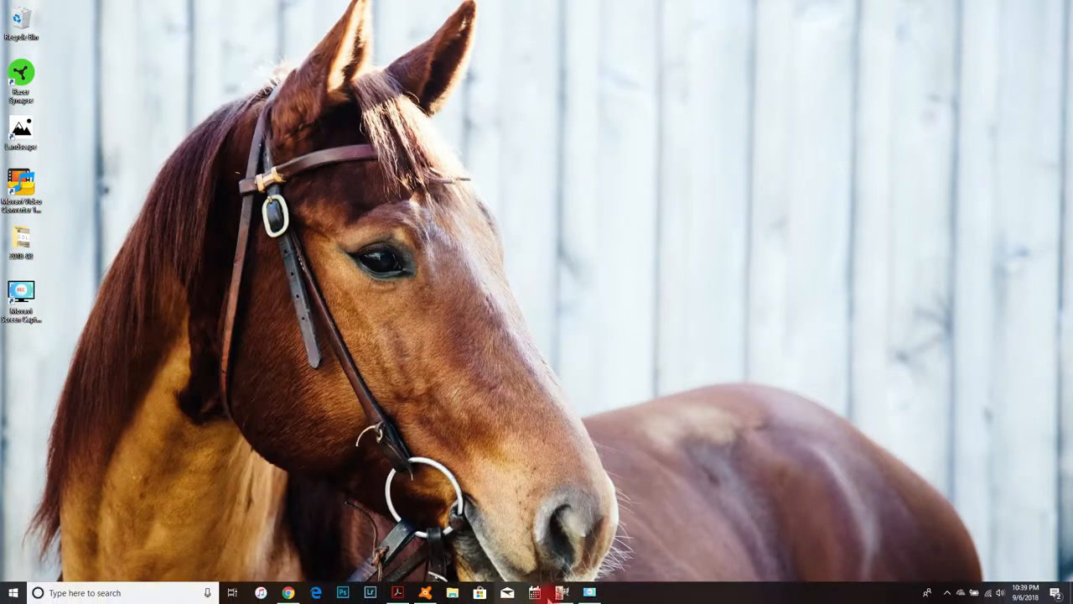
pyautogui.click(563, 594)
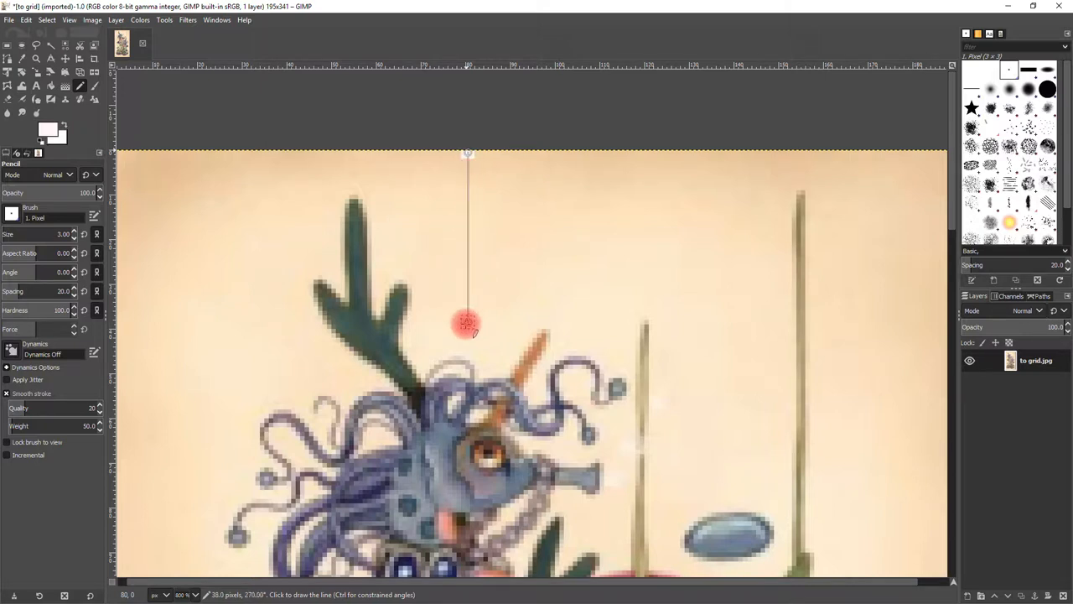
# Step: Draw a straight white pencil line along the first guide from top to bottom edge
pyautogui.click(466, 325)
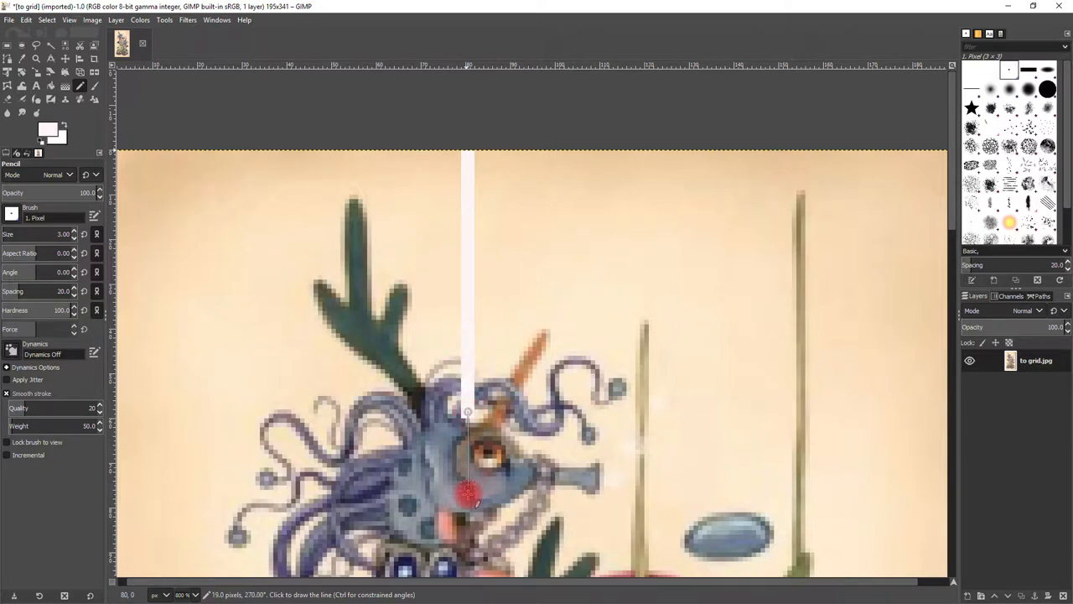
pyautogui.click(468, 495)
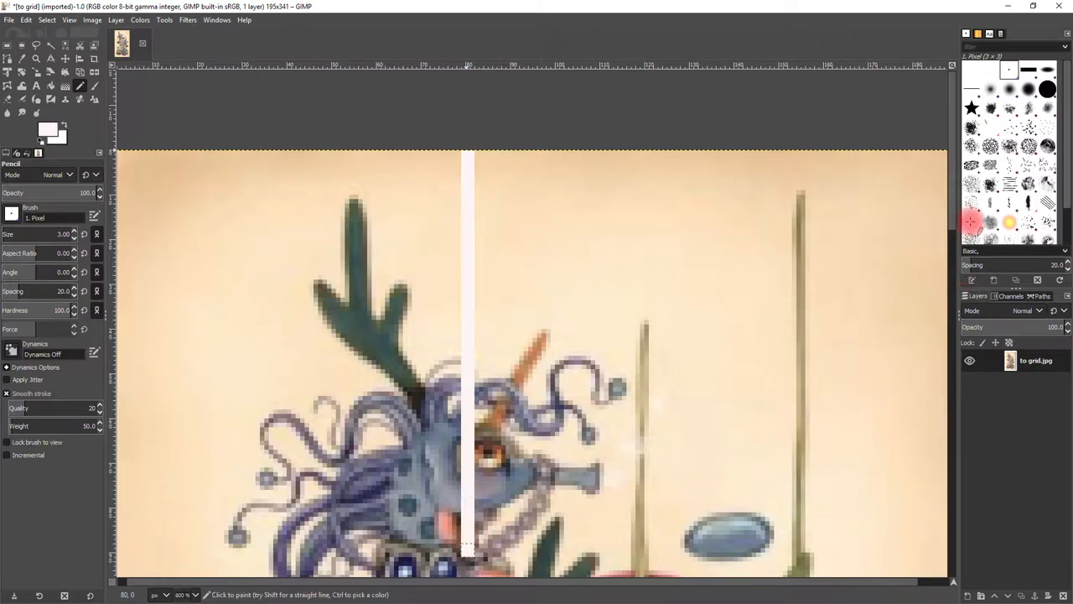
pyautogui.scroll(-3)
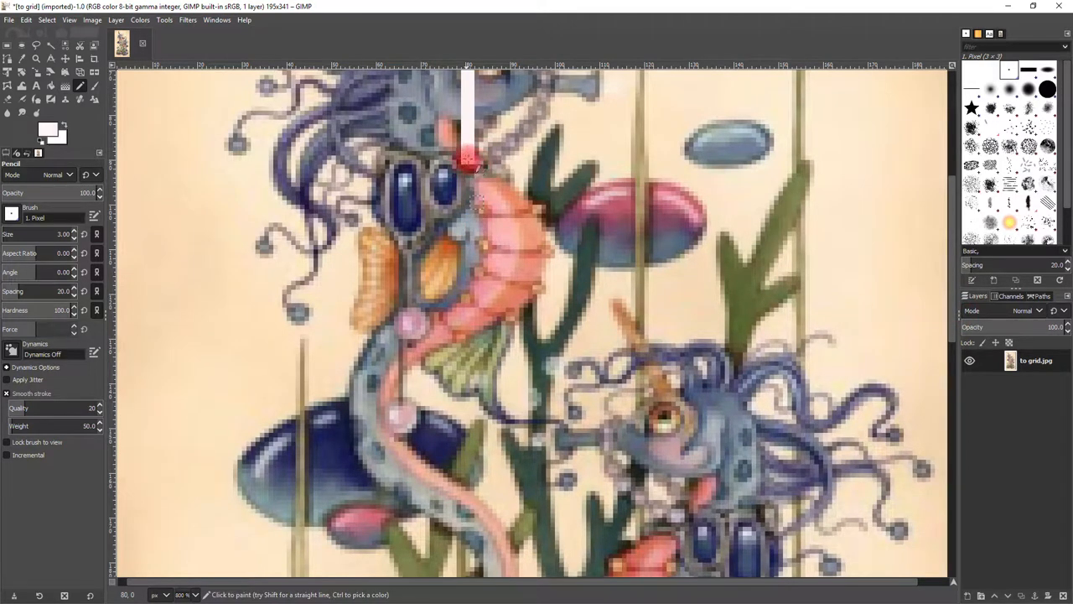
pyautogui.click(469, 171)
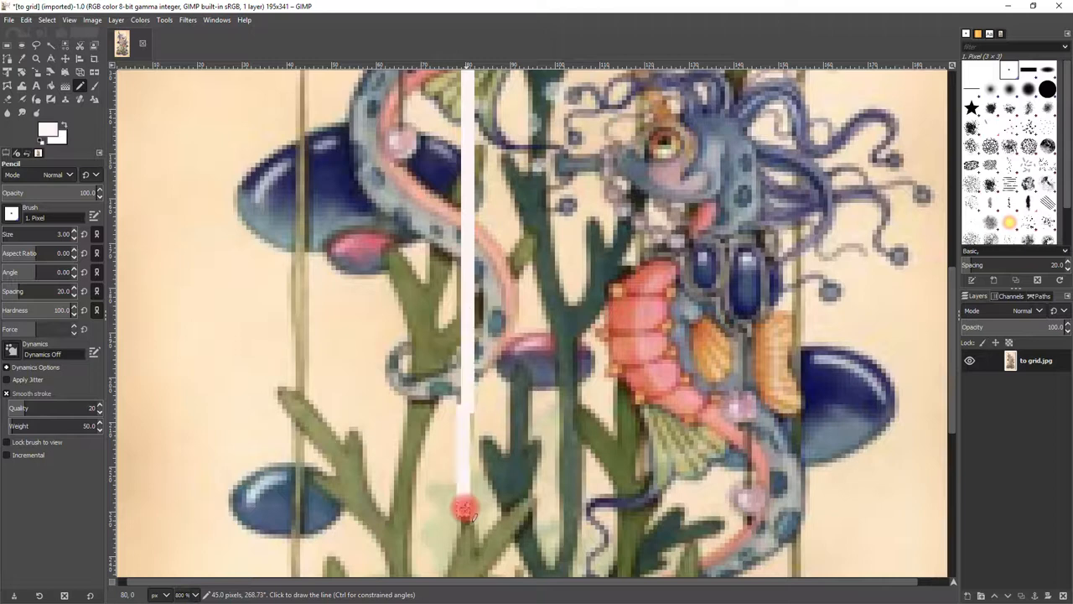
pyautogui.press('ctrl+z')
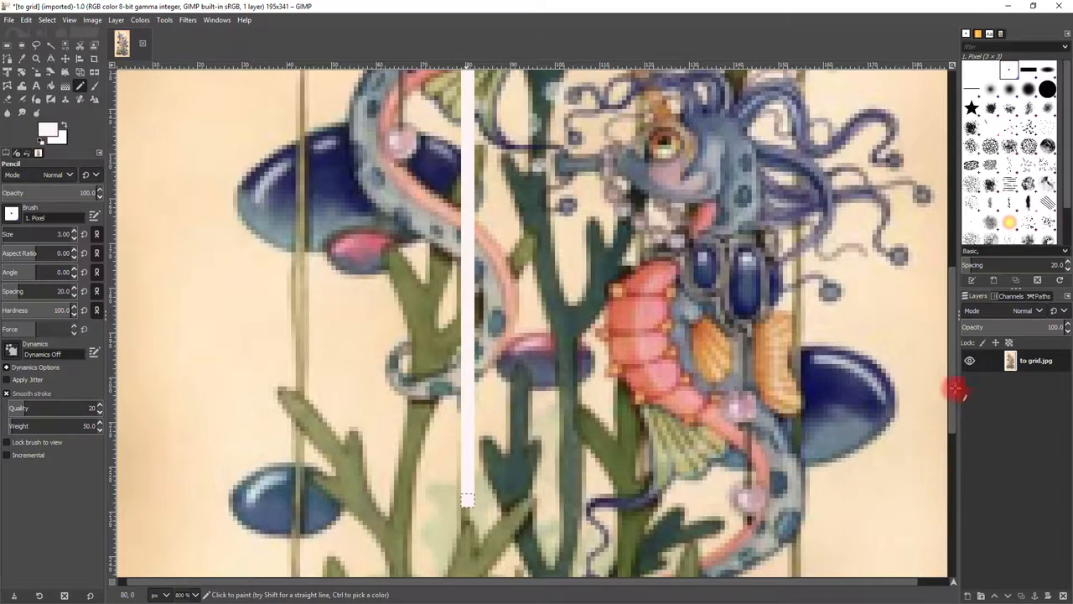
pyautogui.scroll(-3)
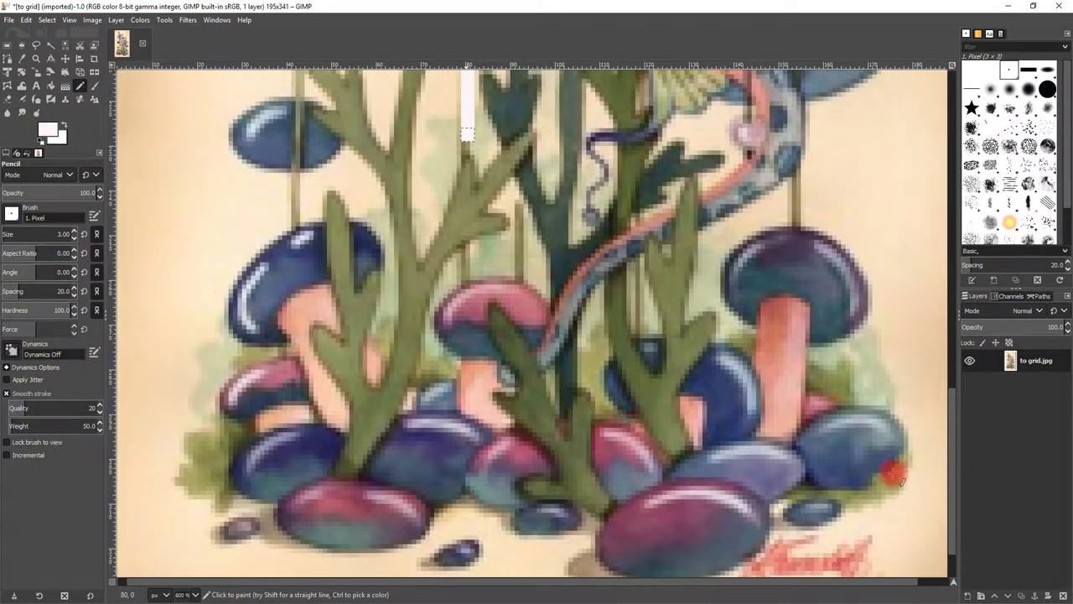
pyautogui.click(468, 181)
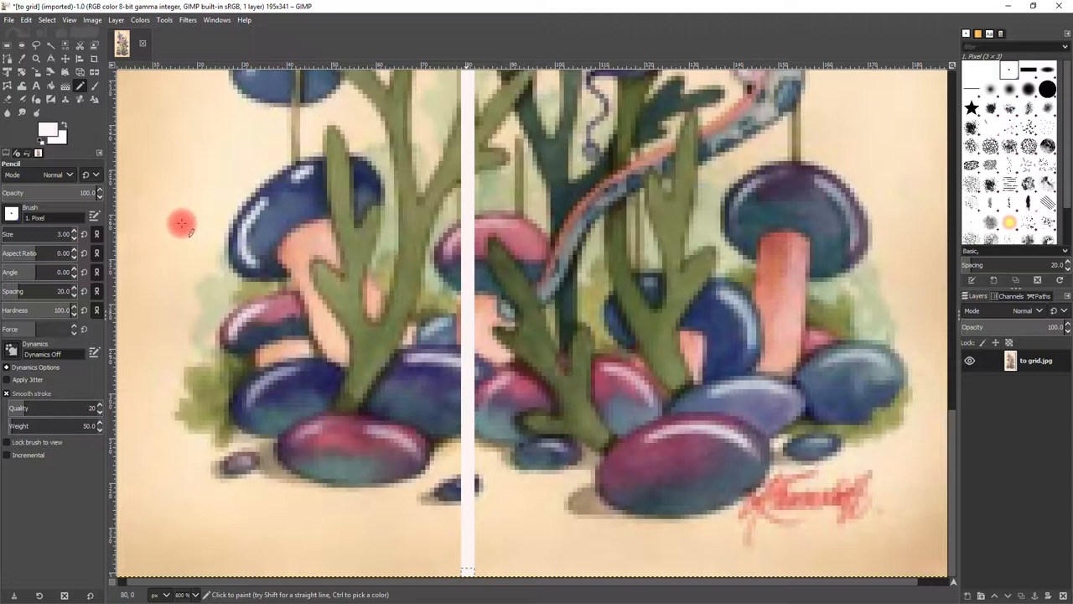
pyautogui.moveTo(478, 210)
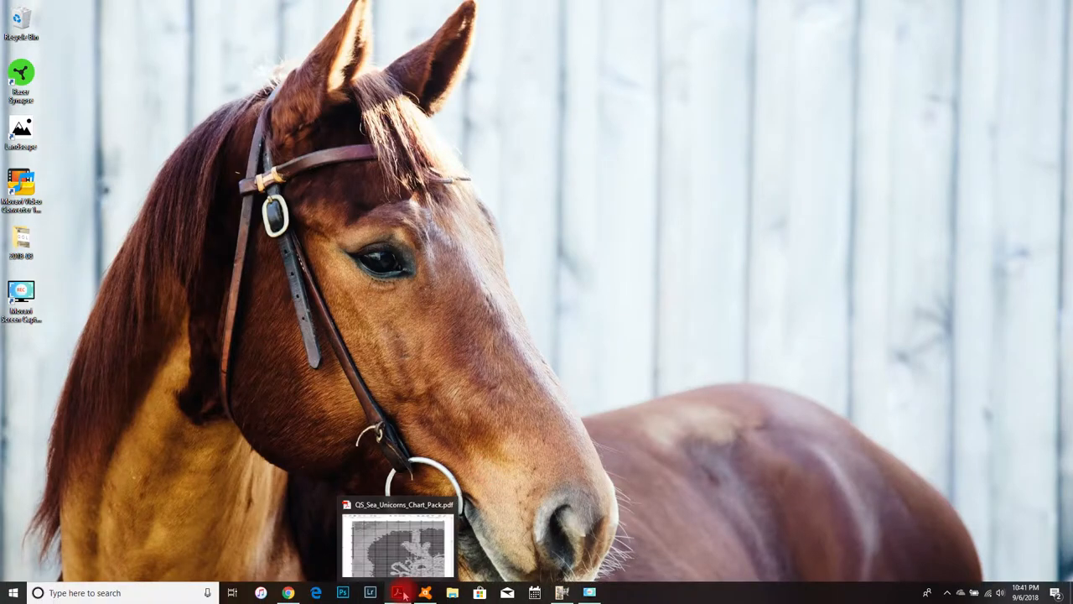
# Step: Bring the chart PDF forward and scroll down to page 2 of the stitch grid
pyautogui.click(397, 594)
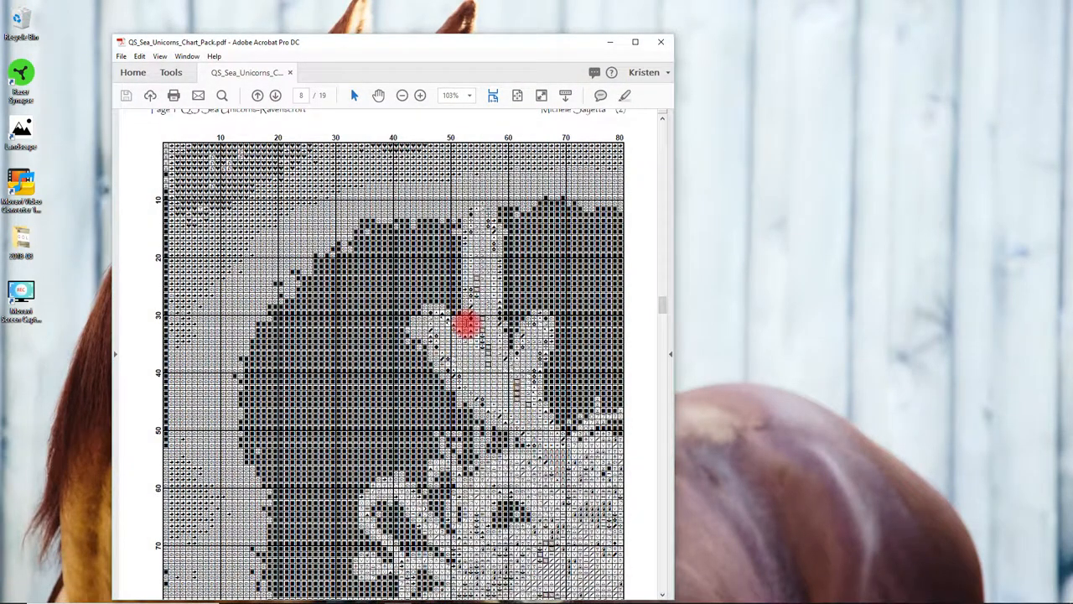
pyautogui.scroll(-3)
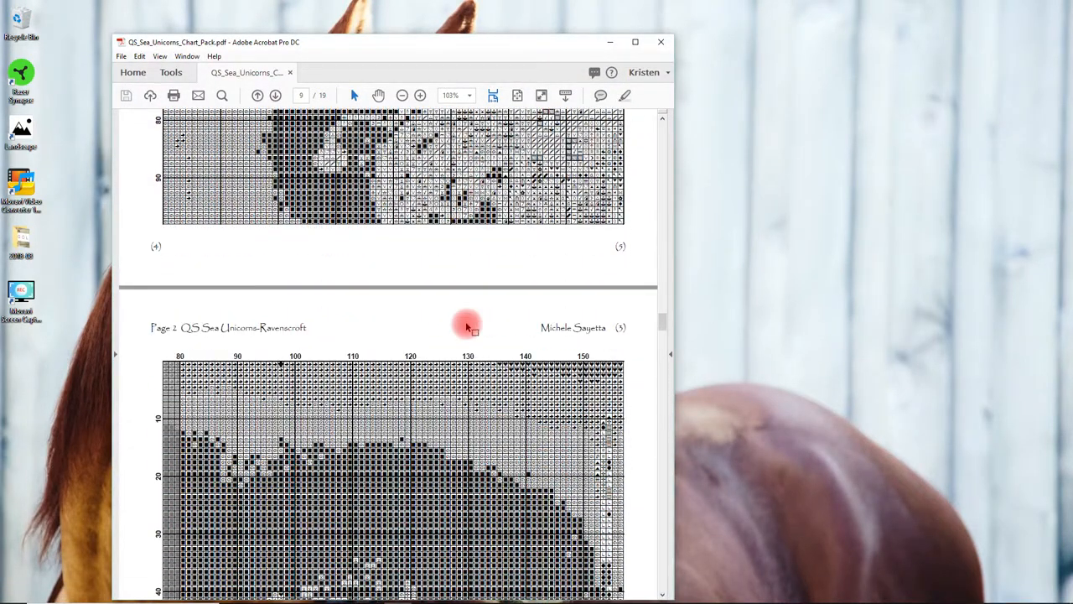
pyautogui.scroll(-3)
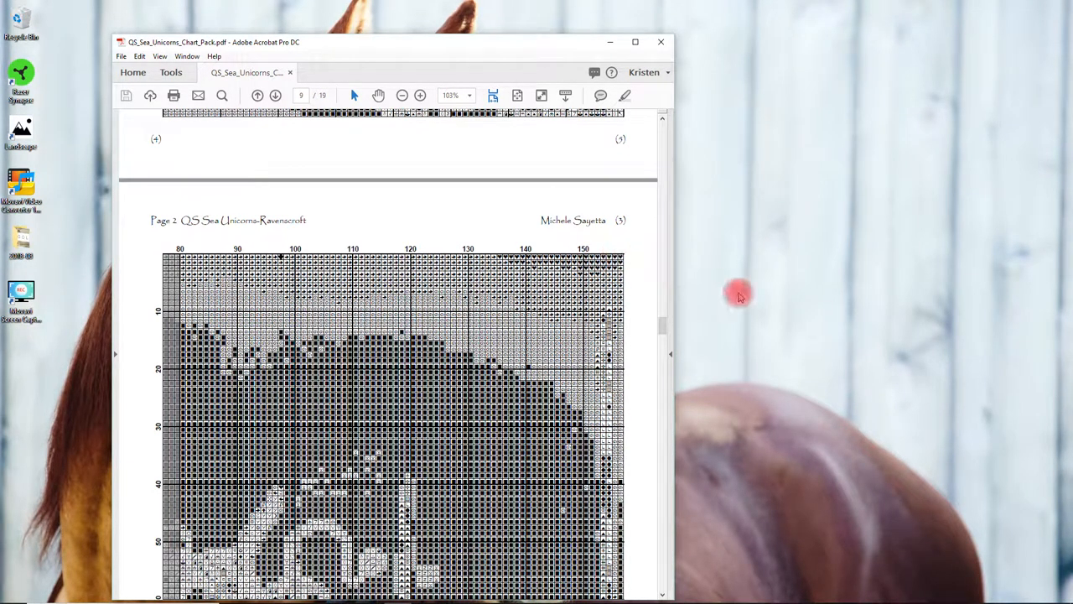
pyautogui.moveTo(611, 42)
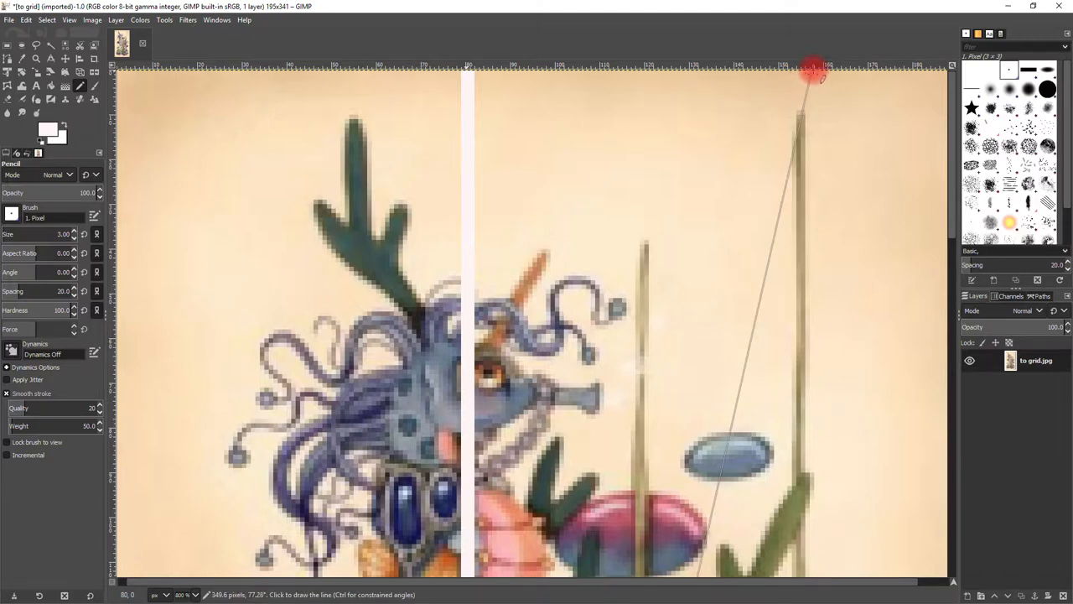
# Step: Return to GIMP, view the full painting width and check the pencil size setting
pyautogui.click(814, 76)
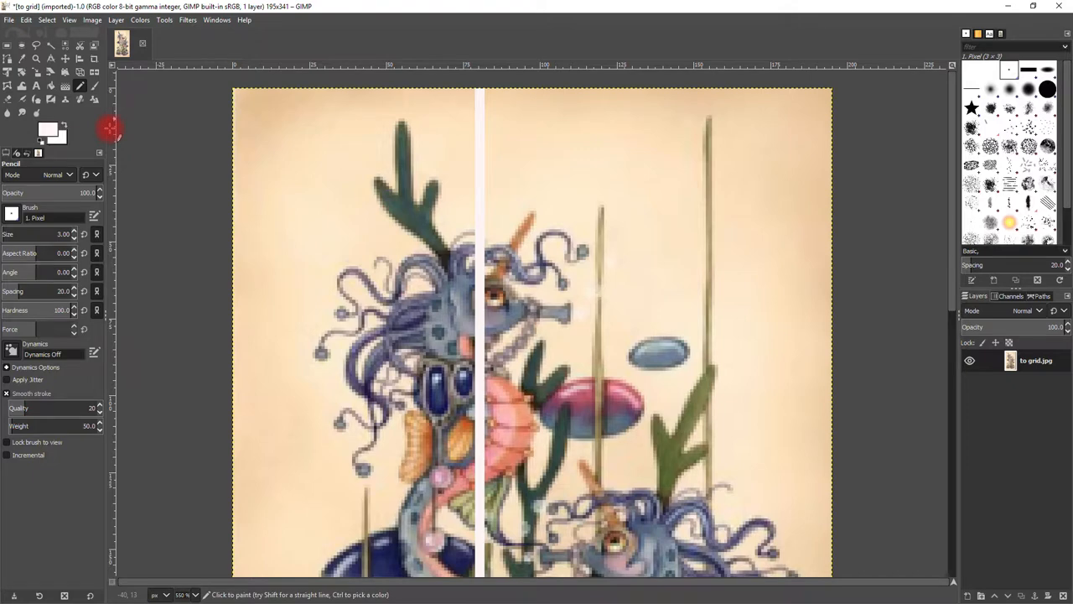
pyautogui.moveTo(110, 134); pyautogui.dragTo(327, 134)
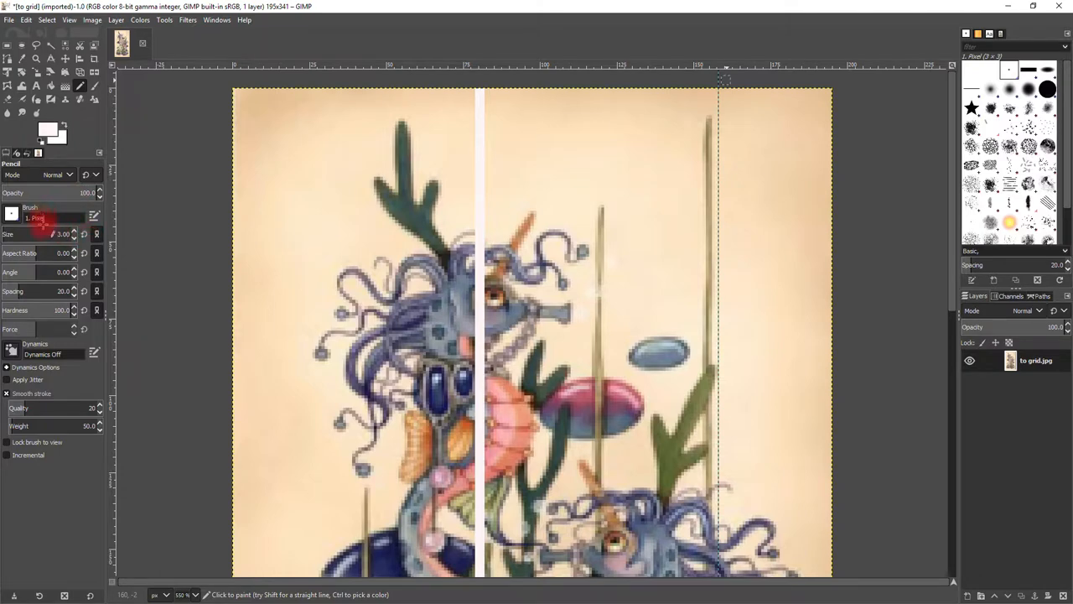
pyautogui.click(707, 154)
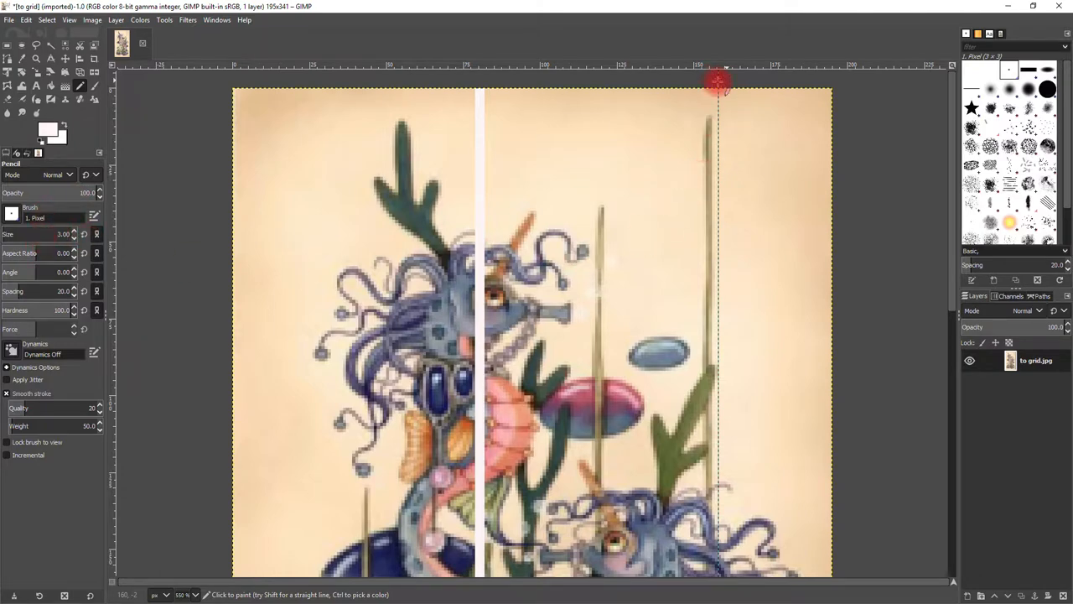
pyautogui.moveTo(729, 69)
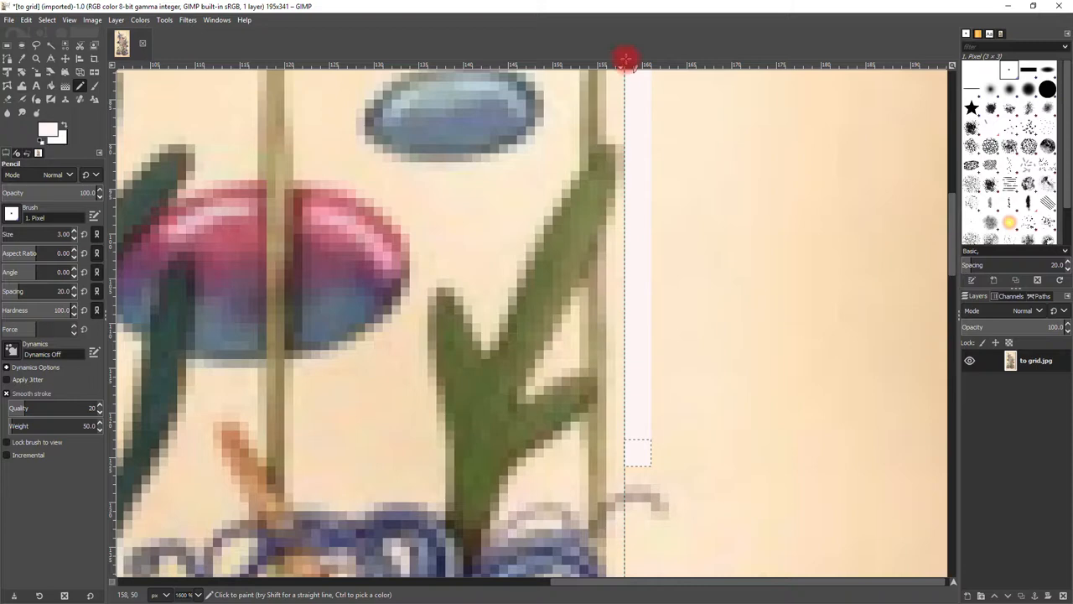
pyautogui.moveTo(821, 226)
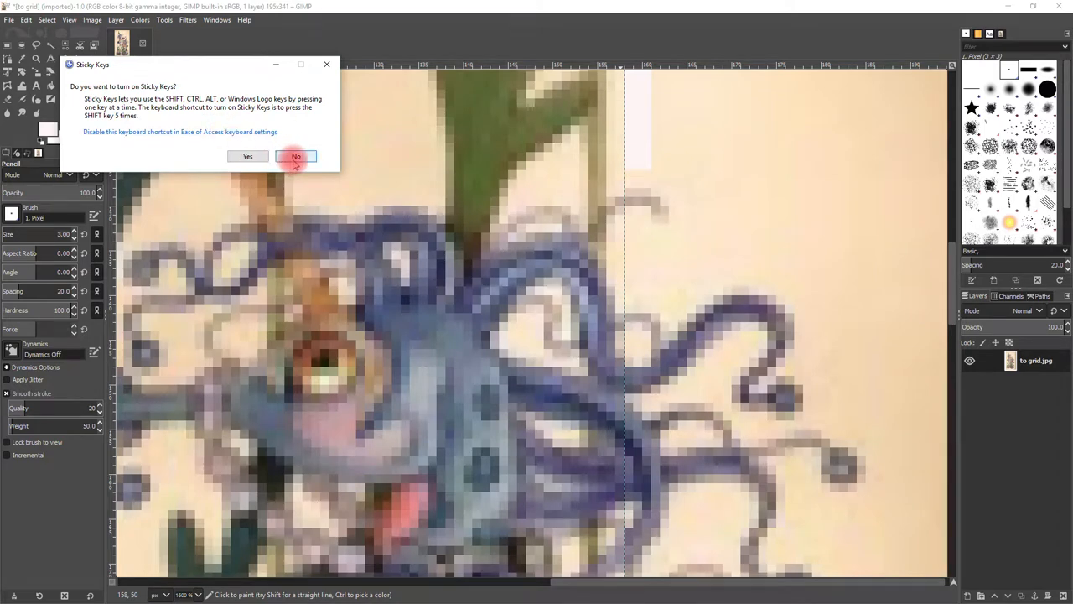
# Step: Extend a second white vertical line down the right-hand guide, declining the Sticky Keys prompts
pyautogui.click(295, 156)
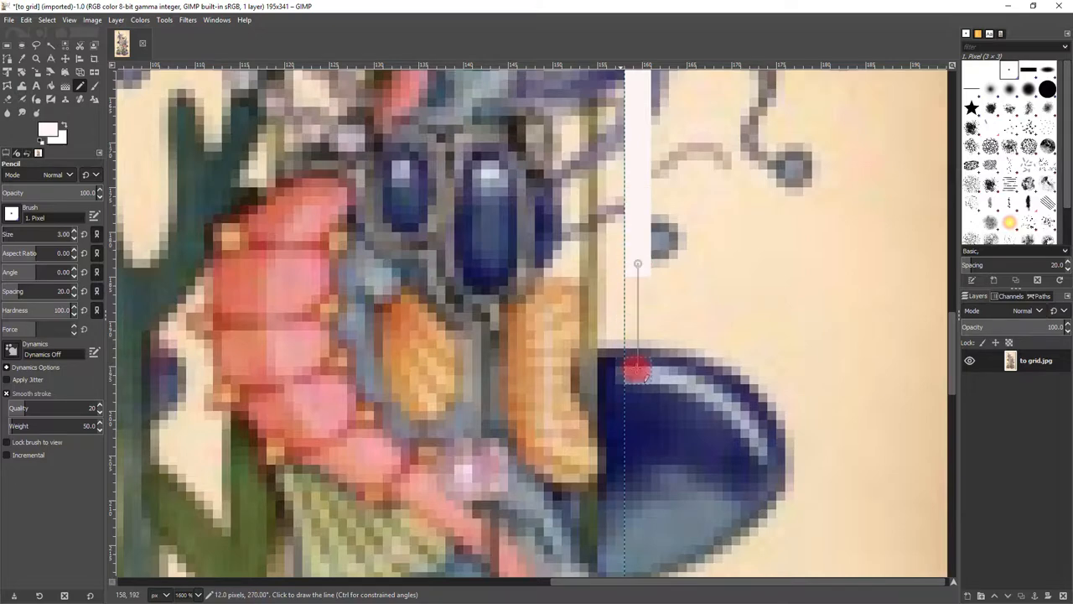
pyautogui.click(637, 477)
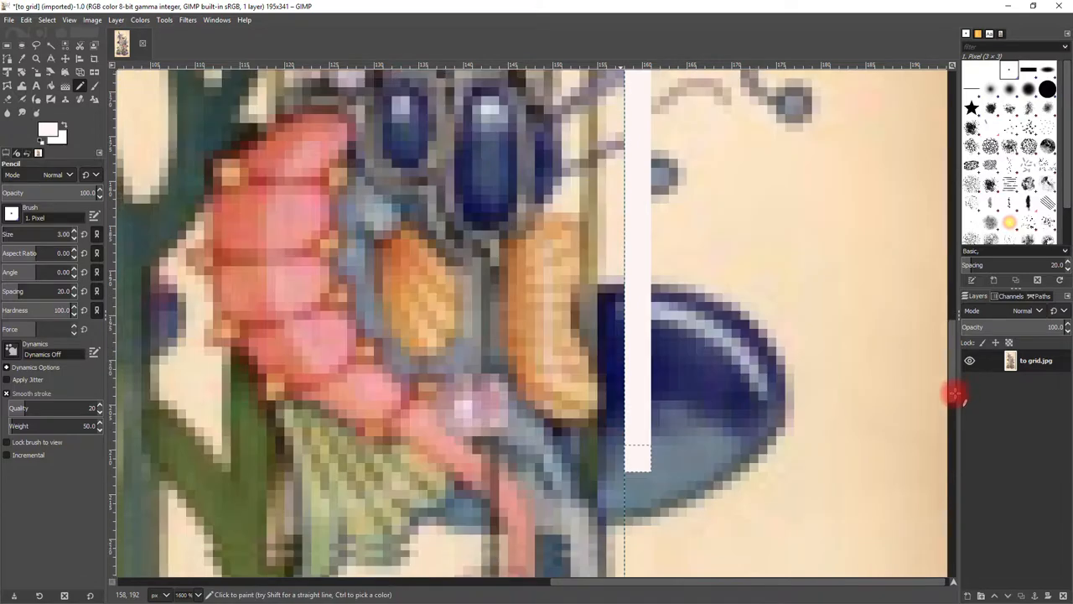
pyautogui.scroll(-3)
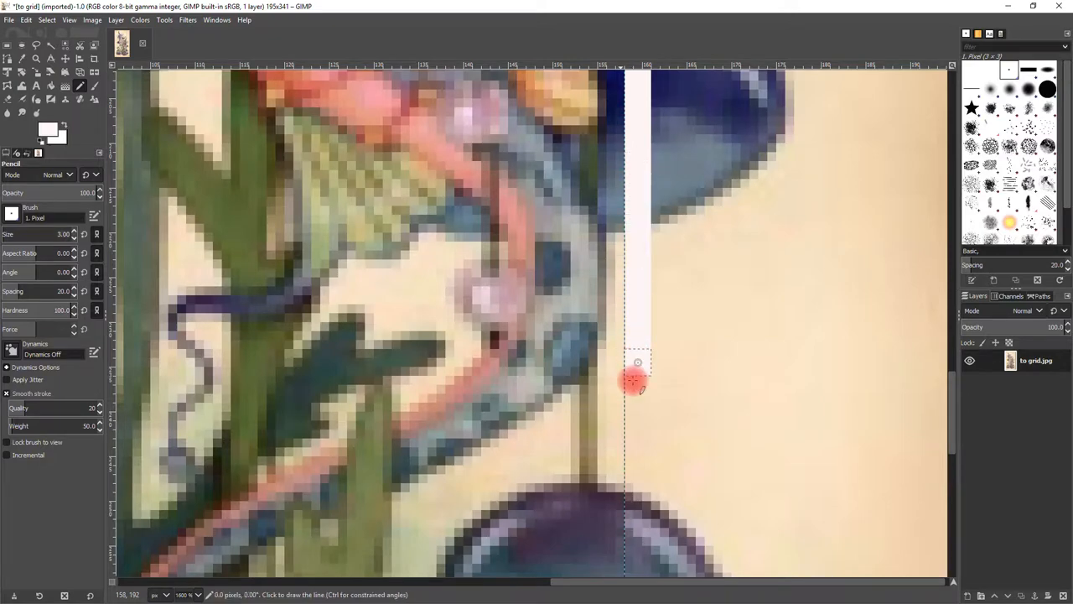
pyautogui.click(638, 530)
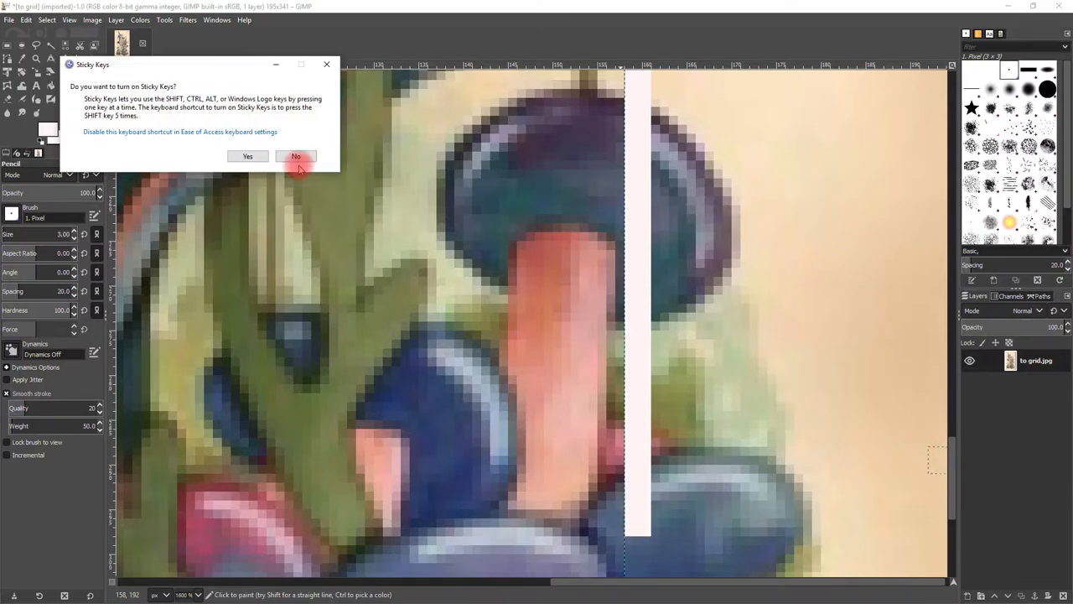
pyautogui.click(296, 156)
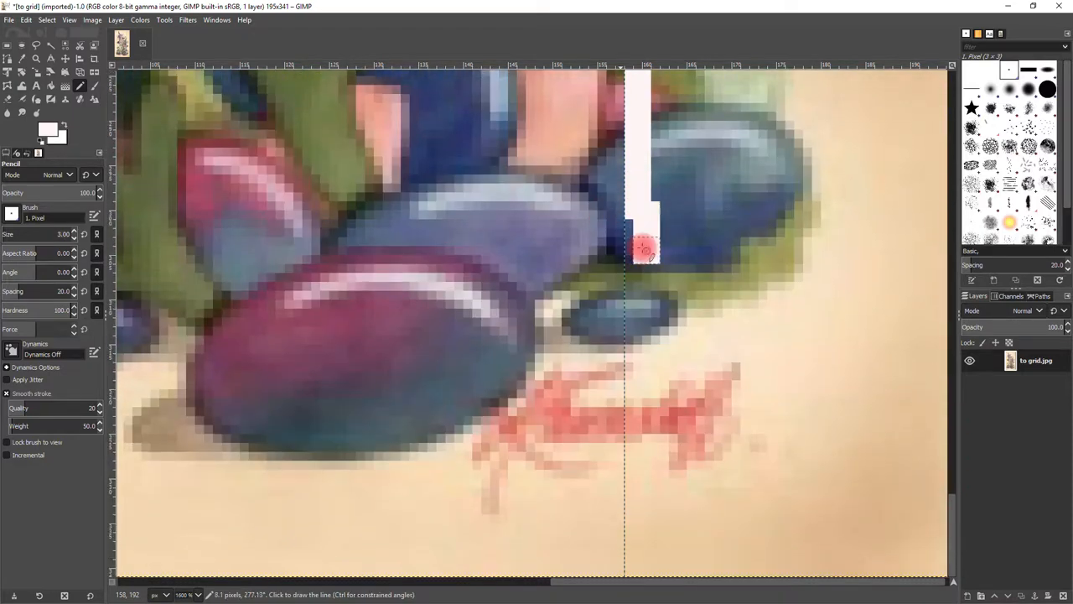
pyautogui.press('ctrl+z')
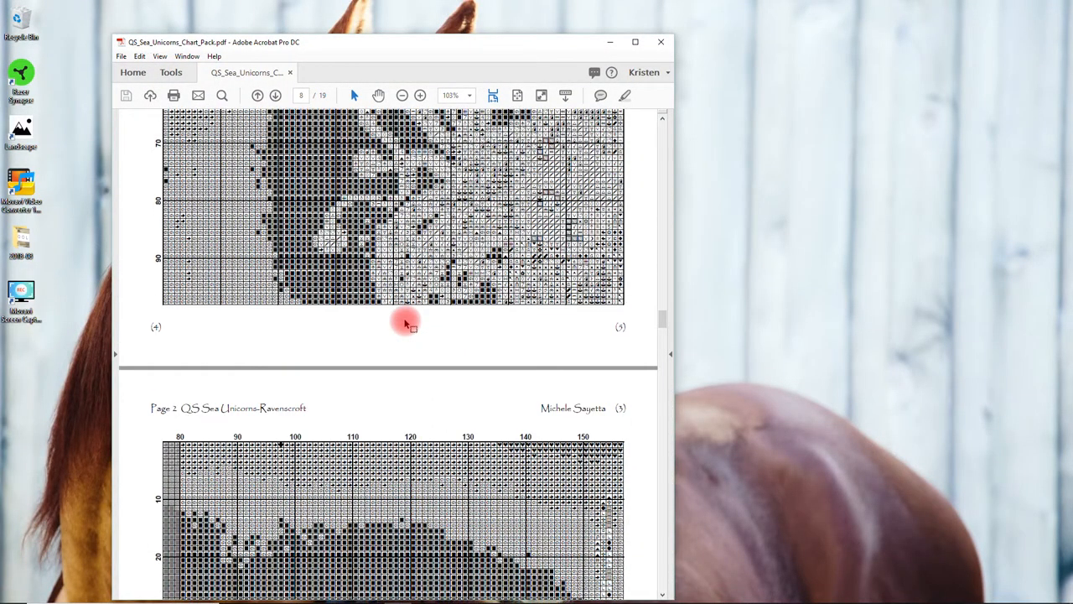
pyautogui.moveTo(168, 265)
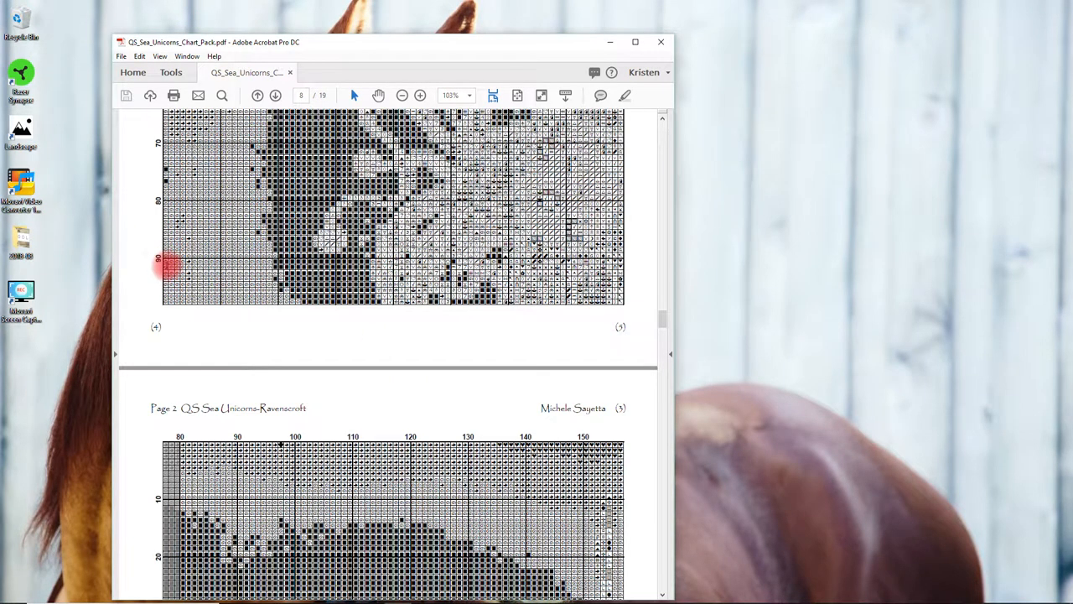
pyautogui.moveTo(708, 171)
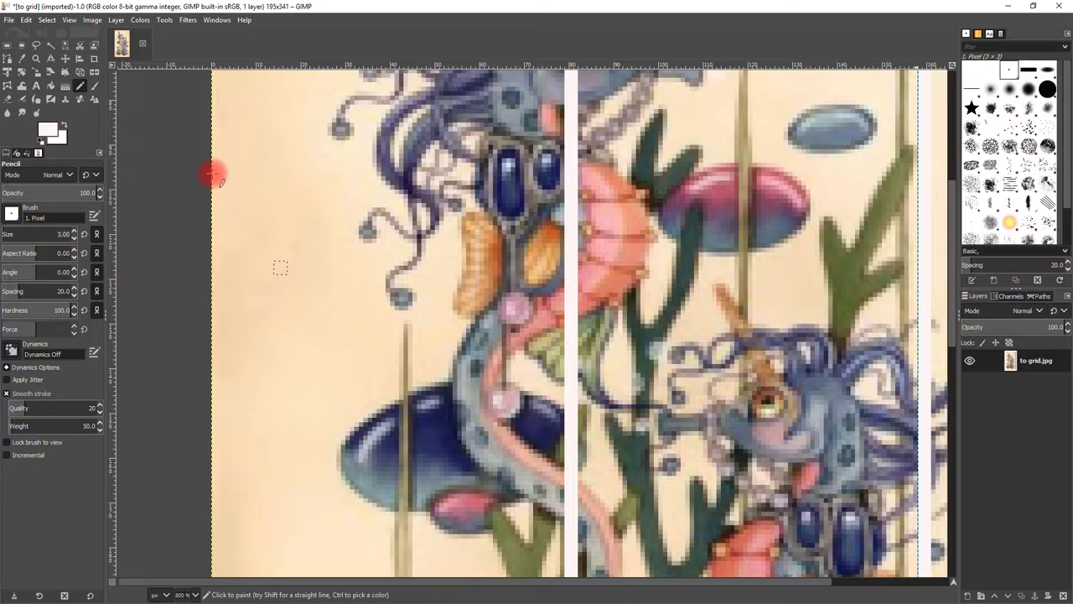
pyautogui.moveTo(121, 185)
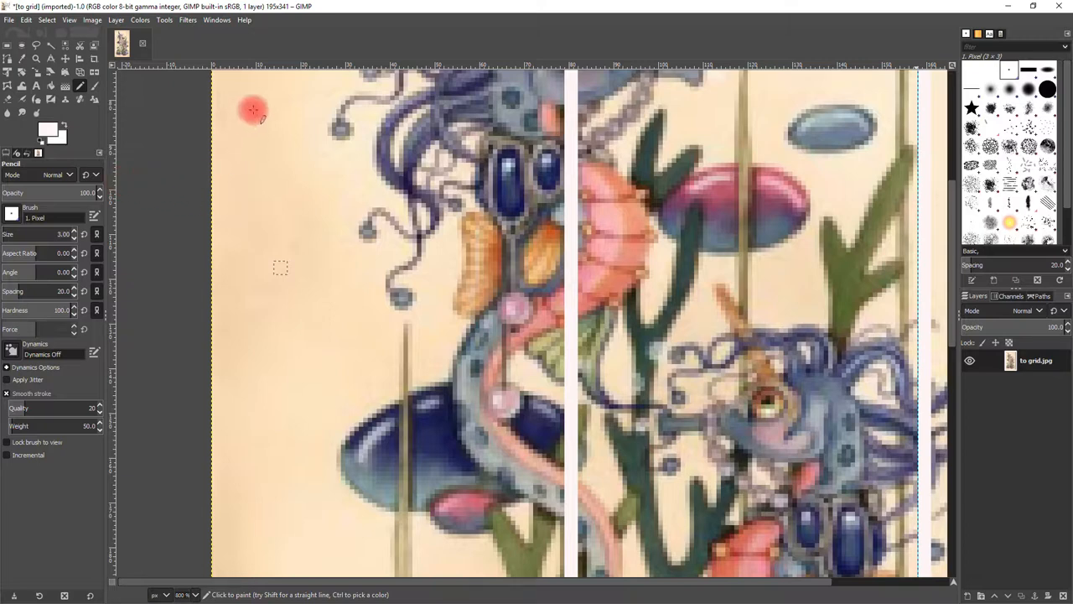
# Step: Place a horizontal guide across the painting and draw a straight white line along it
pyautogui.moveTo(255, 109); pyautogui.dragTo(221, 215)
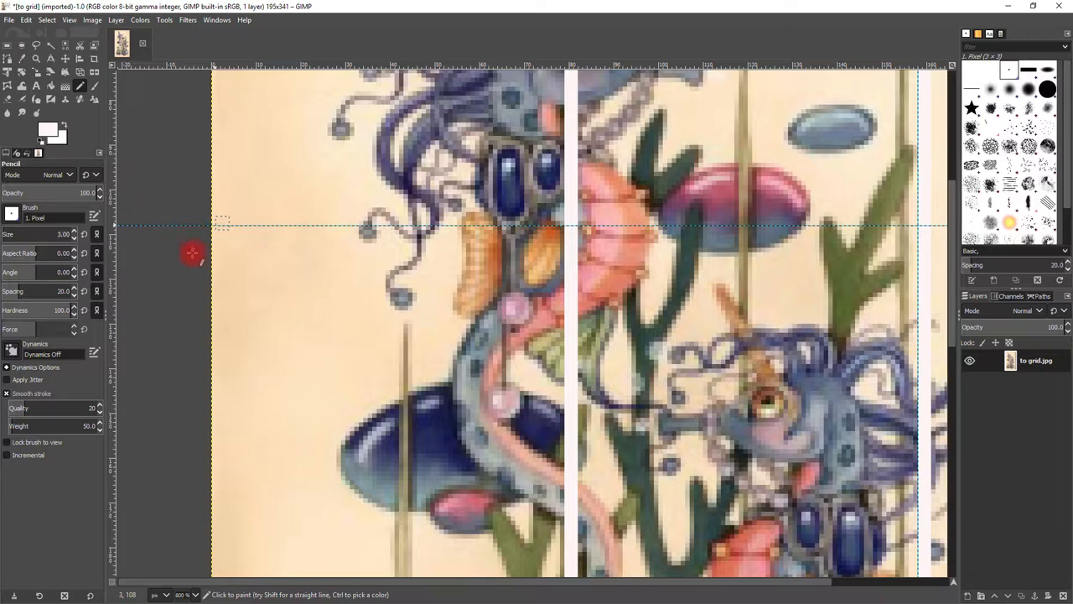
pyautogui.moveTo(218, 226)
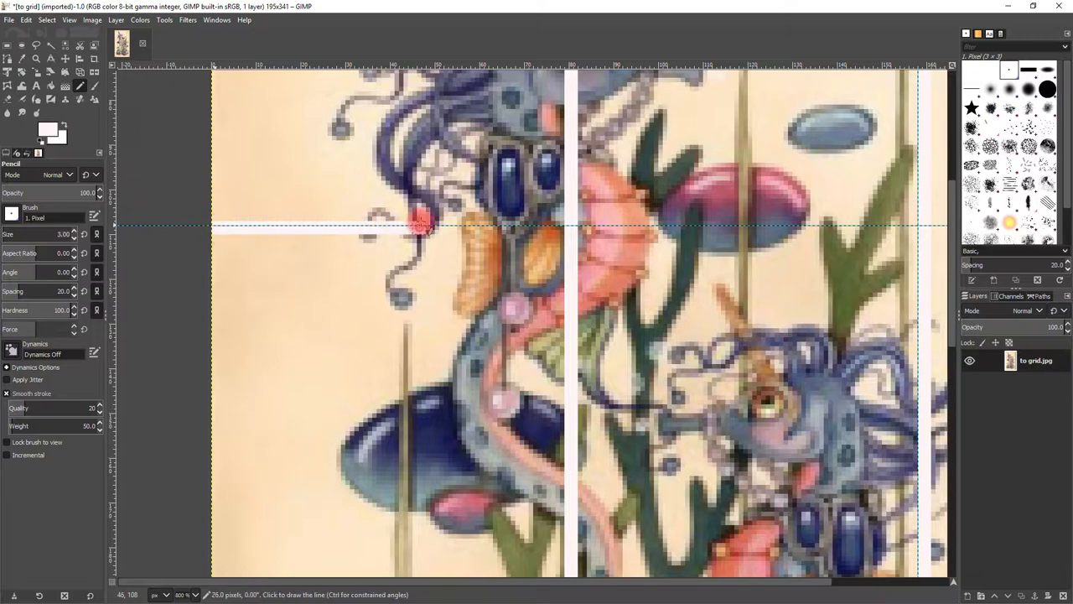
pyautogui.moveTo(419, 221); pyautogui.dragTo(708, 221)
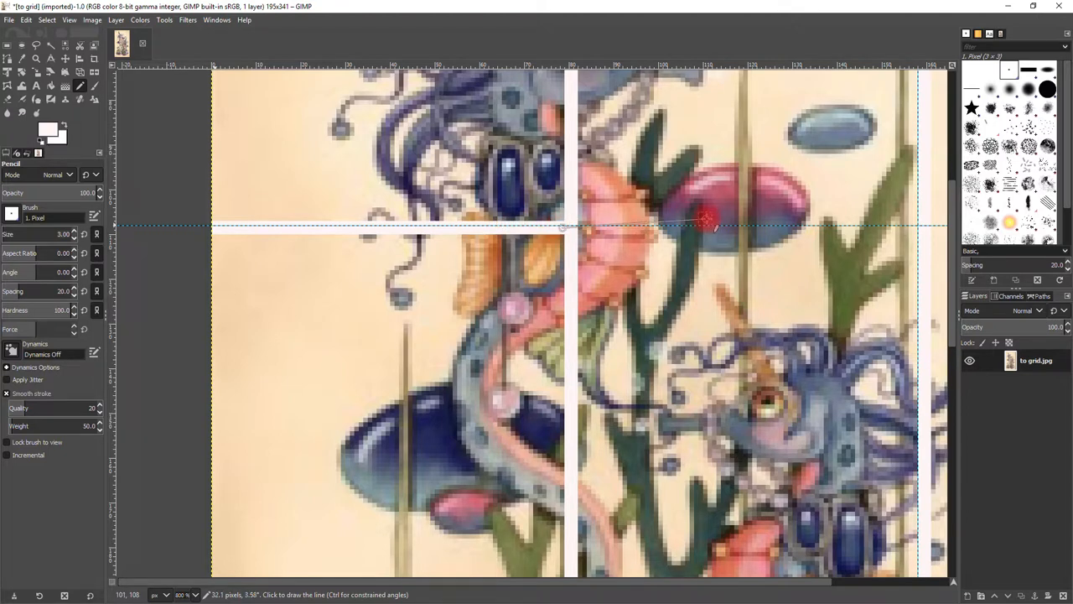
pyautogui.moveTo(852, 226)
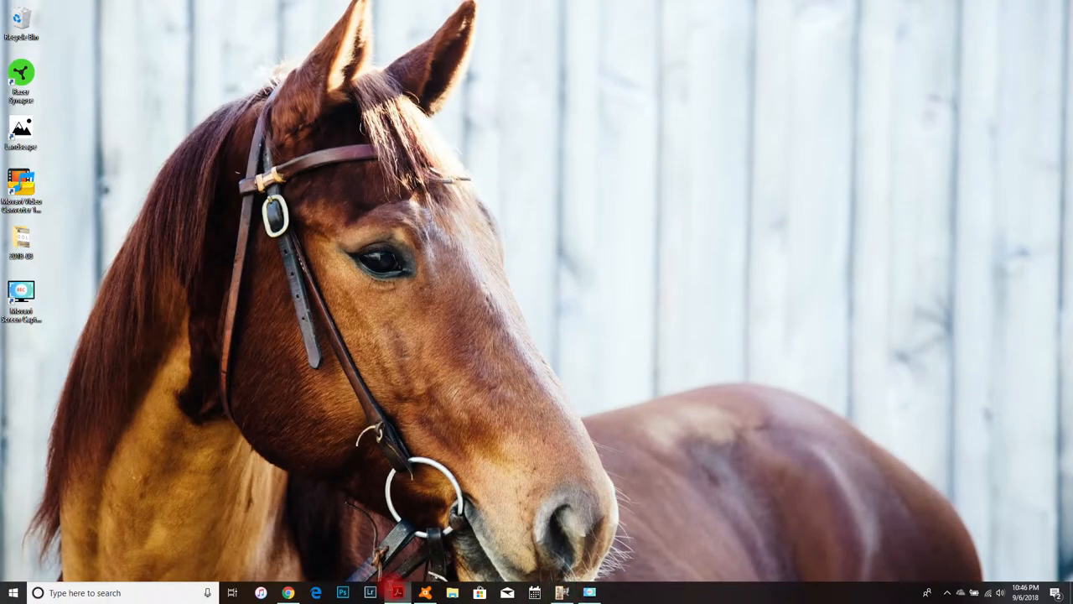
# Step: Restore the sea unicorn chart PDF in Acrobat and scroll through it
pyautogui.click(396, 594)
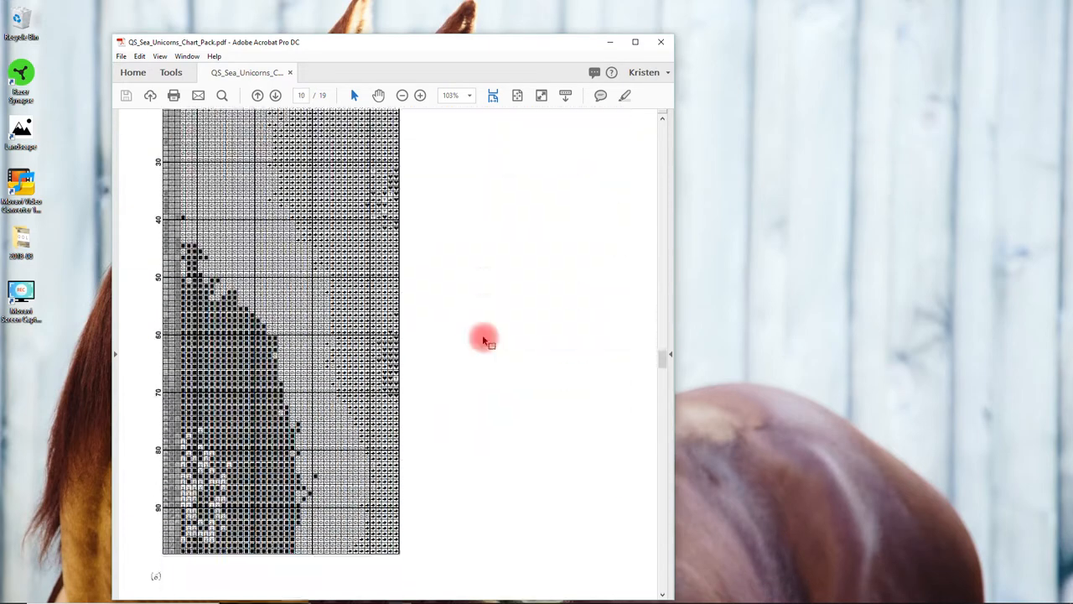
pyautogui.scroll(-3)
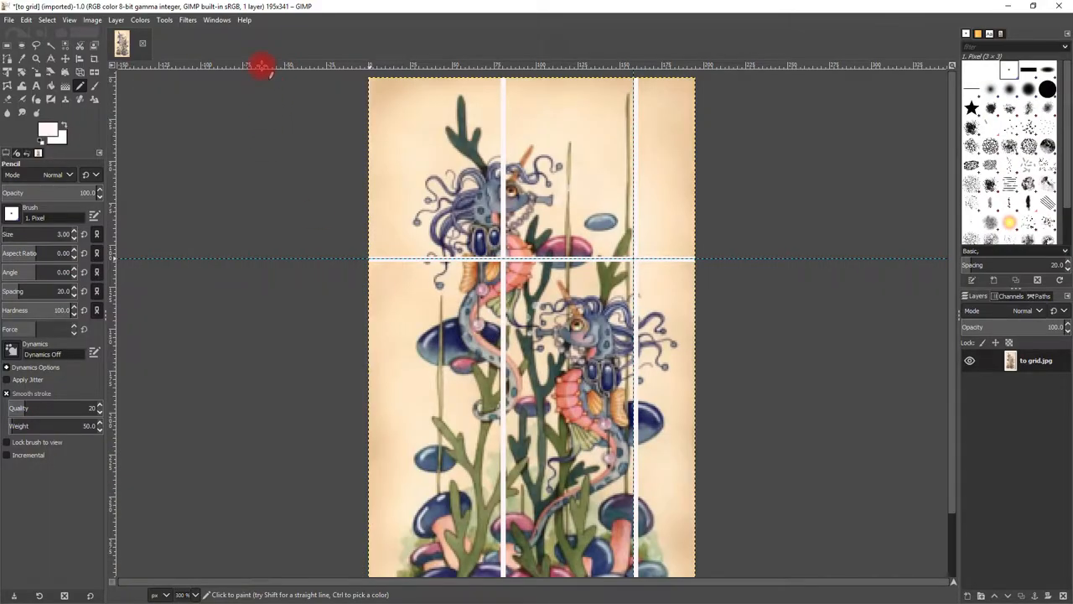
# Step: Pull a horizontal guide from the top ruler and undo it as misplaced
pyautogui.moveTo(268, 67); pyautogui.dragTo(268, 358)
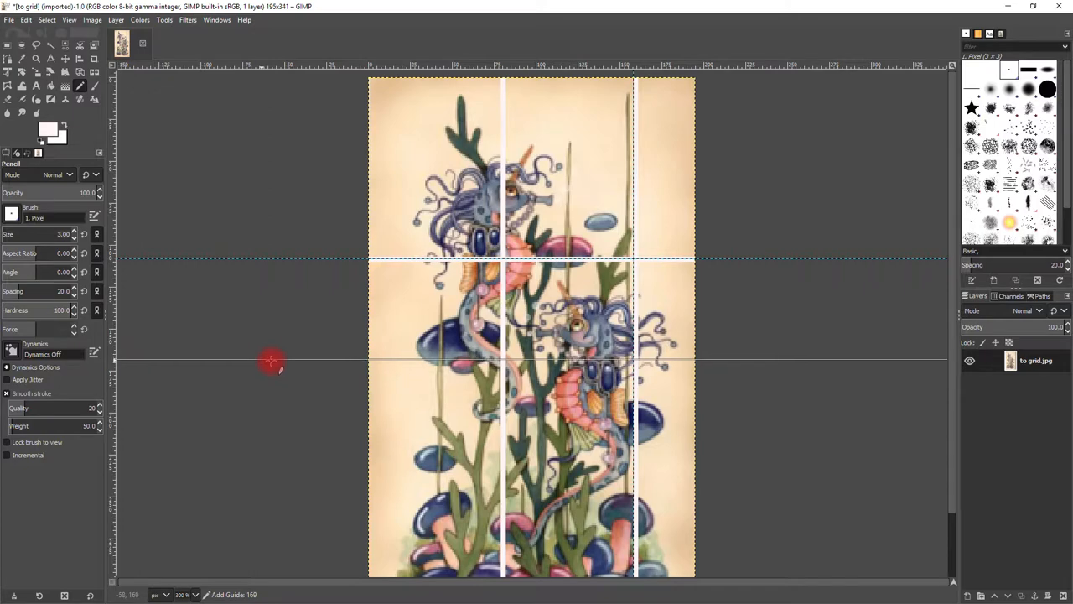
pyautogui.moveTo(271, 361); pyautogui.dragTo(268, 406)
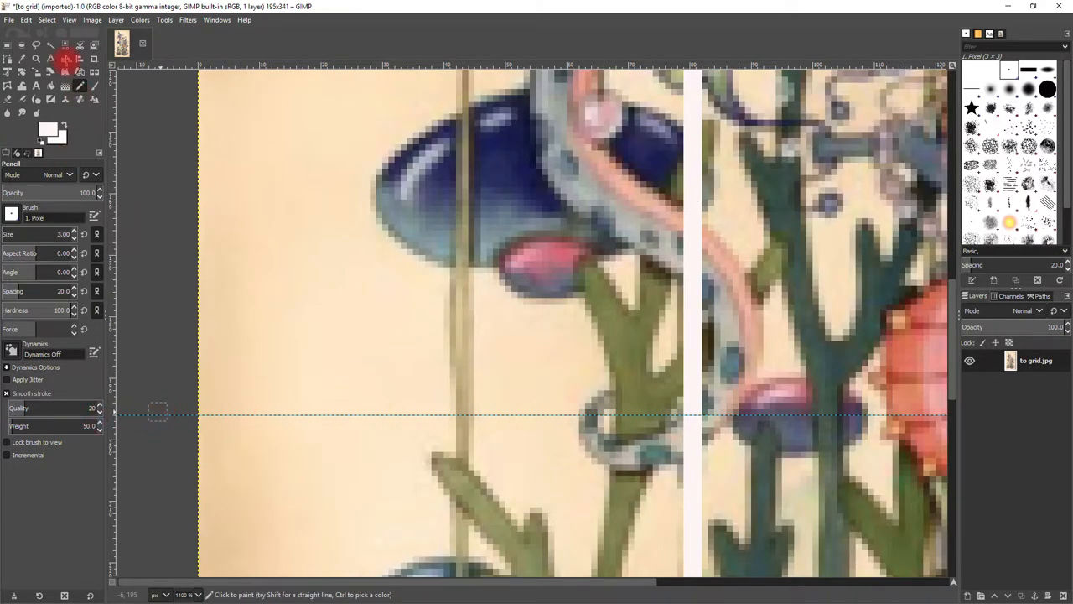
pyautogui.press('Escape')
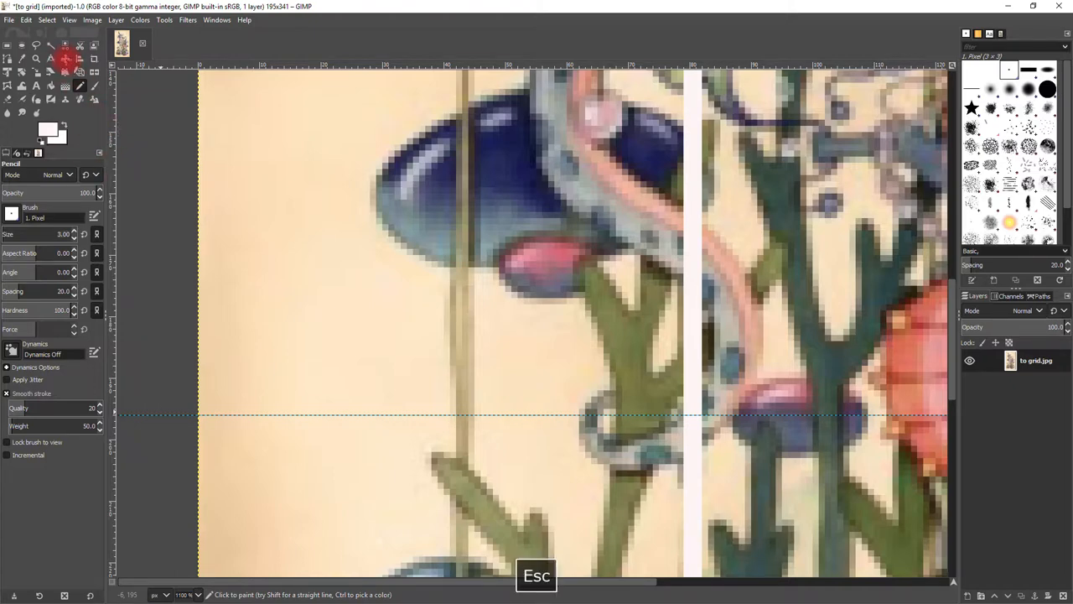
pyautogui.click(47, 20)
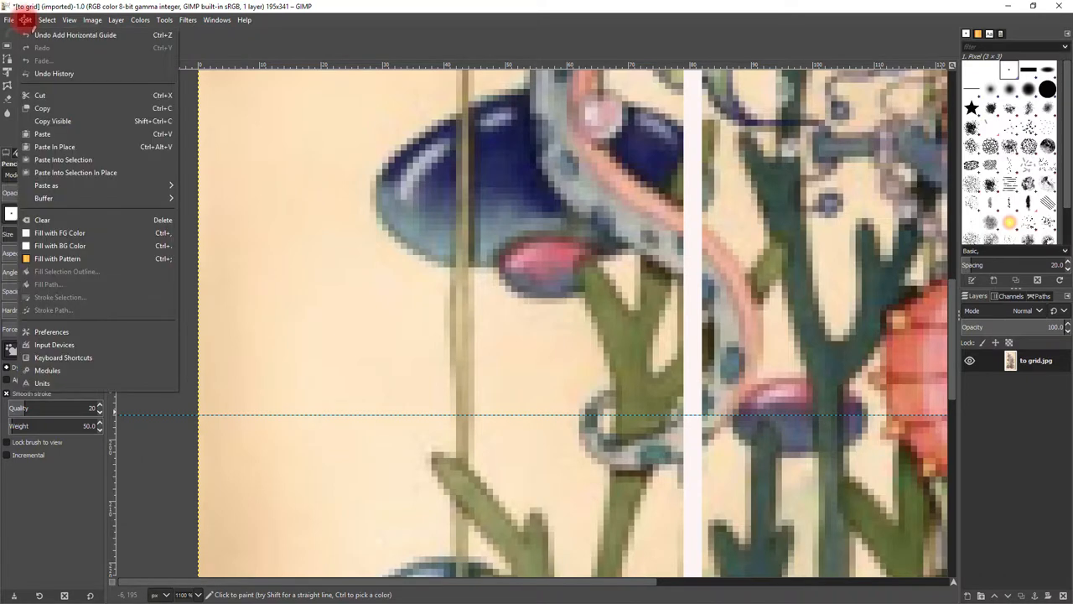
pyautogui.moveTo(31, 25)
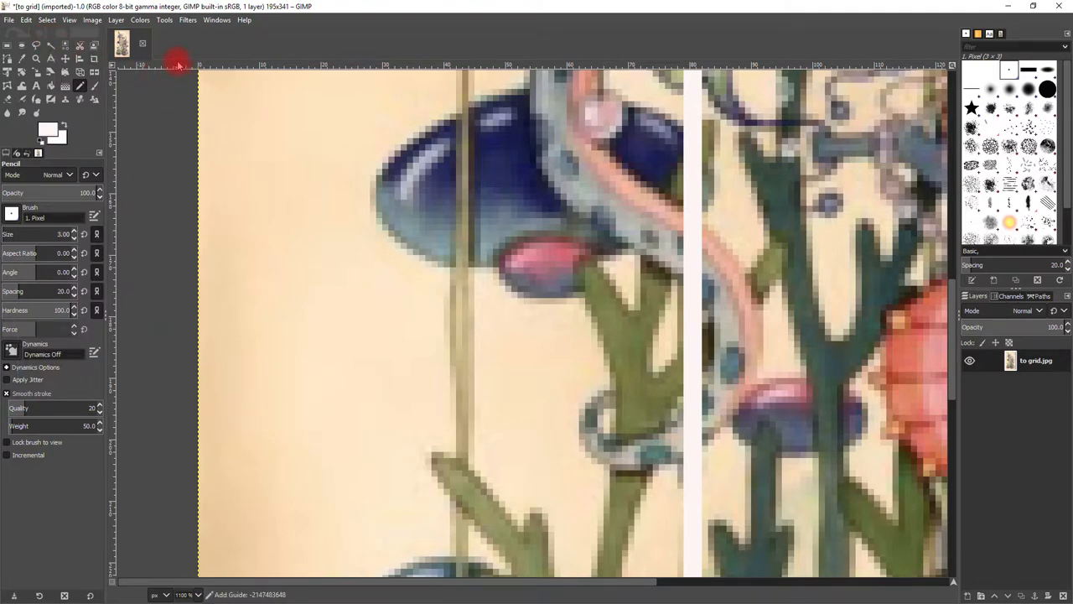
# Step: Place a replacement horizontal guide lower in the painting and draw a white line along it
pyautogui.moveTo(178, 64); pyautogui.dragTo(181, 372)
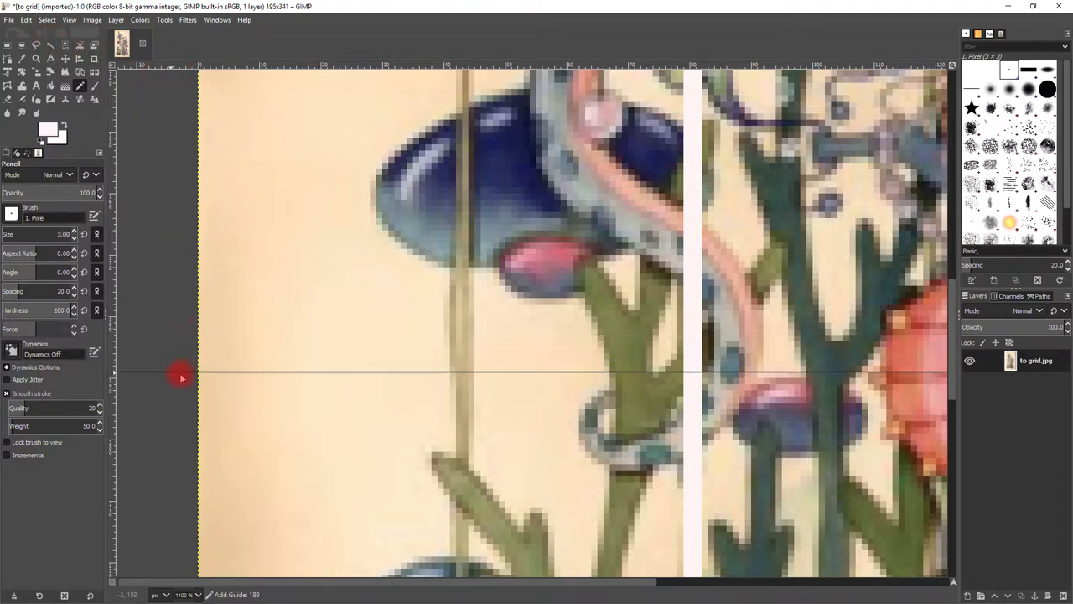
pyautogui.moveTo(181, 372); pyautogui.dragTo(182, 389)
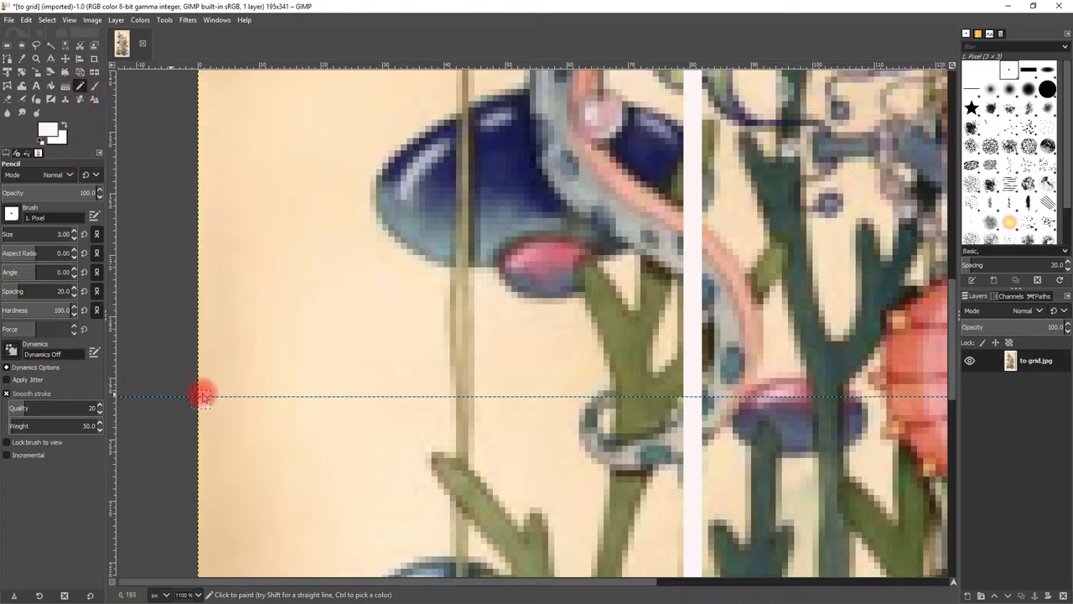
pyautogui.press('ctrl+z')
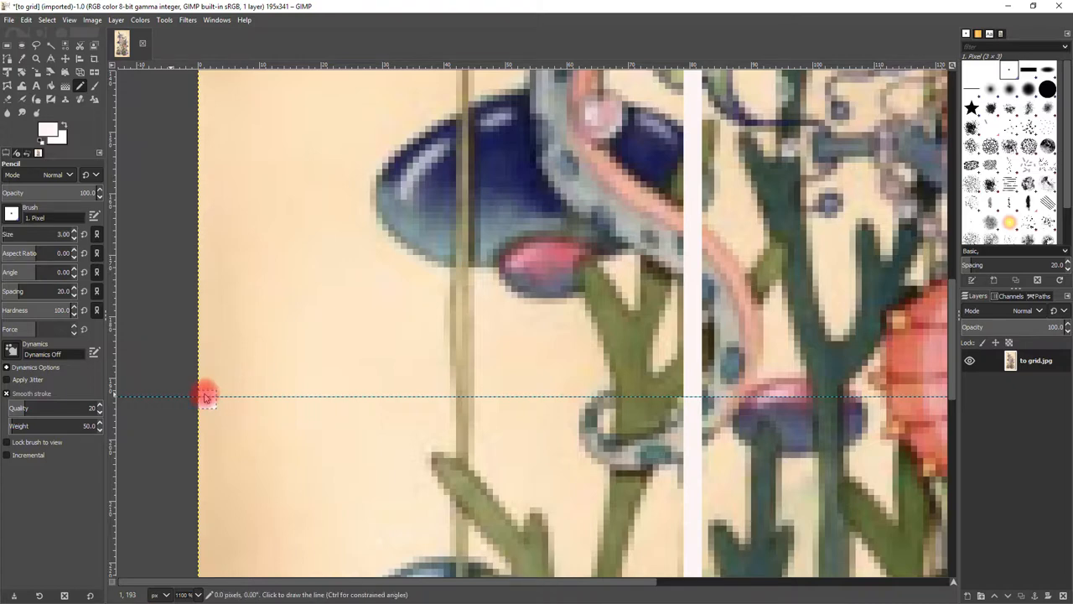
pyautogui.moveTo(205, 399); pyautogui.dragTo(291, 399)
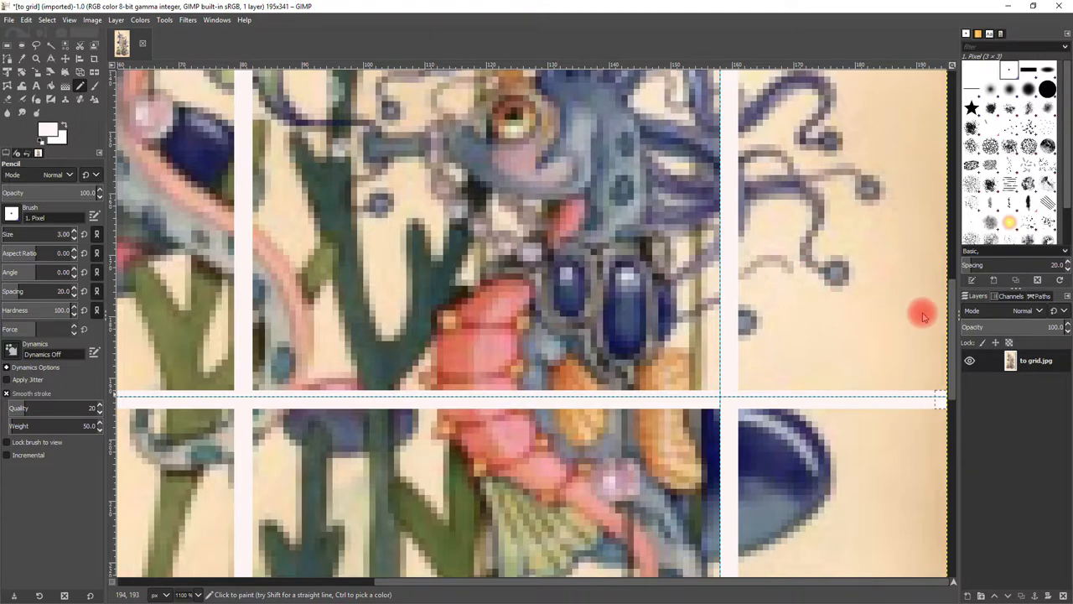
pyautogui.scroll(-3)
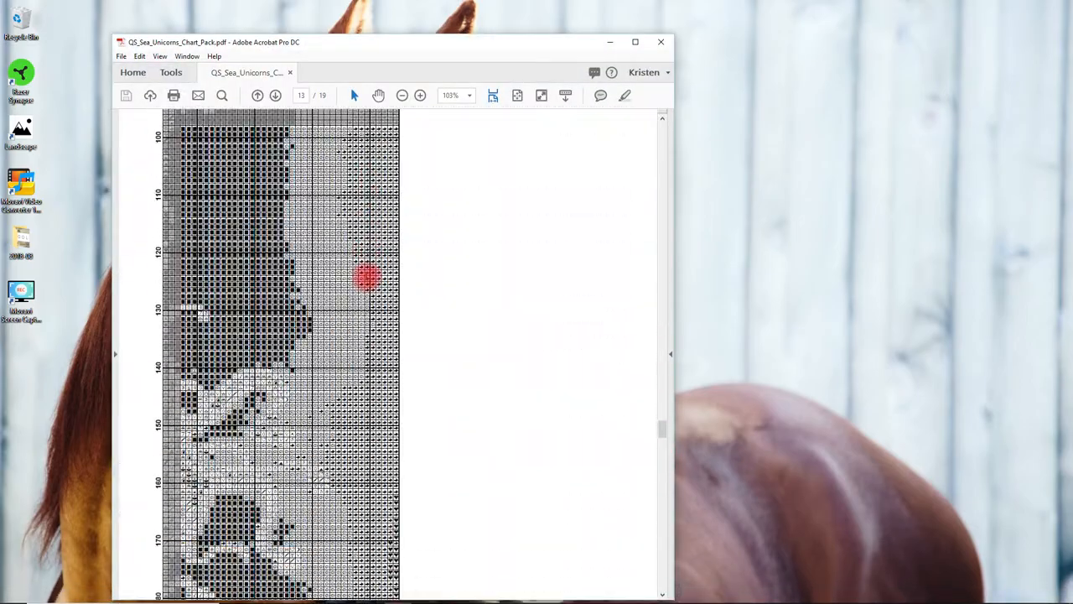
# Step: Read further down the chart PDF, then minimise the Acrobat window
pyautogui.scroll(-3)
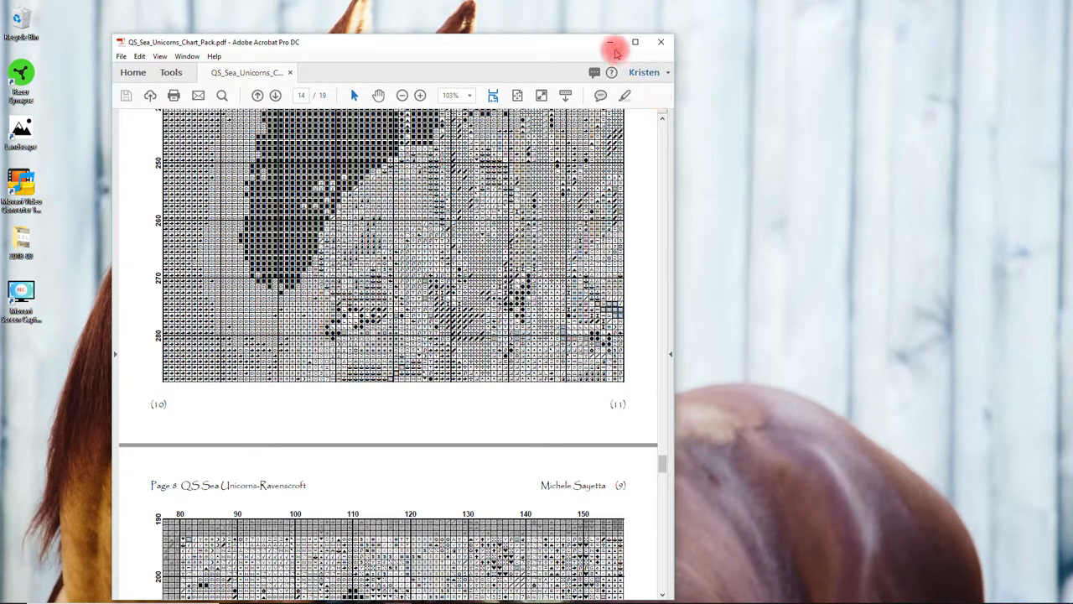
pyautogui.click(611, 42)
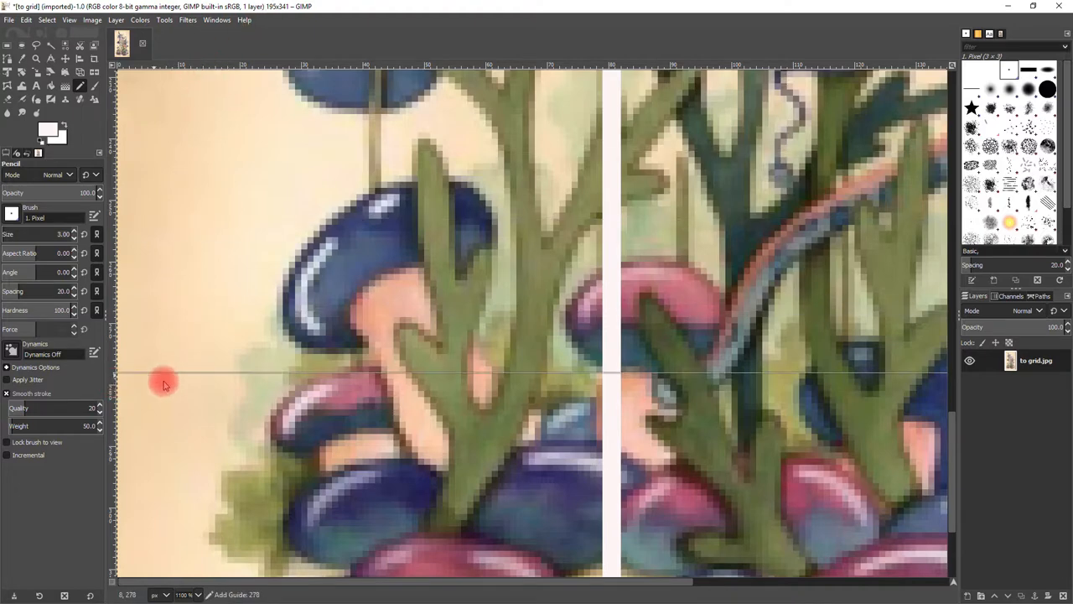
# Step: Add a horizontal guide near the lower mushrooms and draw a white line along it
pyautogui.moveTo(164, 378); pyautogui.dragTo(161, 434)
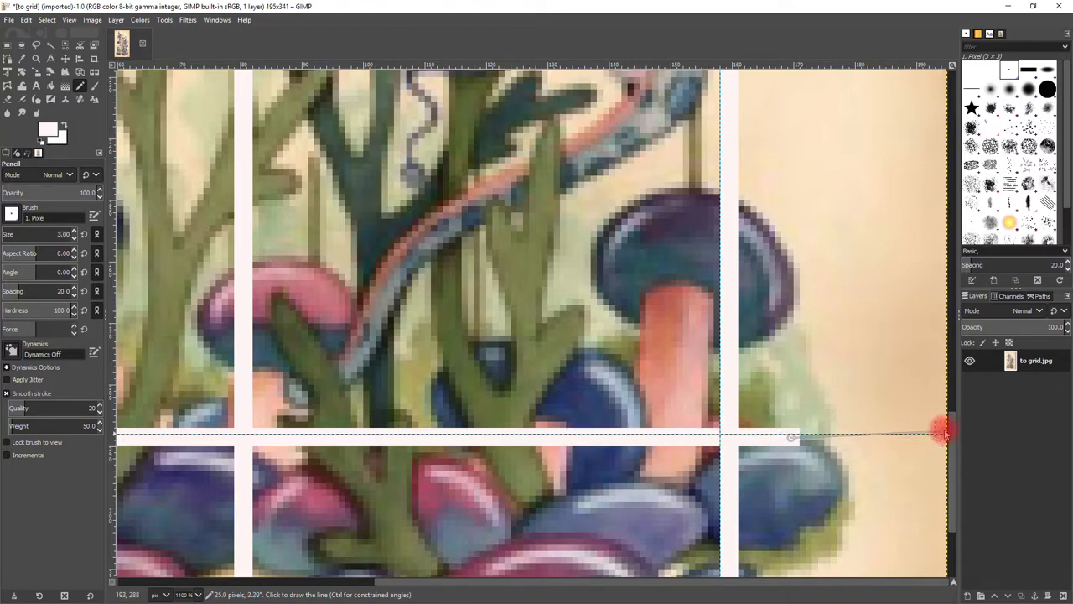
pyautogui.rightClick(943, 432)
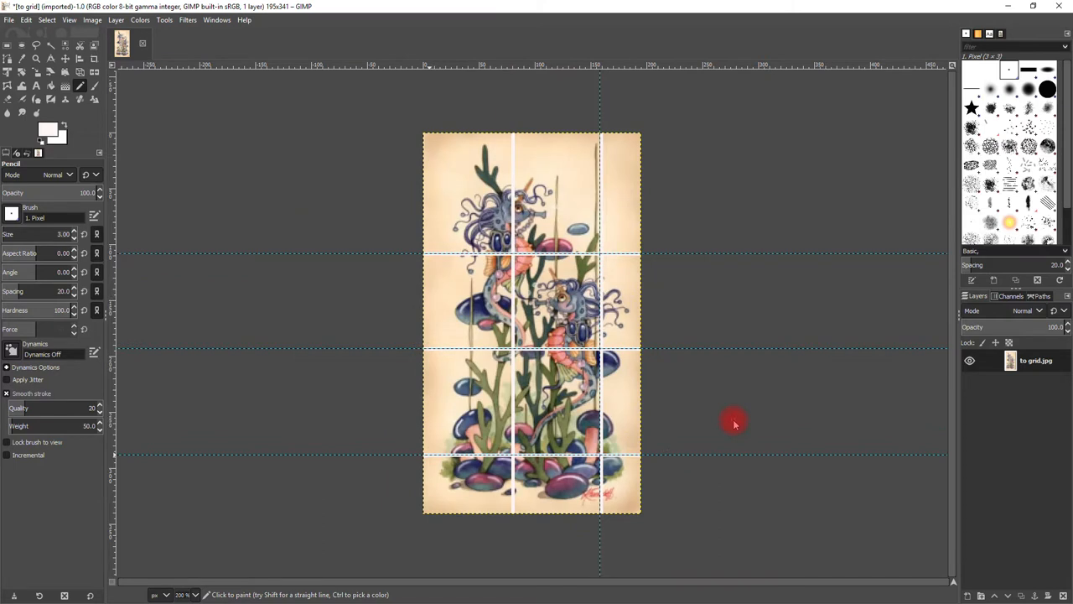
pyautogui.moveTo(198, 255)
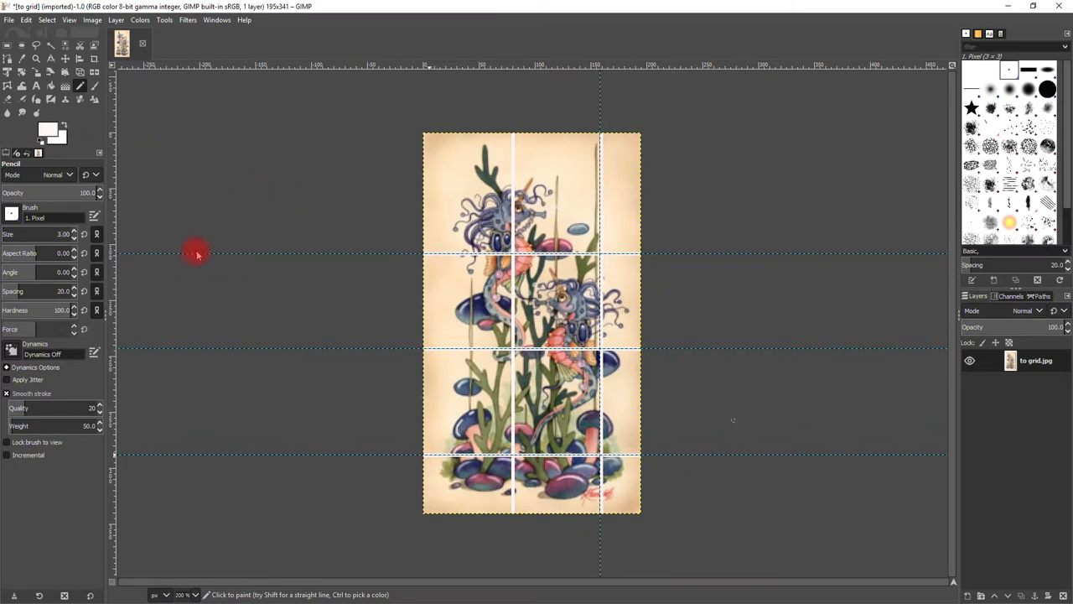
# Step: Hide the guides via View > Show Guides, leaving only the white grid lines
pyautogui.click(69, 20)
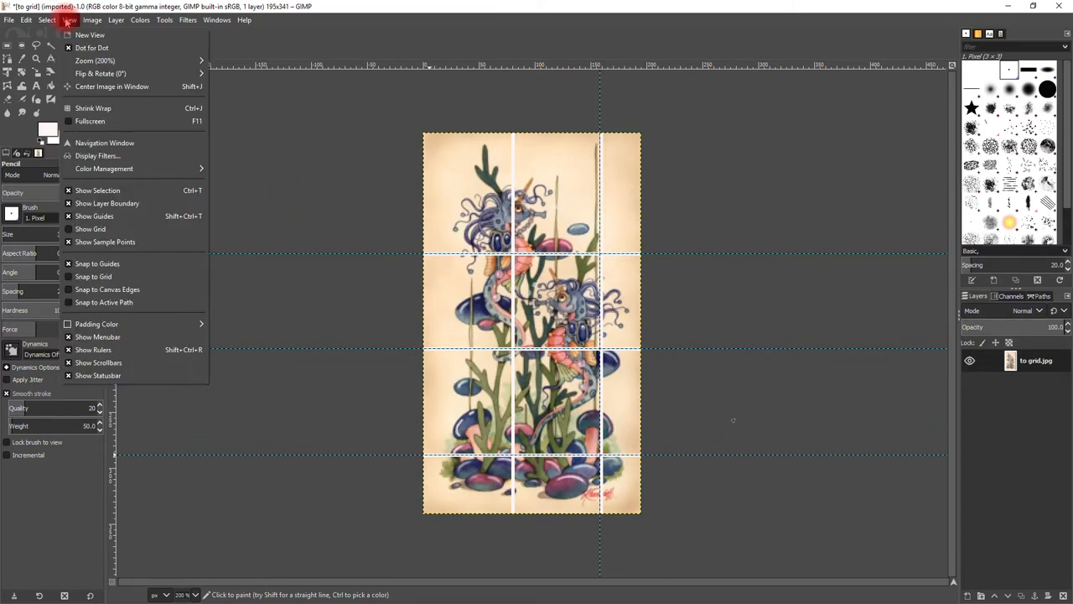
pyautogui.moveTo(91, 228)
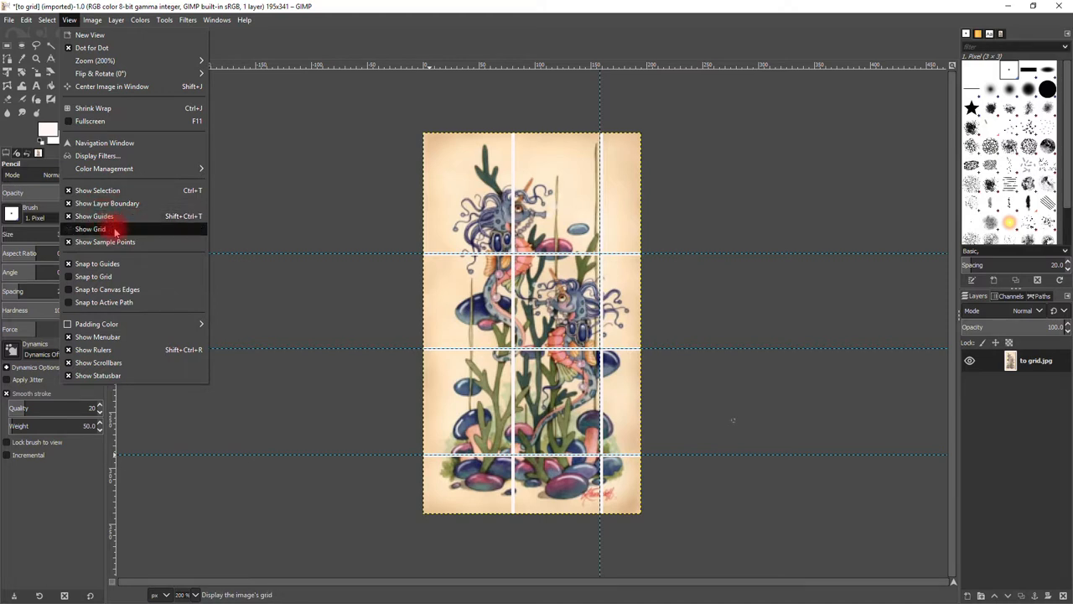
pyautogui.moveTo(94, 217)
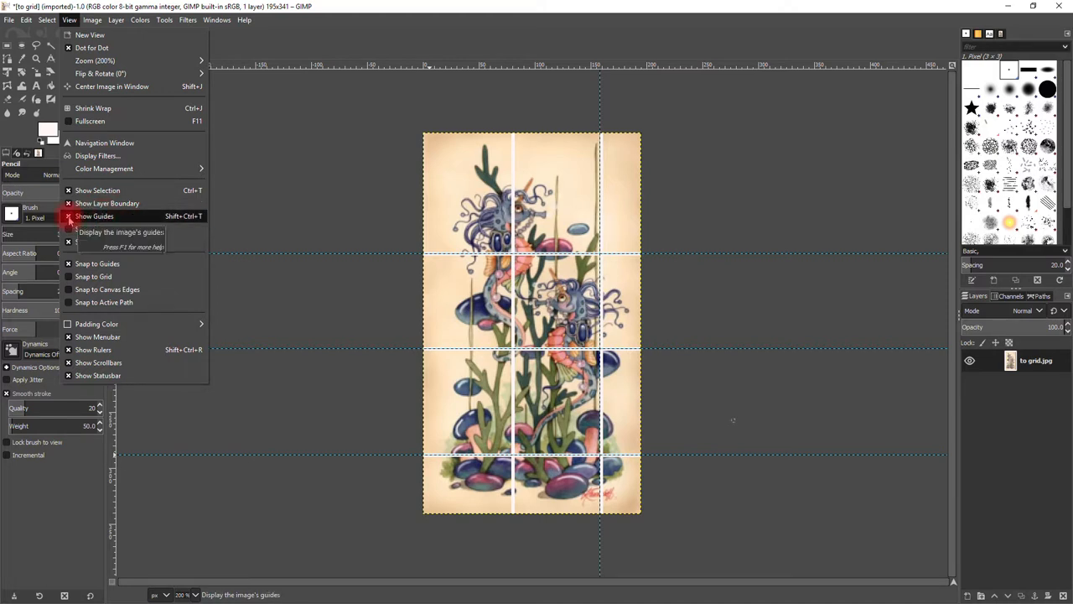
pyautogui.click(94, 215)
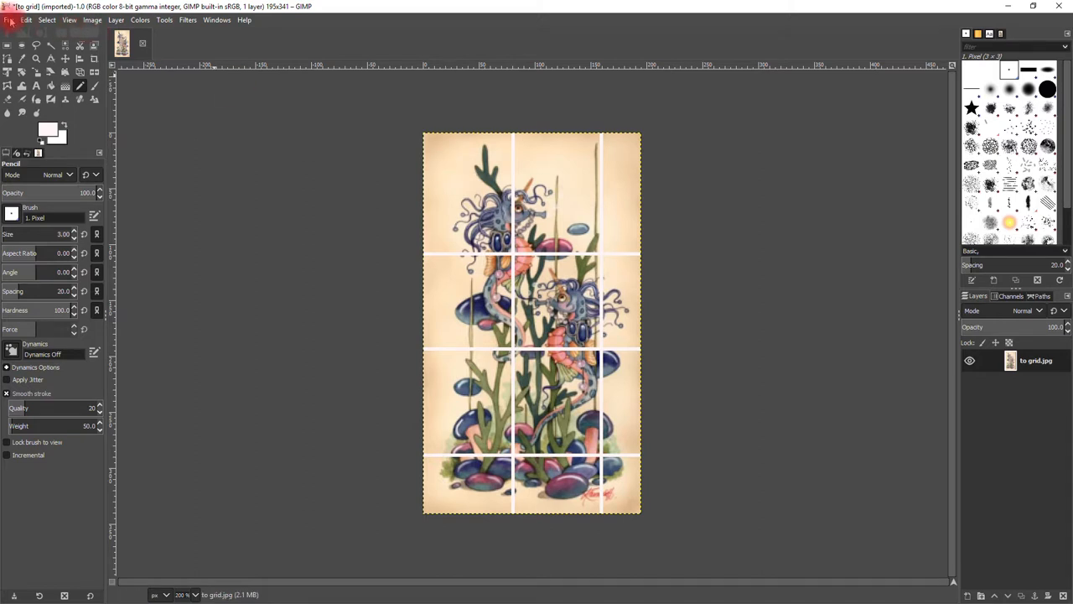
pyautogui.click(10, 20)
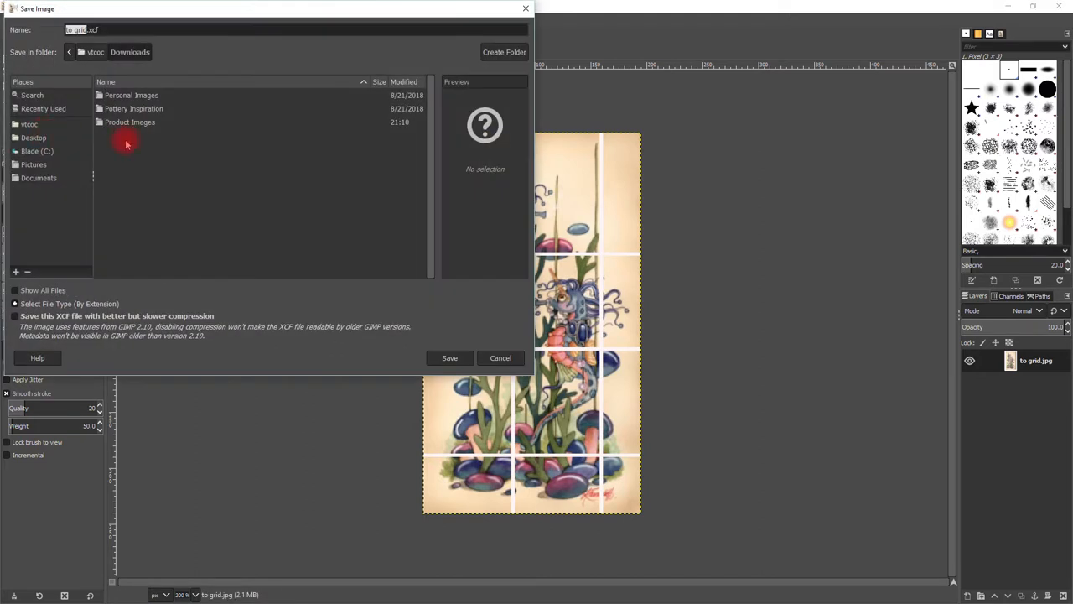
pyautogui.moveTo(134, 149)
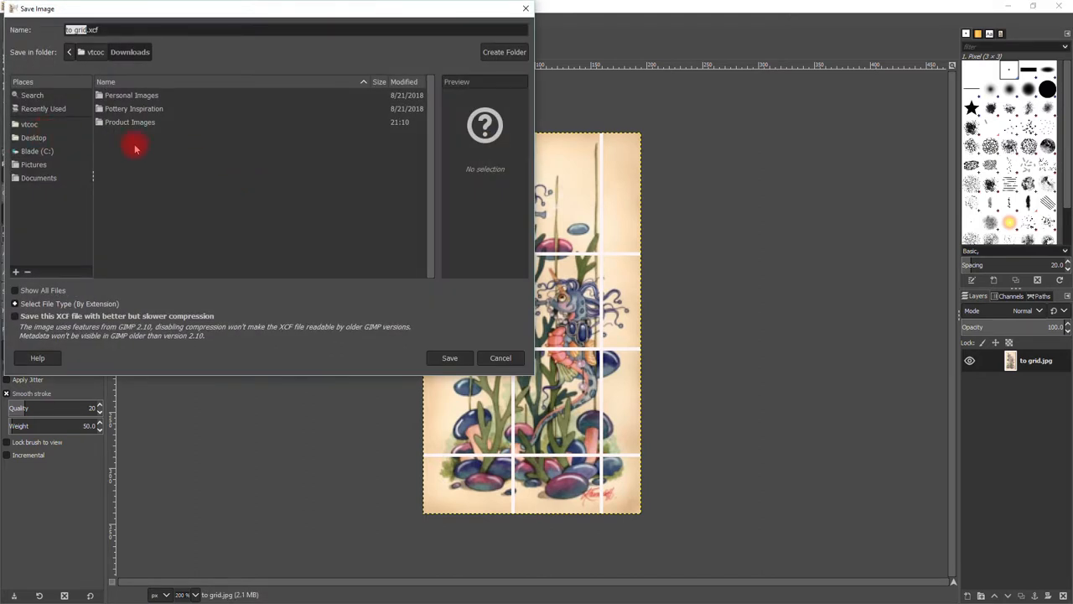
pyautogui.moveTo(114, 235)
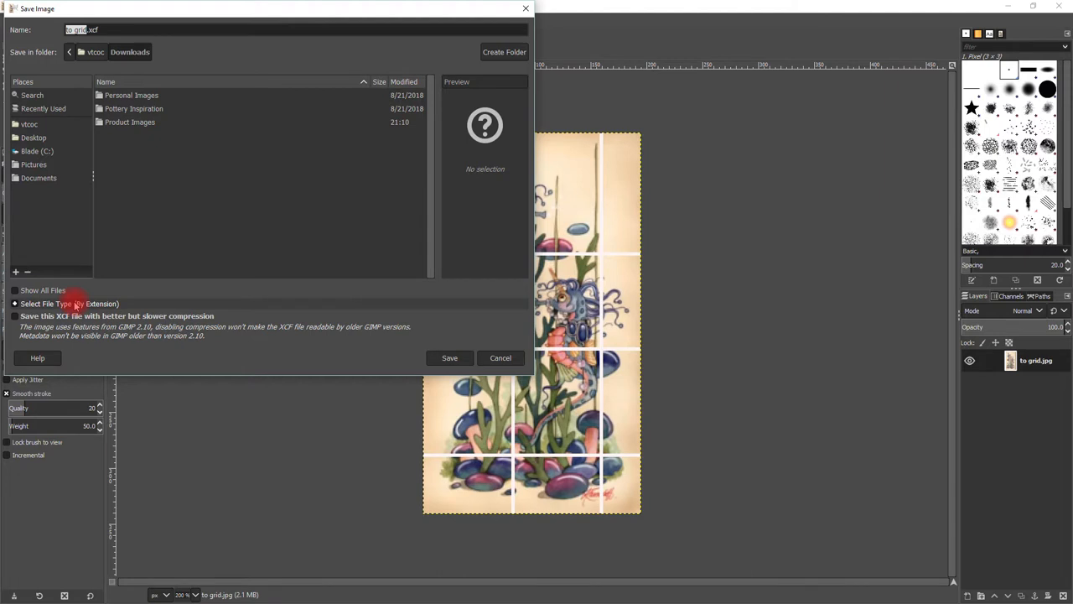
pyautogui.click(70, 303)
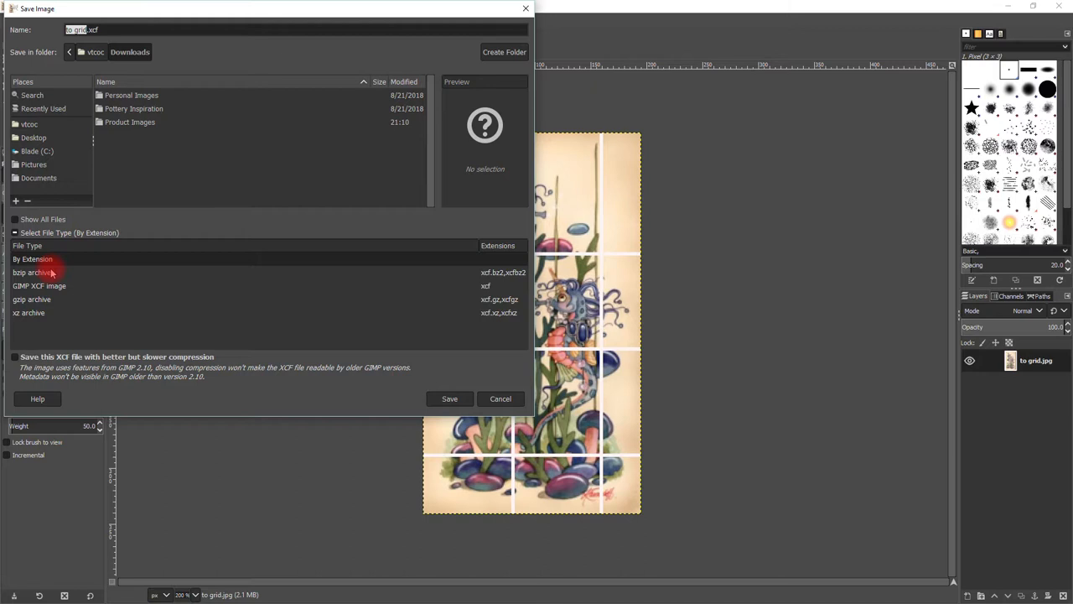
pyautogui.moveTo(34, 258)
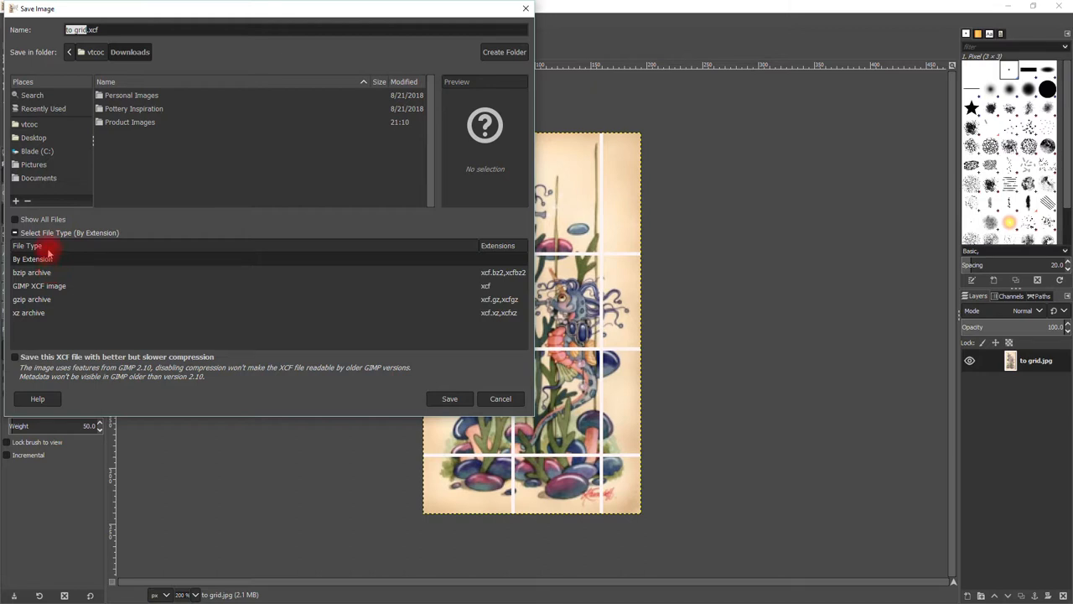
pyautogui.click(34, 259)
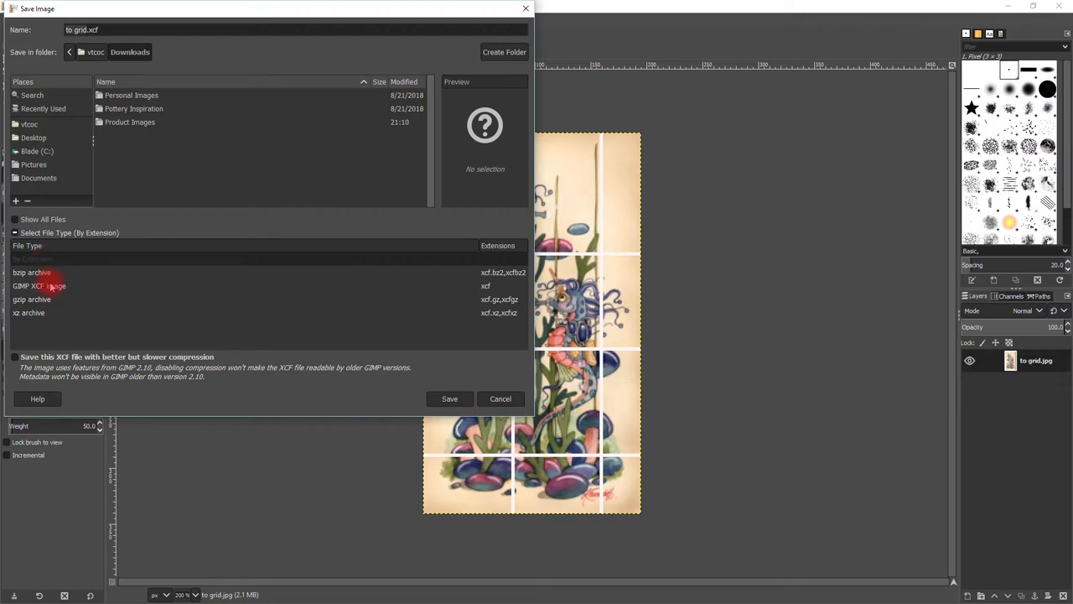
pyautogui.click(34, 285)
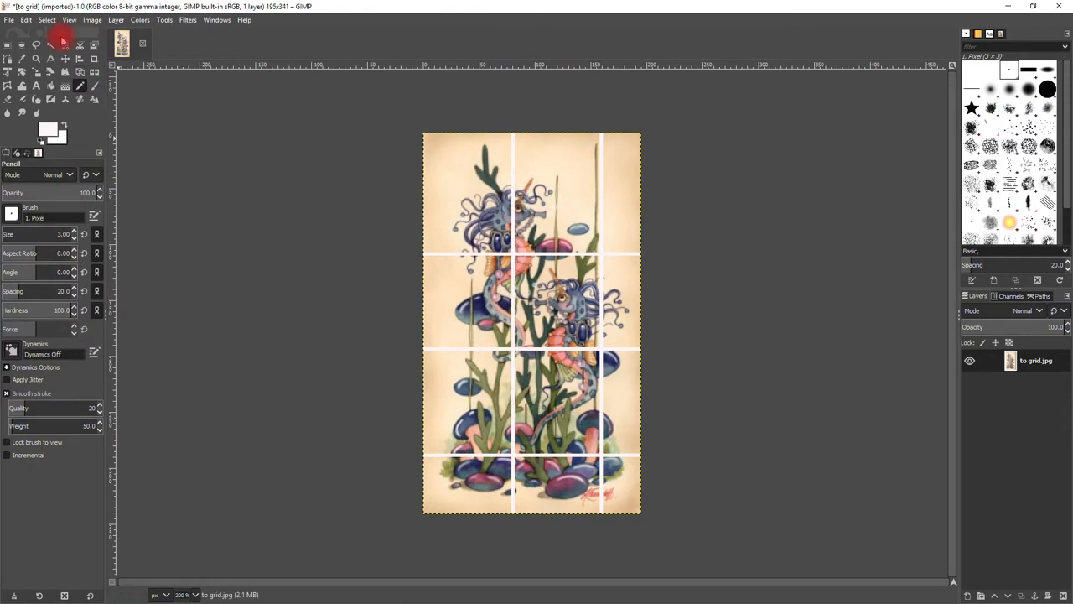
# Step: Start Export As and choose JPEG image as the export format
pyautogui.click(8, 20)
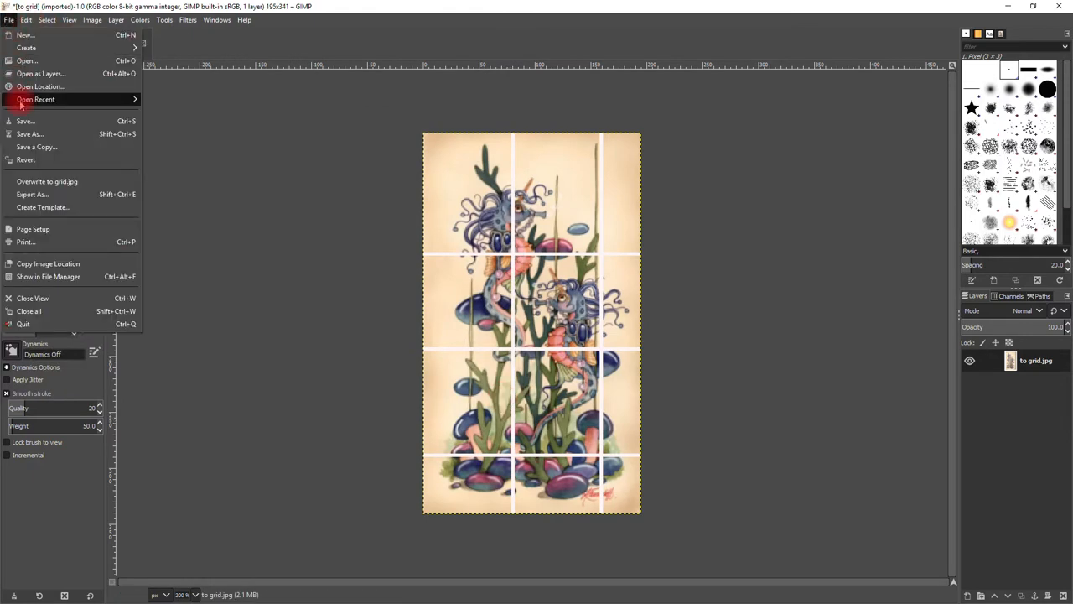
pyautogui.moveTo(32, 194)
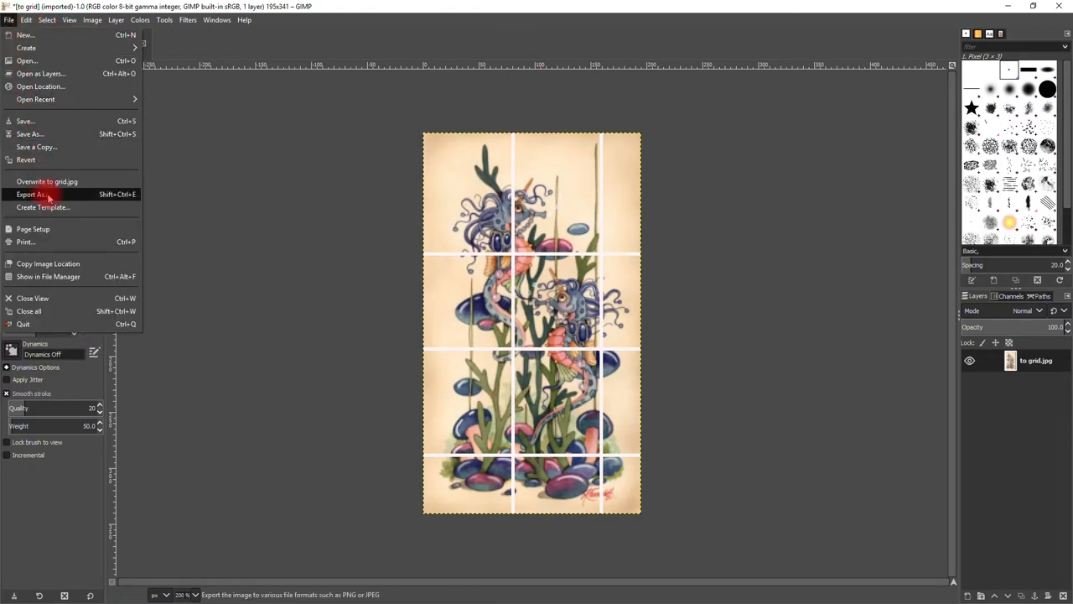
pyautogui.click(32, 195)
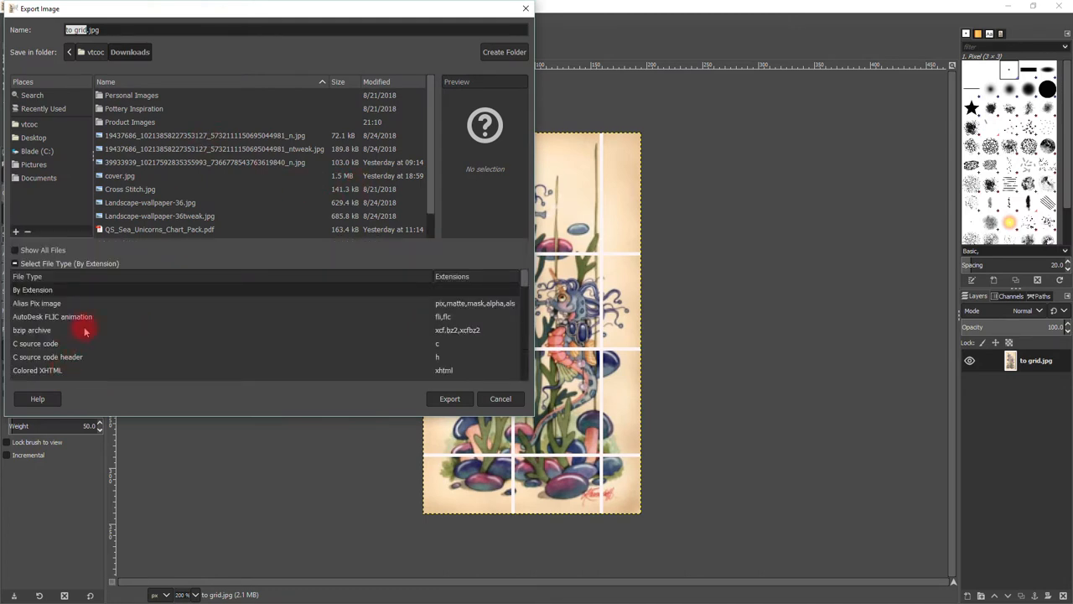
pyautogui.scroll(-3)
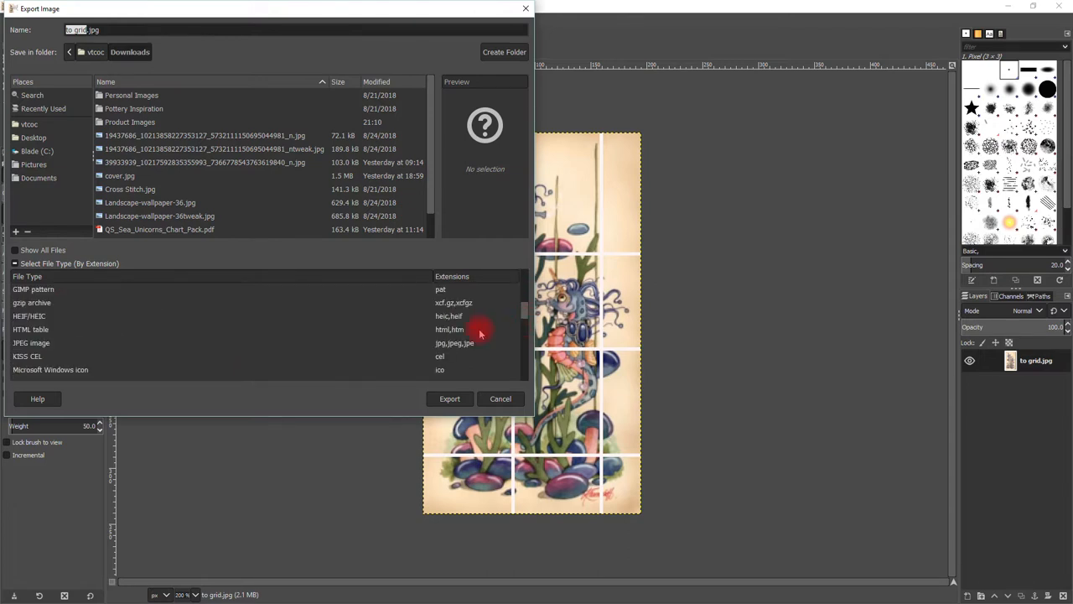
pyautogui.click(31, 343)
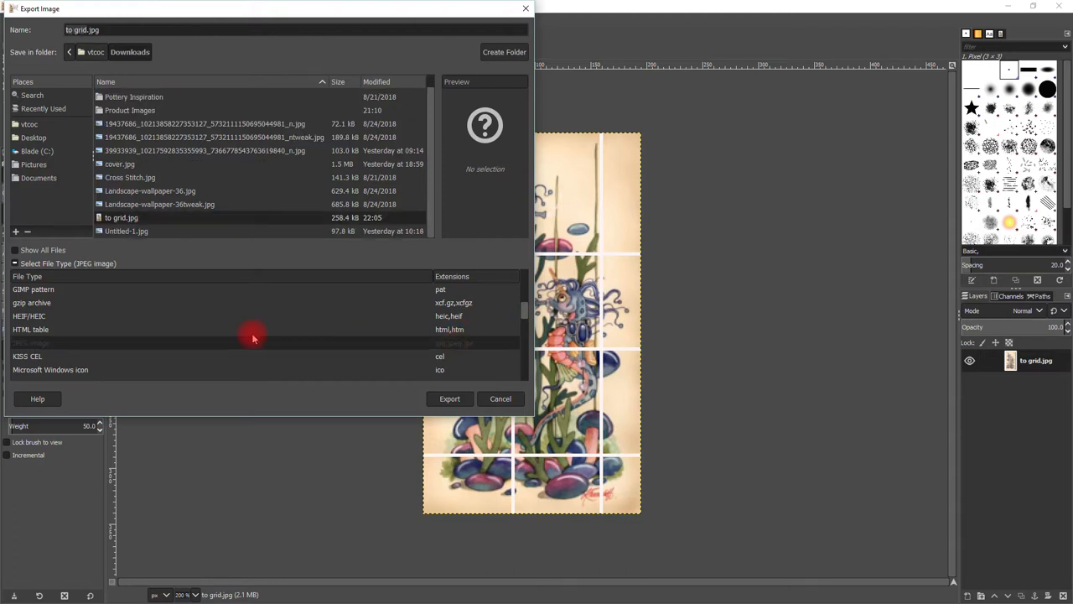
pyautogui.moveTo(346, 275)
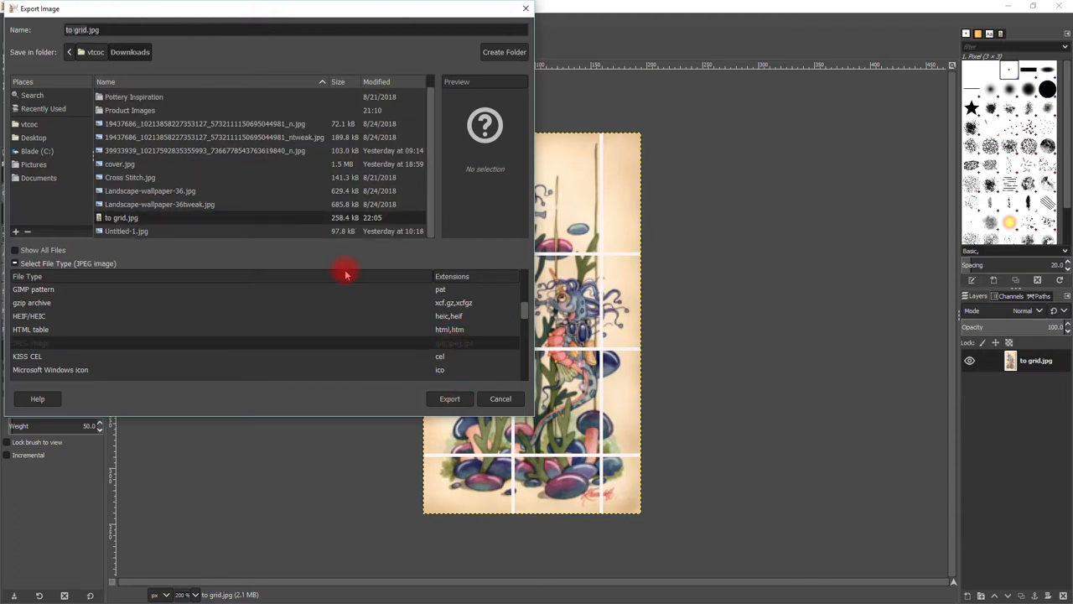
pyautogui.moveTo(74, 213)
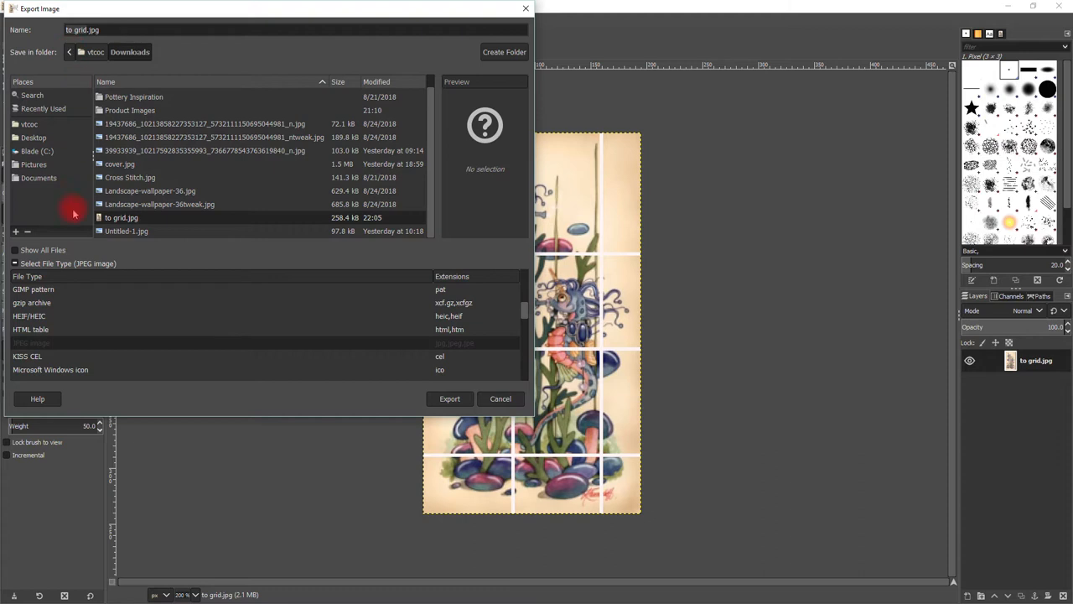
# Step: Rename the file to gridded.jpg in Downloads and export it at JPEG quality 90
pyautogui.tripleClick(80, 30)
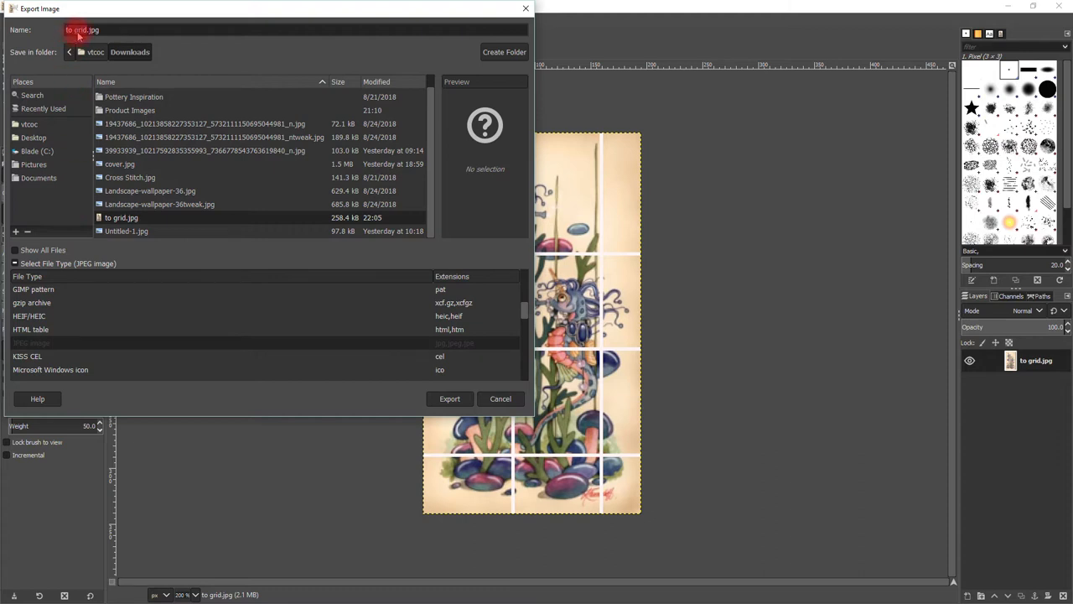
pyautogui.click(30, 343)
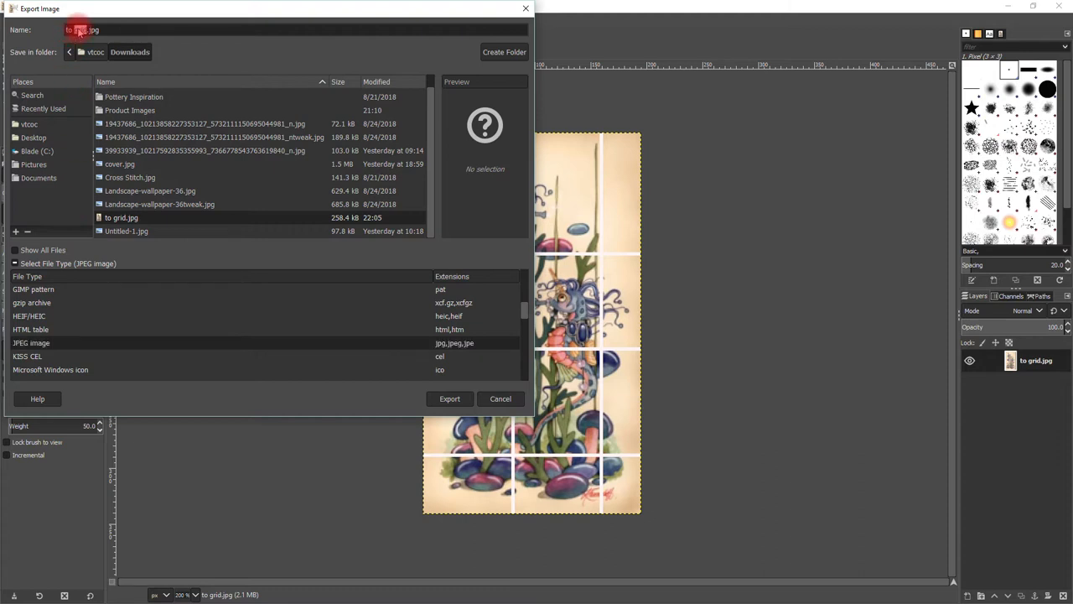
pyautogui.click(80, 31)
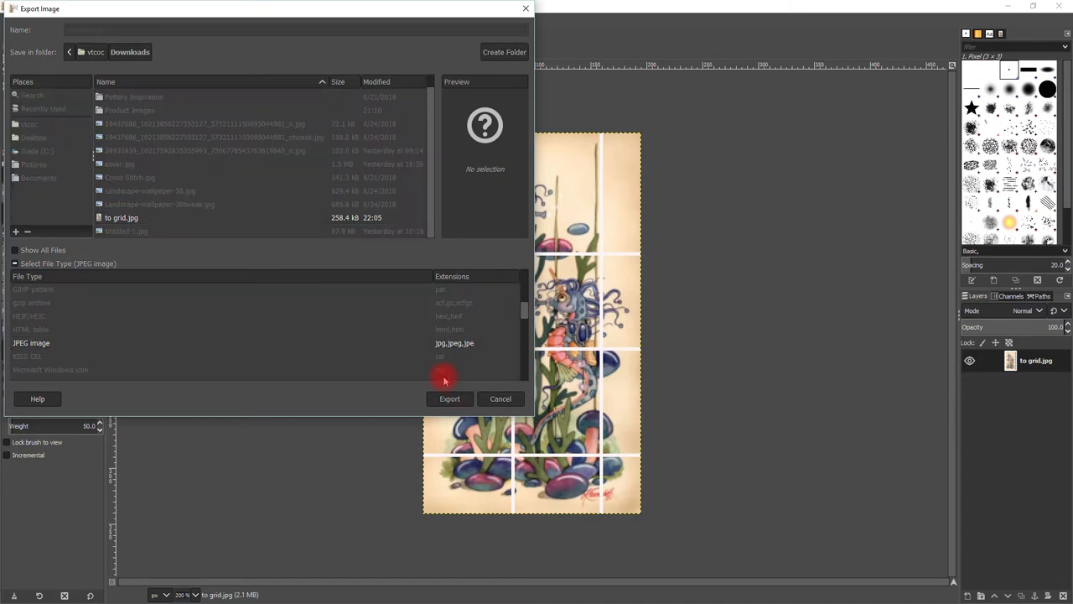
pyautogui.click(450, 399)
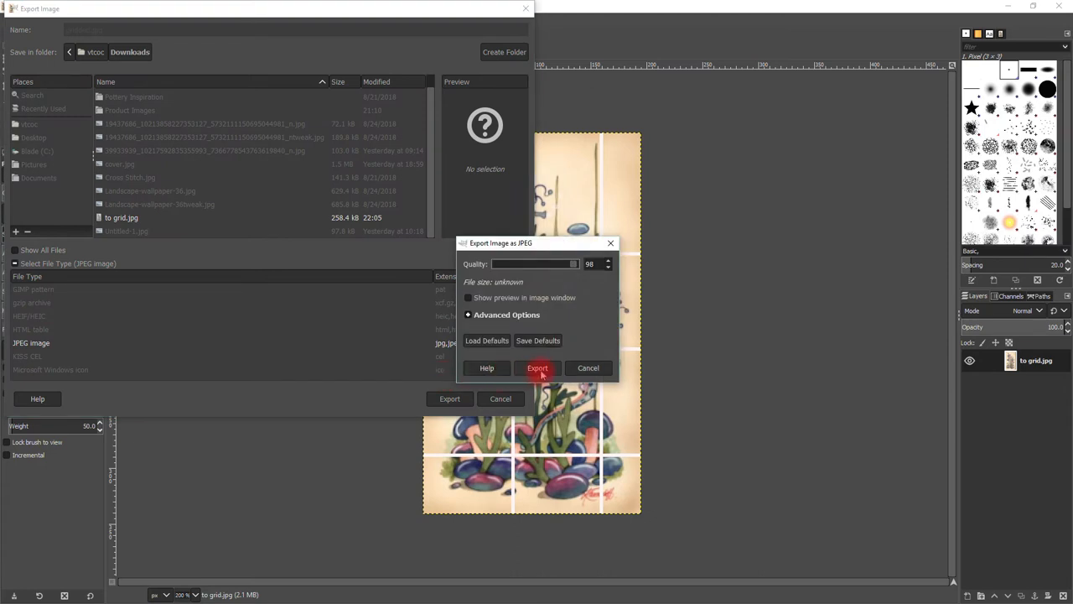
pyautogui.click(536, 368)
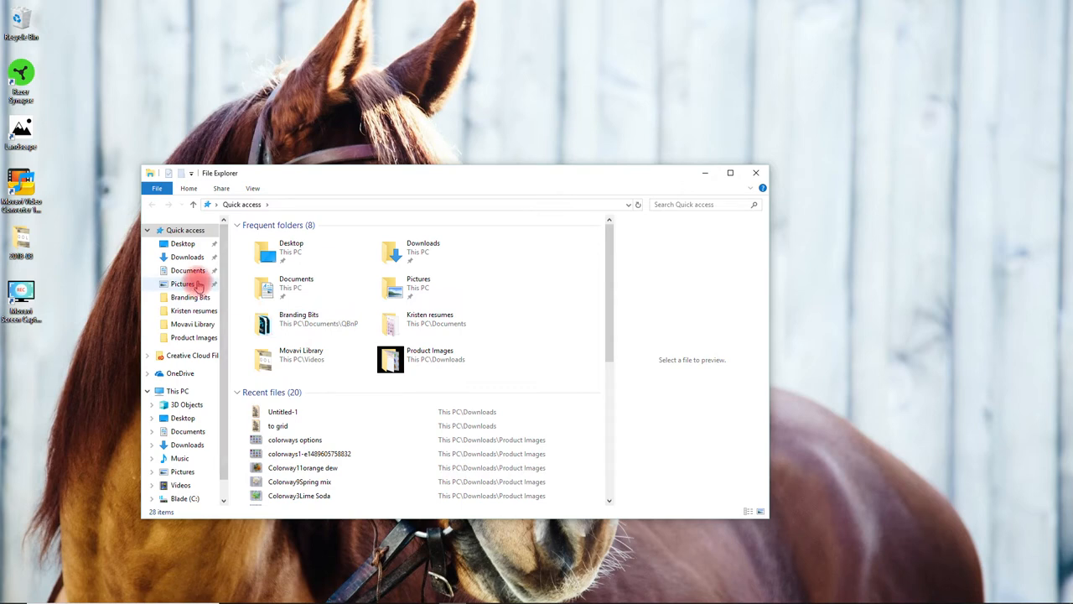
pyautogui.moveTo(228, 308)
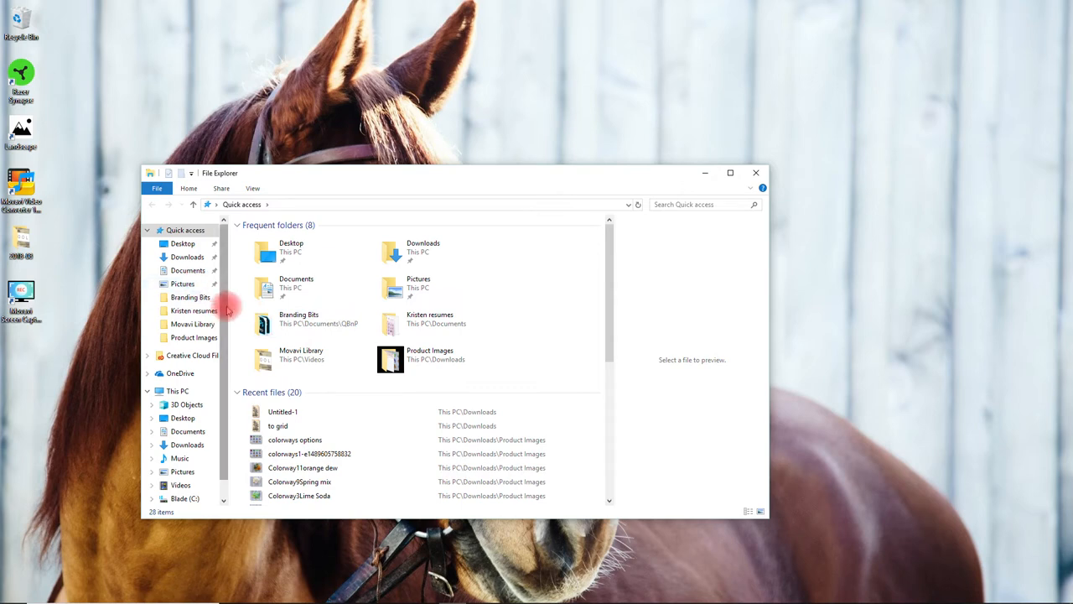
# Step: Search Quick access for 'gridded' (no items found), then return to the GIMP window
pyautogui.click(701, 205)
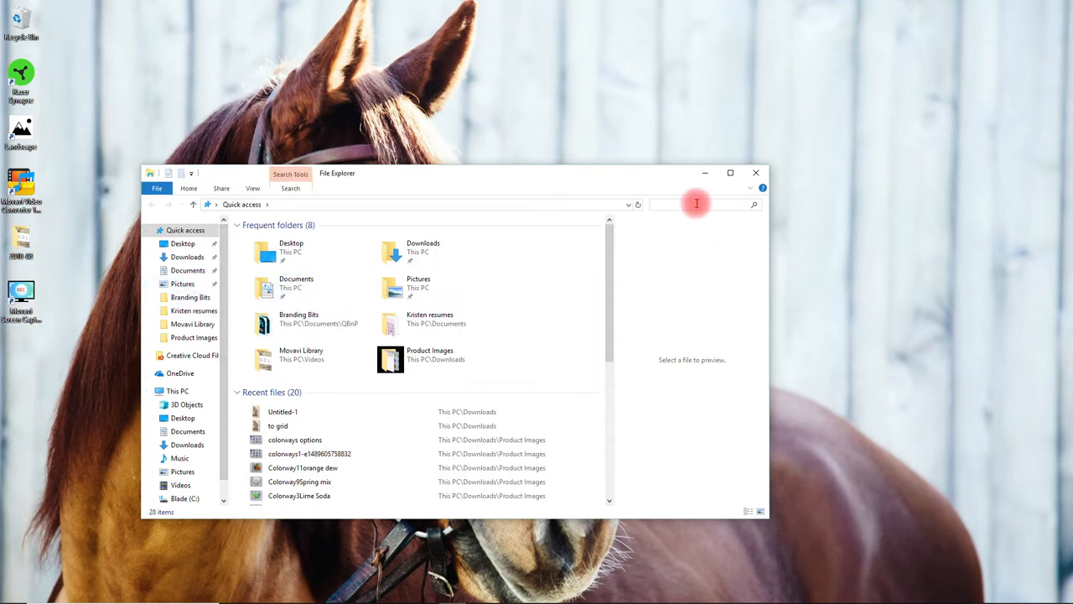
pyautogui.write('gridded')
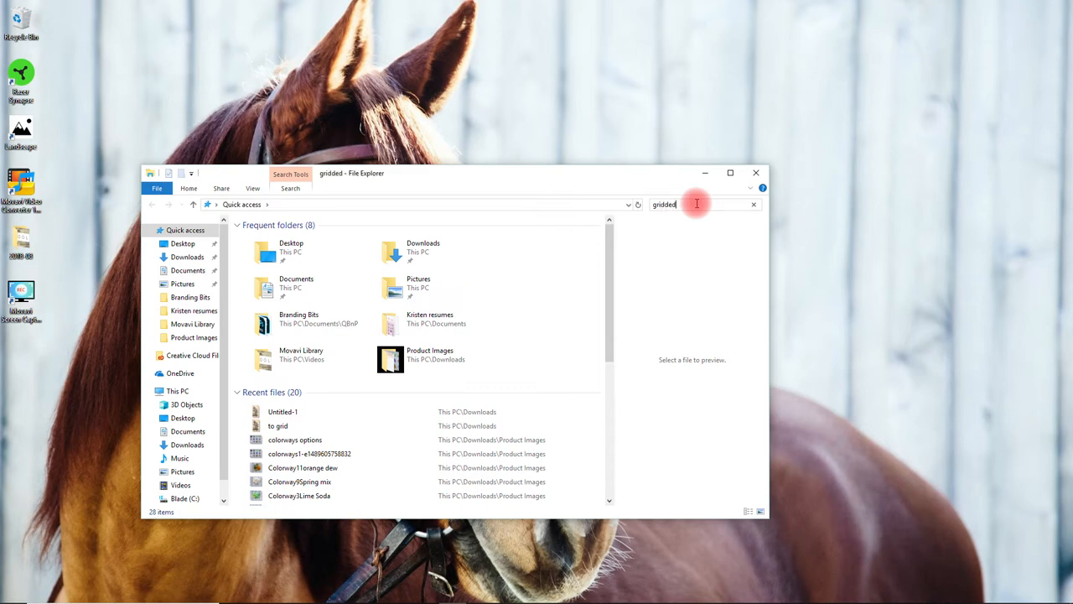
pyautogui.press('enter')
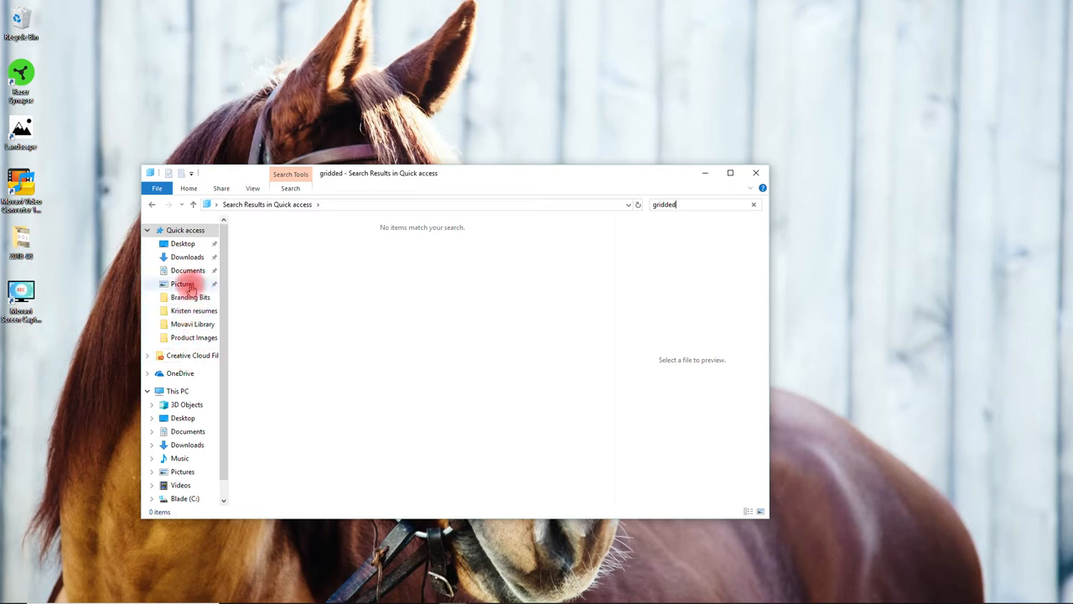
pyautogui.click(181, 283)
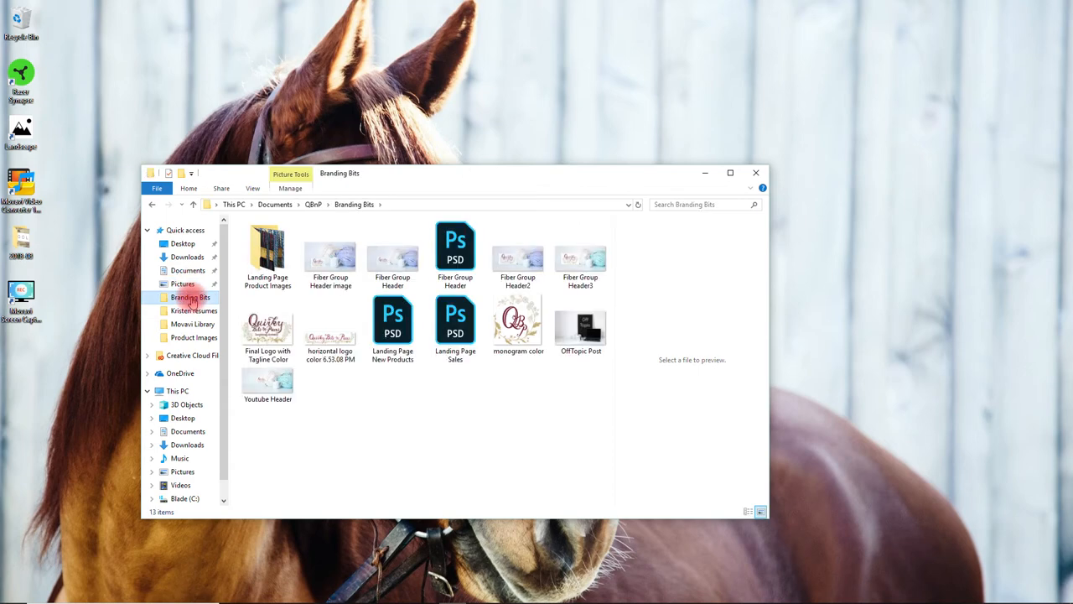
pyautogui.click(194, 310)
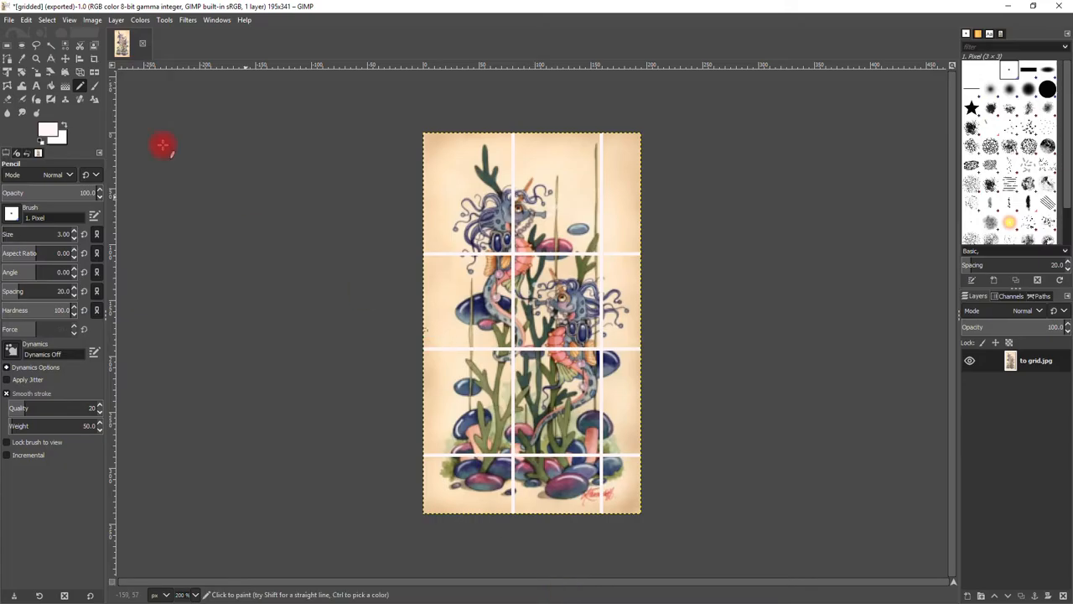
pyautogui.click(10, 20)
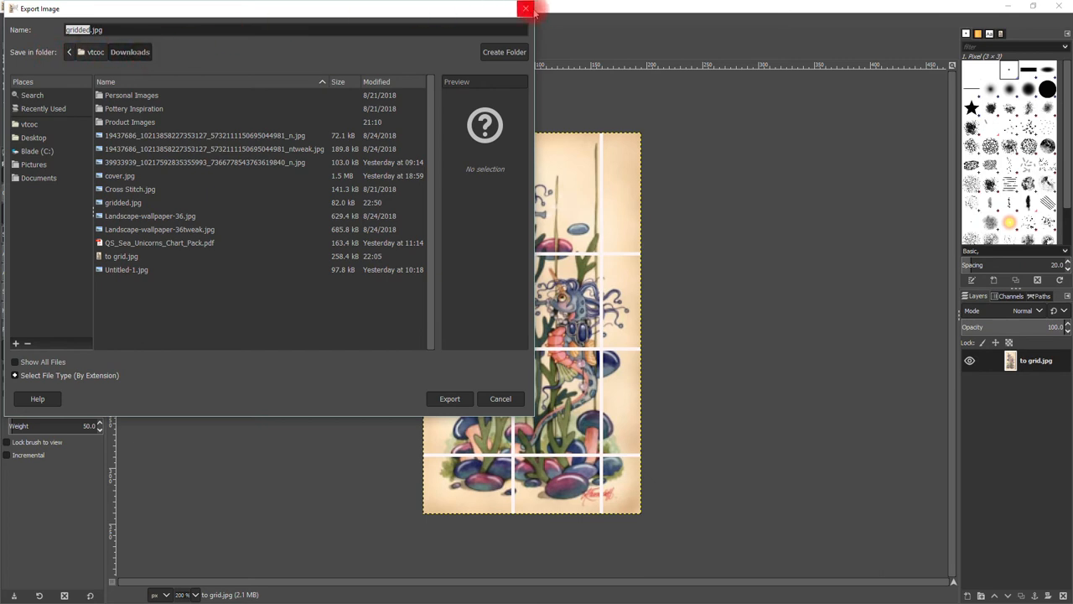
pyautogui.click(450, 399)
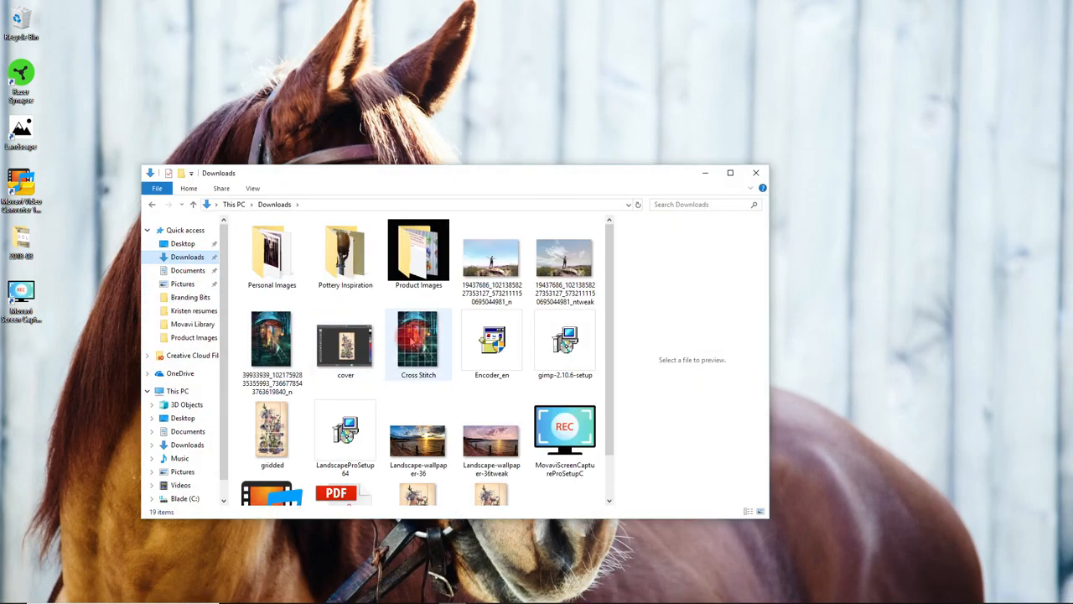
# Step: Select gridded in Downloads to preview the exported image with its white grid lines
pyautogui.scroll(-3)
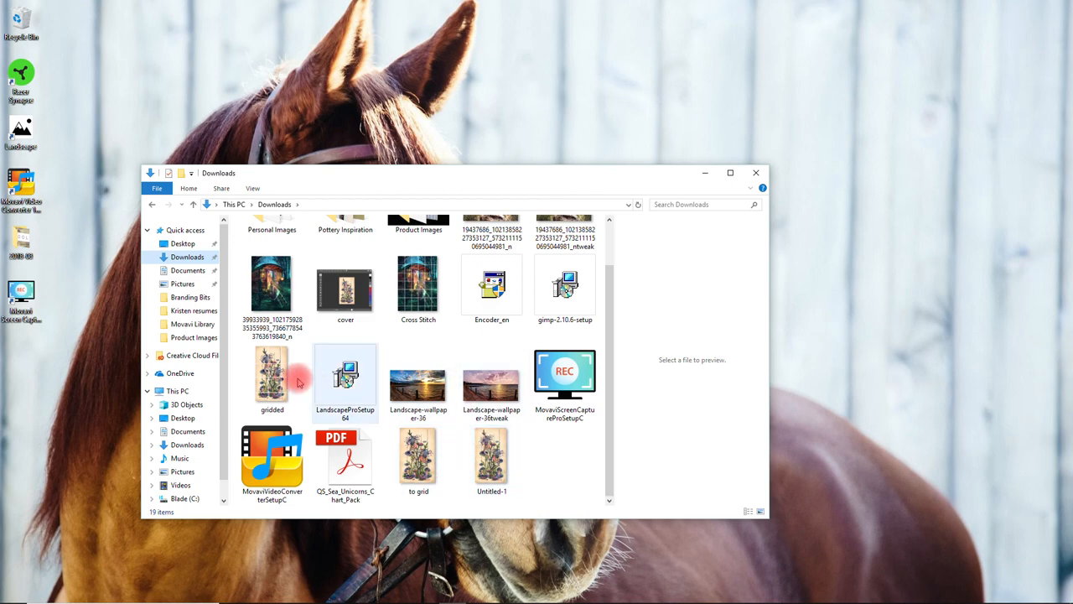
pyautogui.click(272, 379)
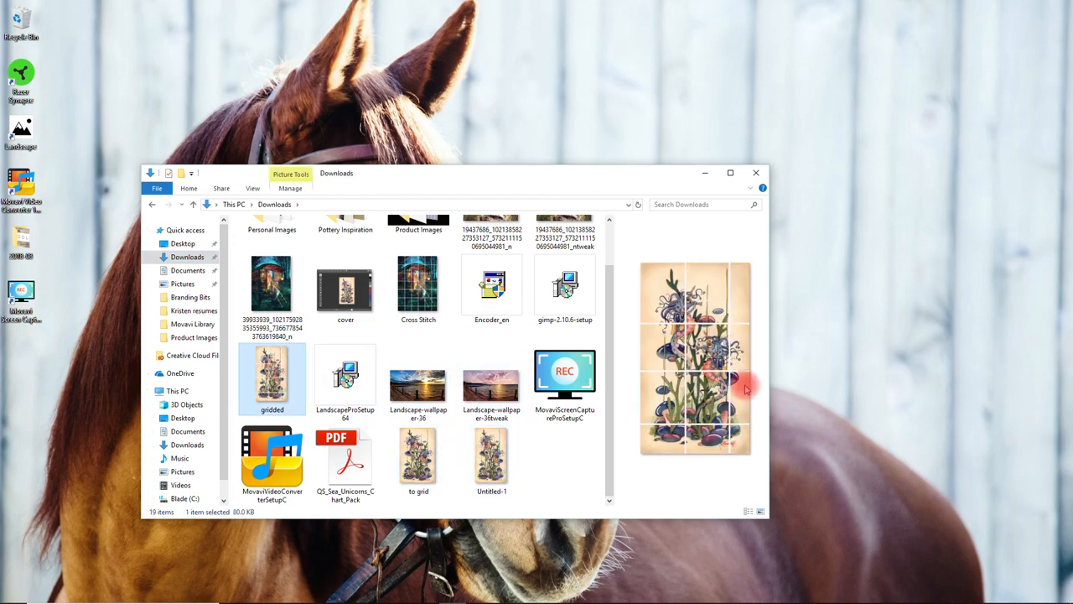